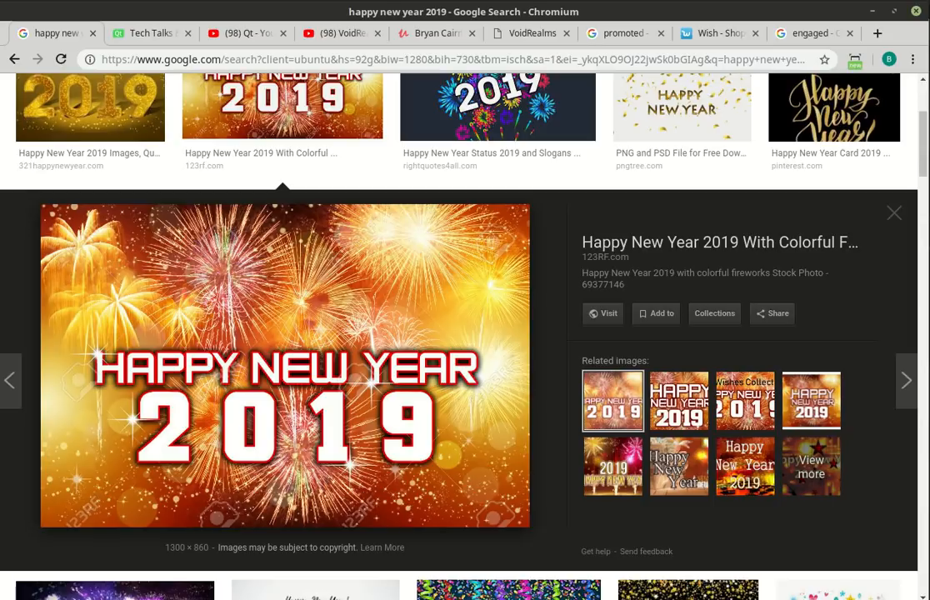
# - Switch to the Qt Tech Talks & Tutorials page and skim its top section
pyautogui.click(150, 33)
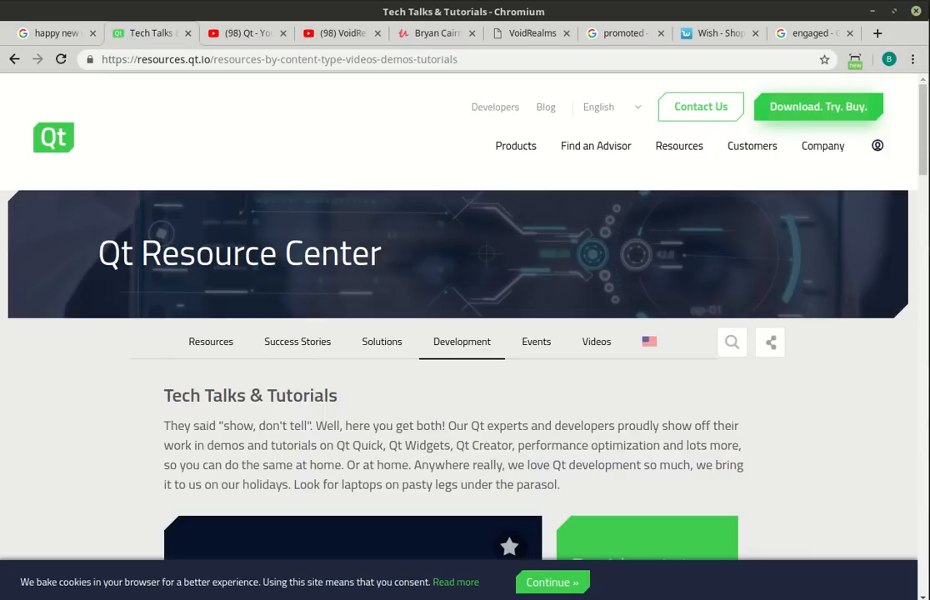
pyautogui.scroll(-3)
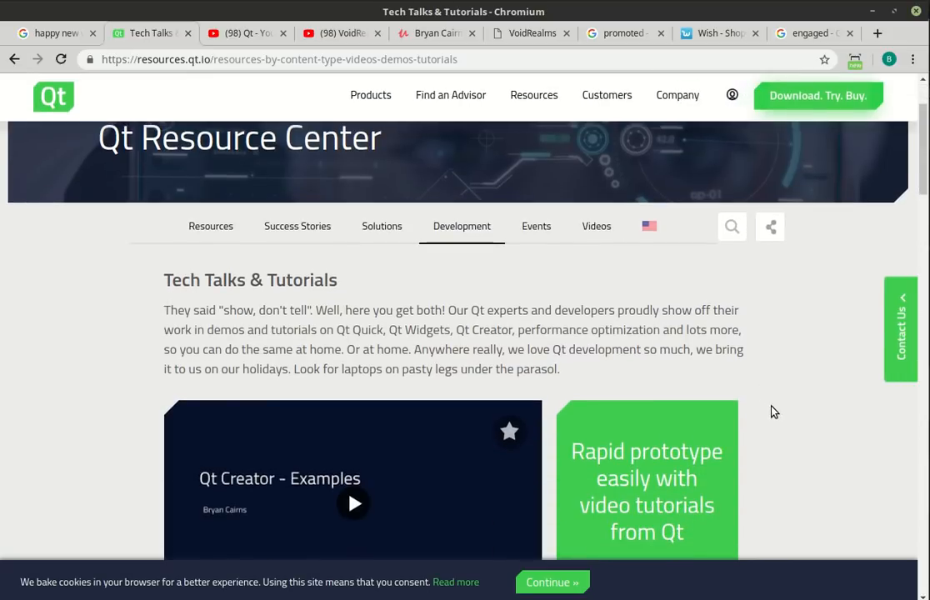
pyautogui.scroll(3)
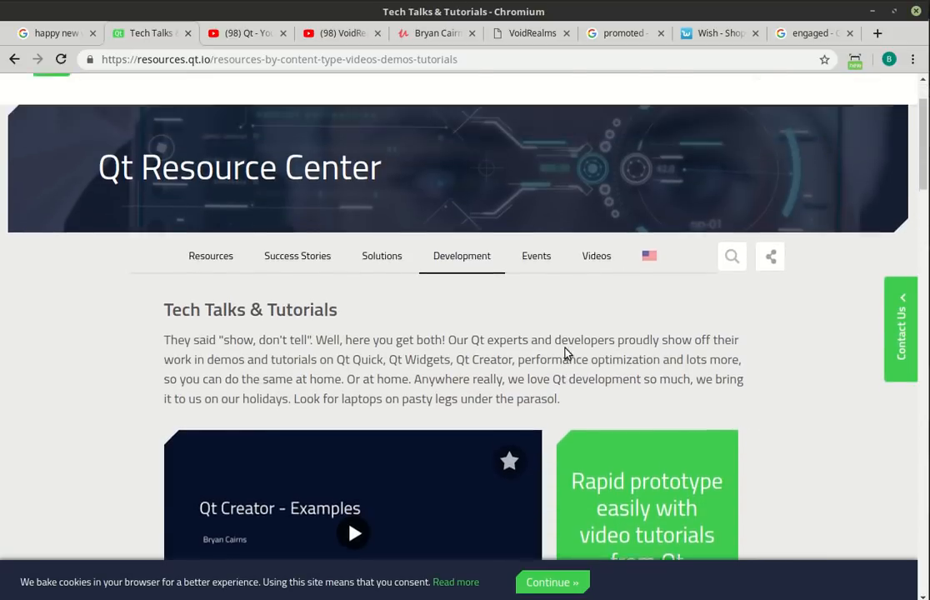
pyautogui.scroll(3)
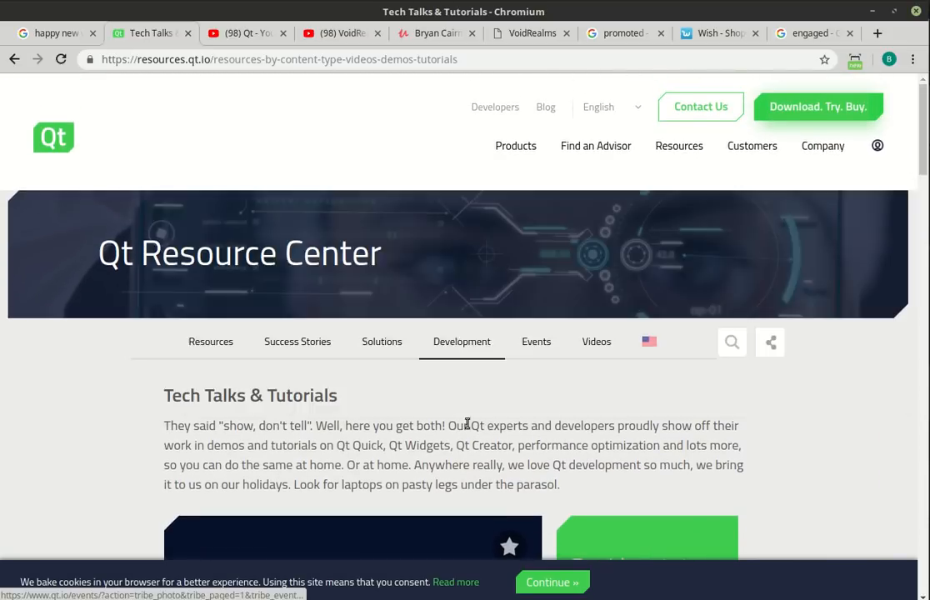
# - Show the Development section's page list and reach the Qt Creator examples video
pyautogui.click(461, 340)
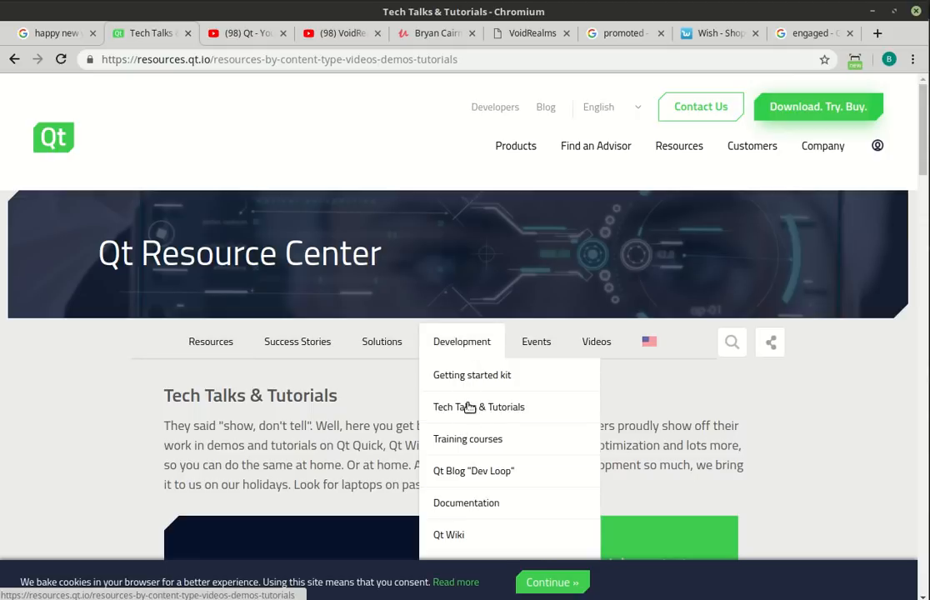
pyautogui.scroll(-3)
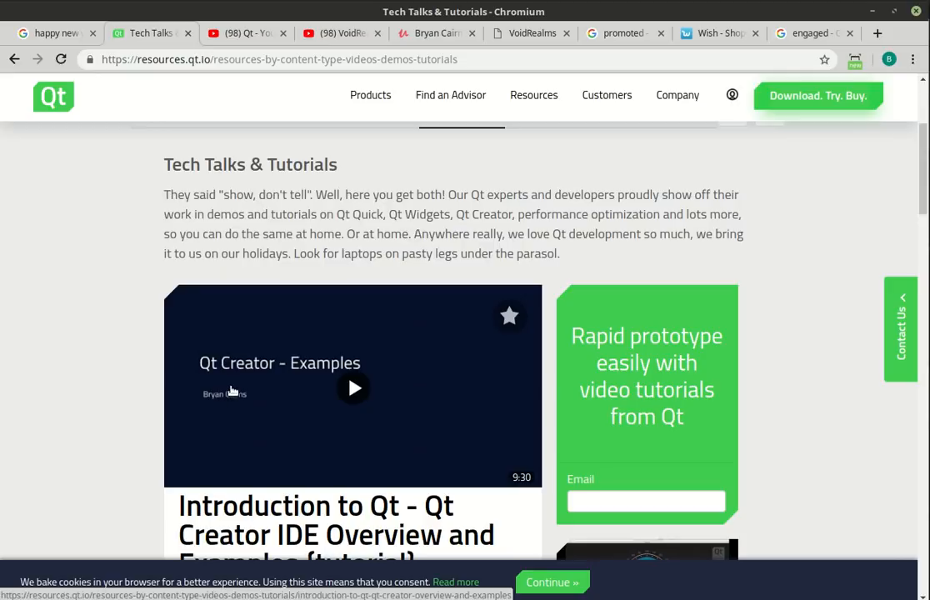
pyautogui.moveTo(80, 369)
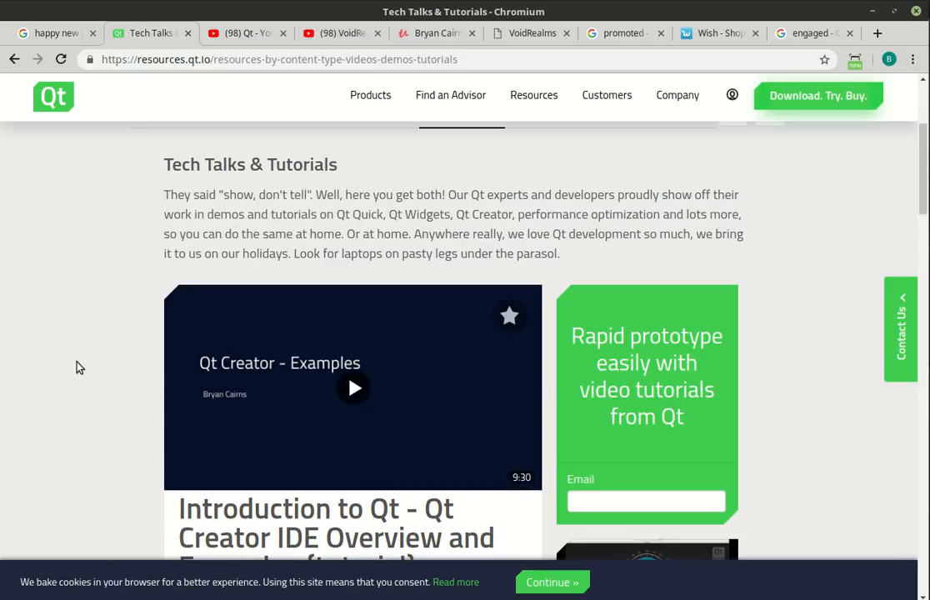
pyautogui.moveTo(499, 517)
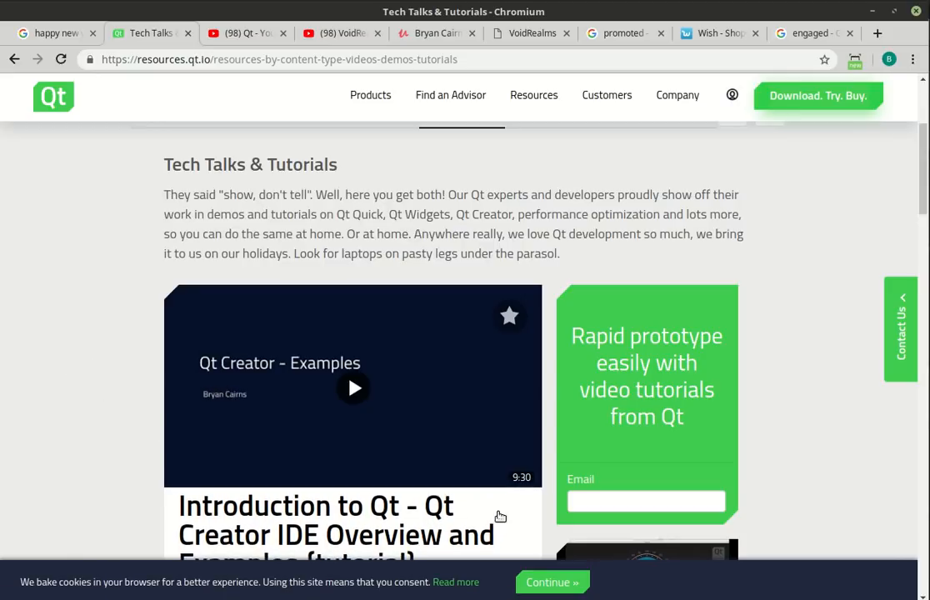
pyautogui.moveTo(524, 490)
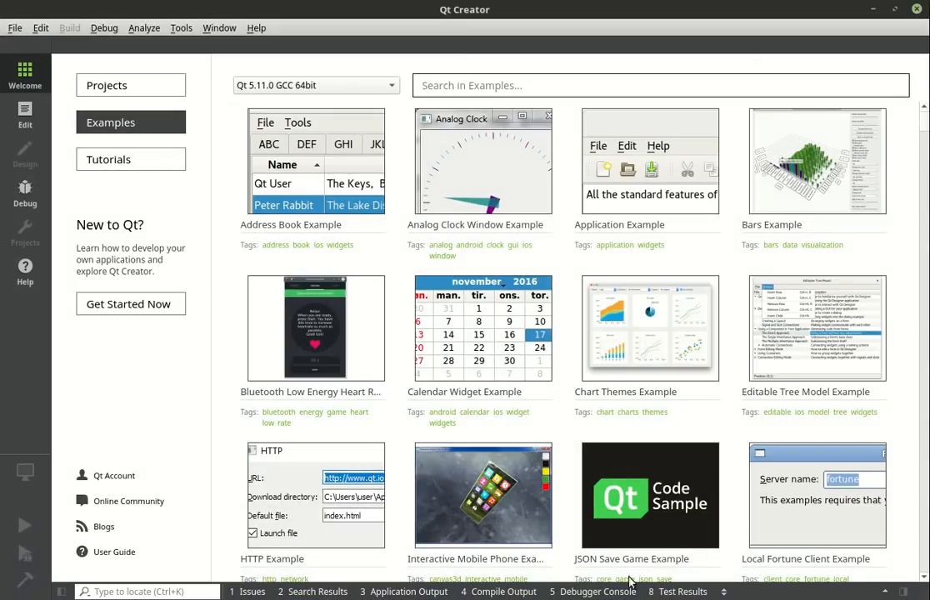
pyautogui.moveTo(315, 325)
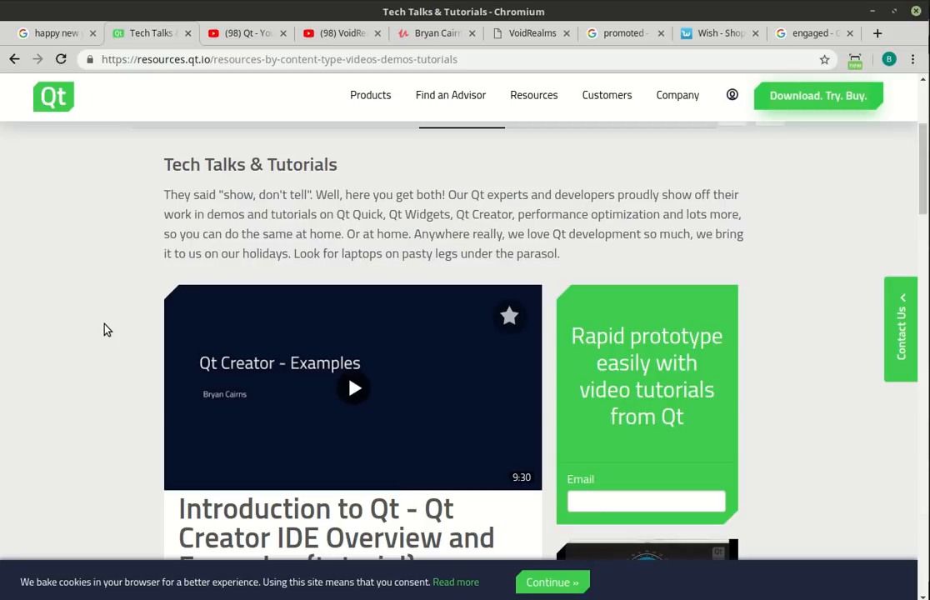
# - Switch to the Qt YouTube channel and browse its Videos list of uploads
pyautogui.click(242, 34)
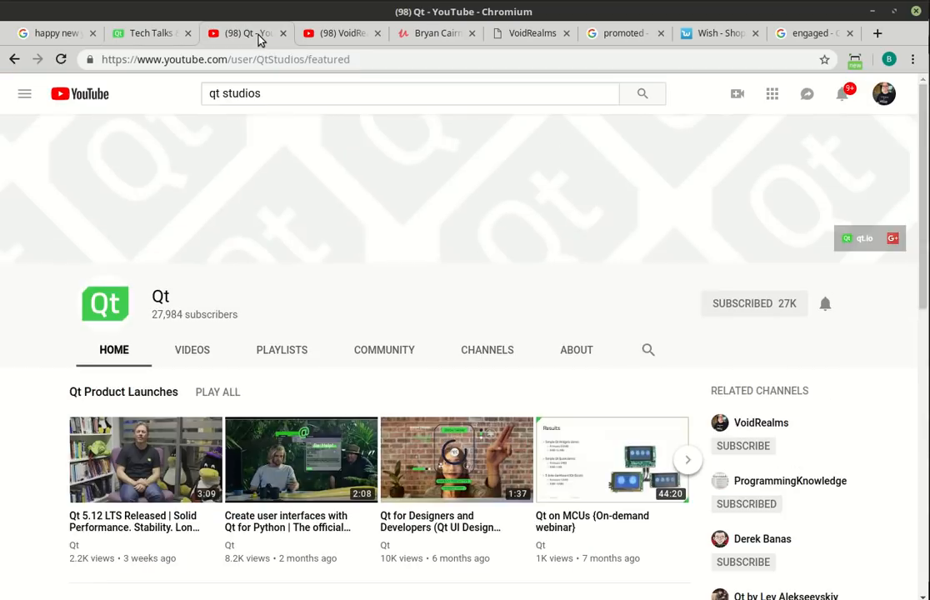
pyautogui.moveTo(37, 425)
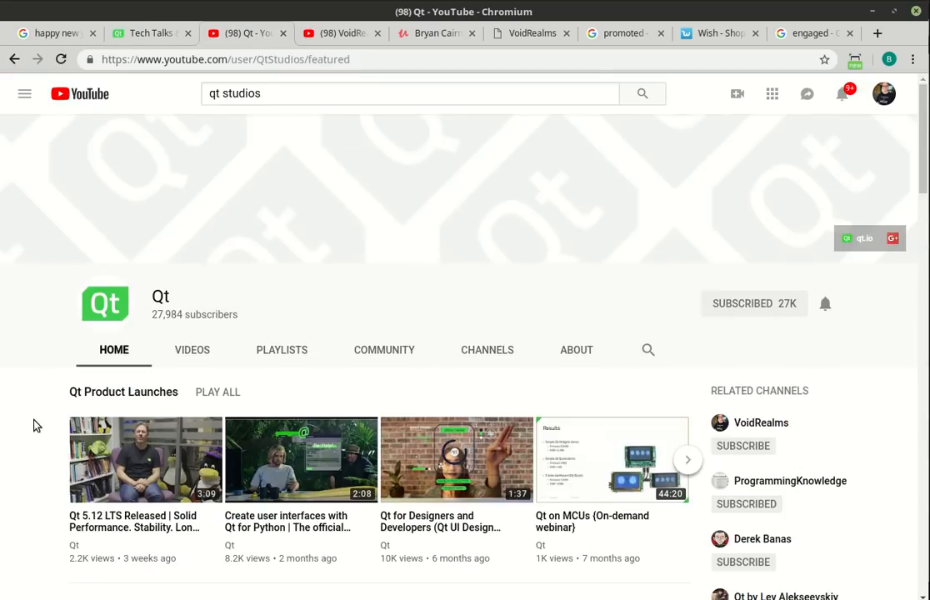
pyautogui.scroll(-3)
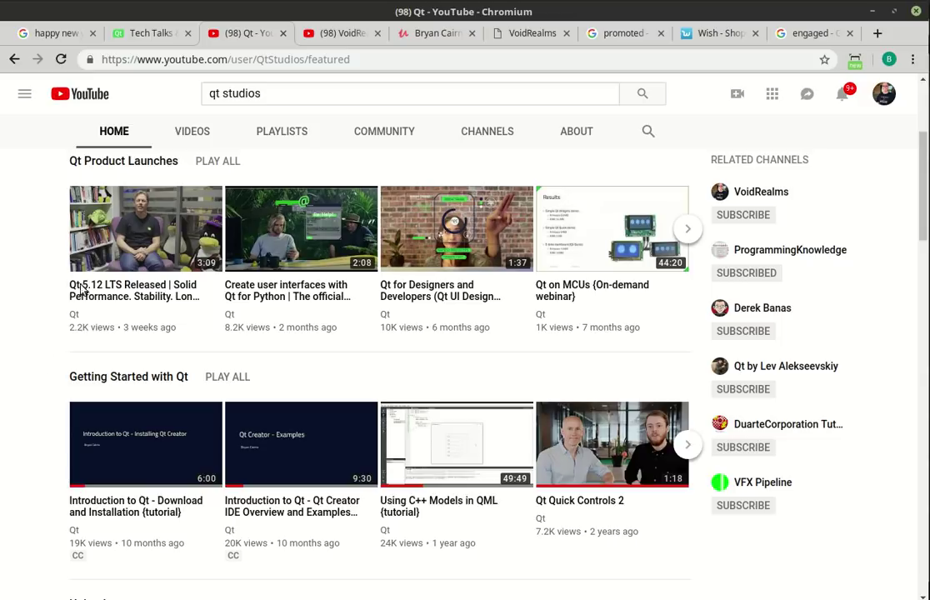
pyautogui.click(192, 131)
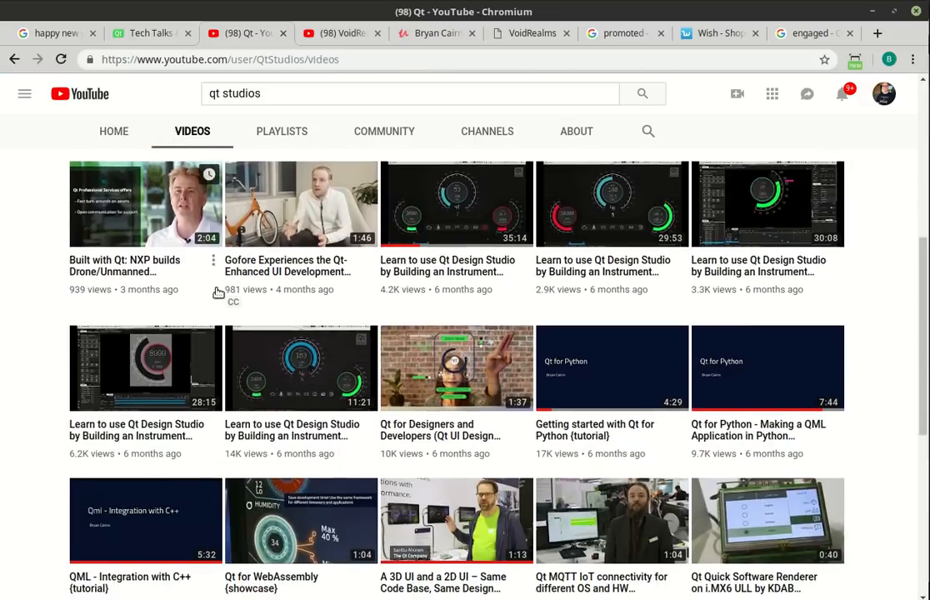
pyautogui.scroll(-3)
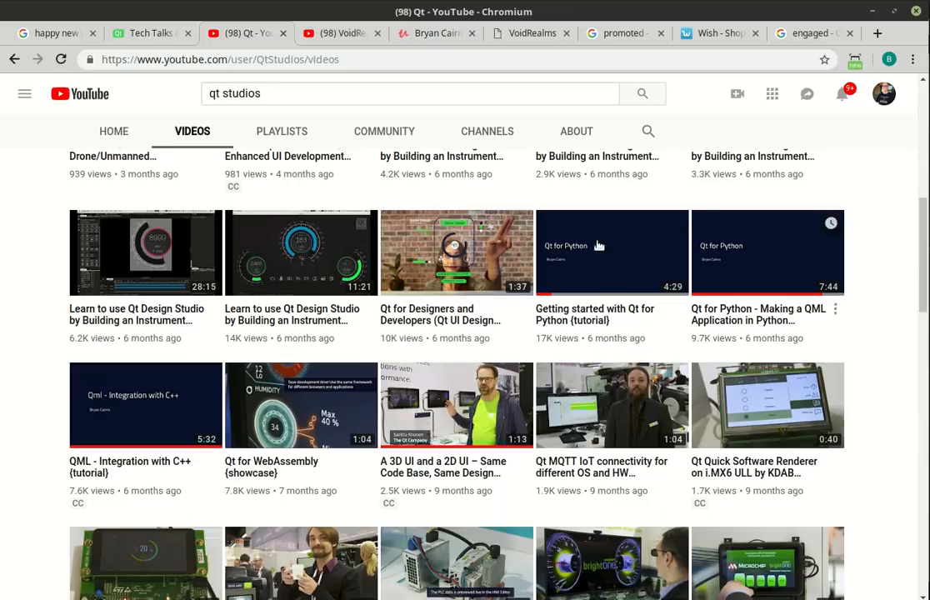
pyautogui.moveTo(657, 277)
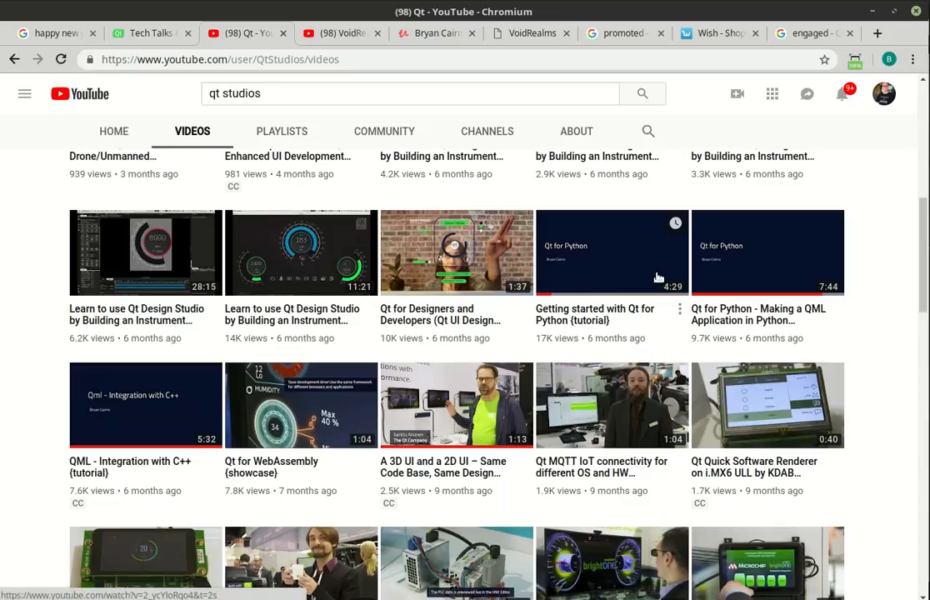
pyautogui.moveTo(633, 280)
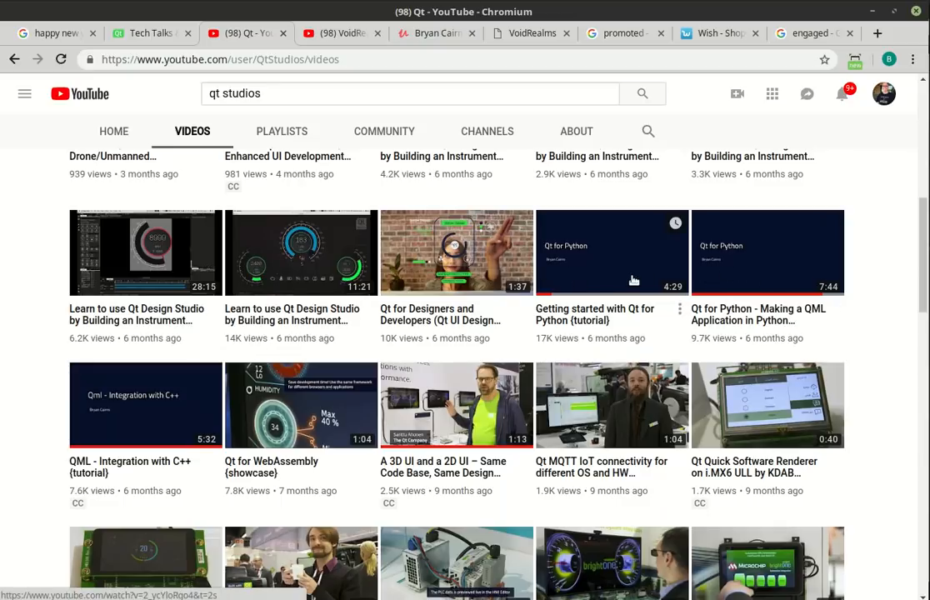
pyautogui.moveTo(570, 271)
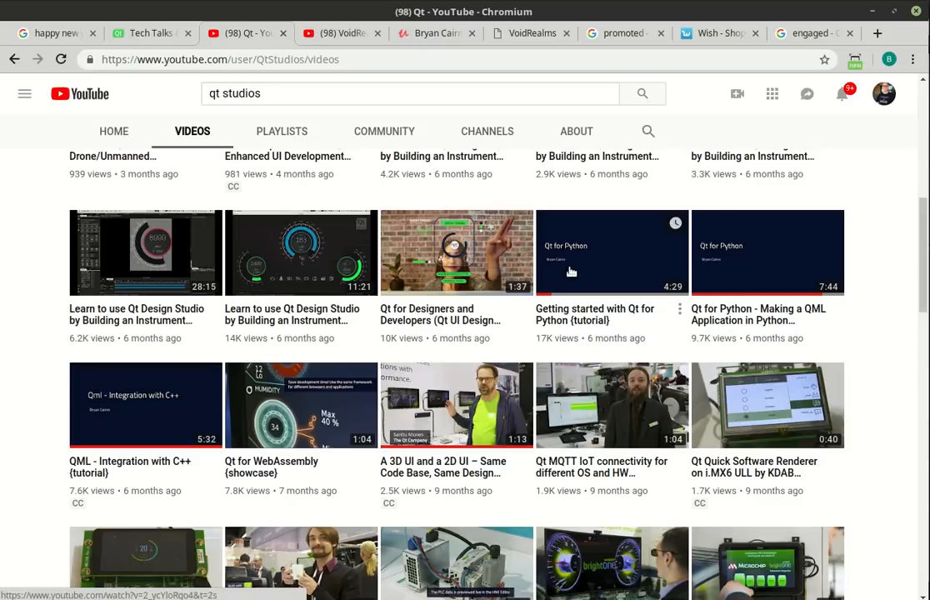
pyautogui.moveTo(599, 280)
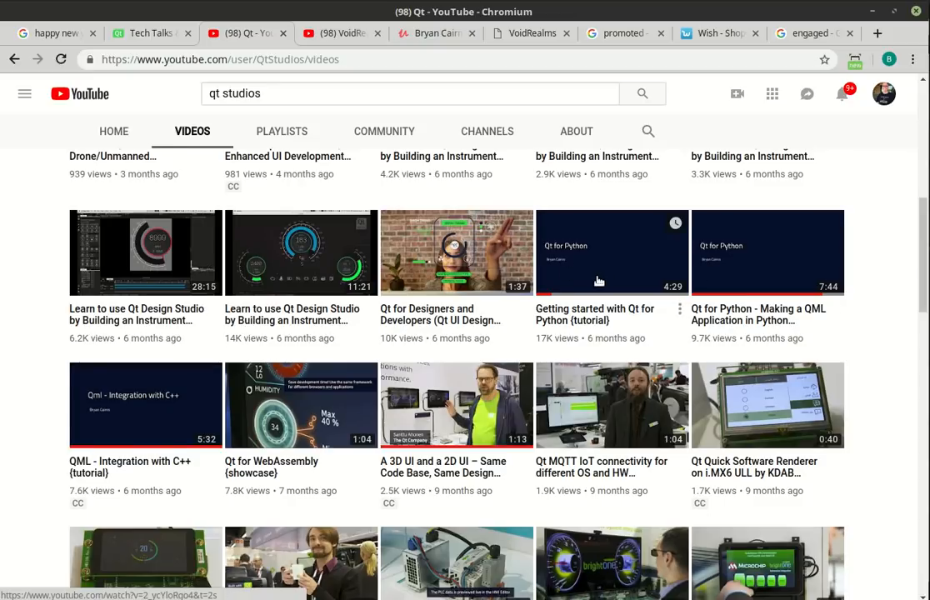
pyautogui.scroll(3)
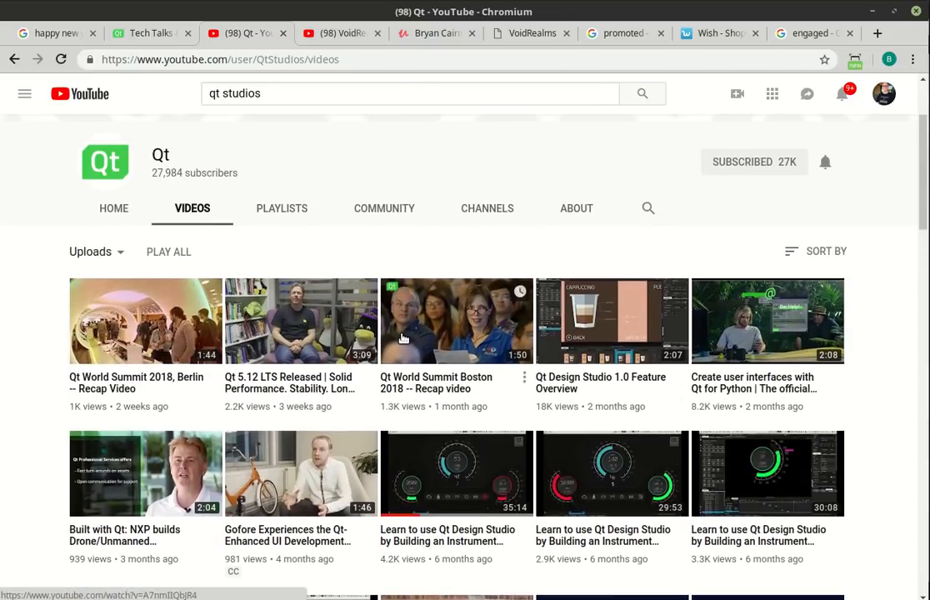
pyautogui.moveTo(159, 217)
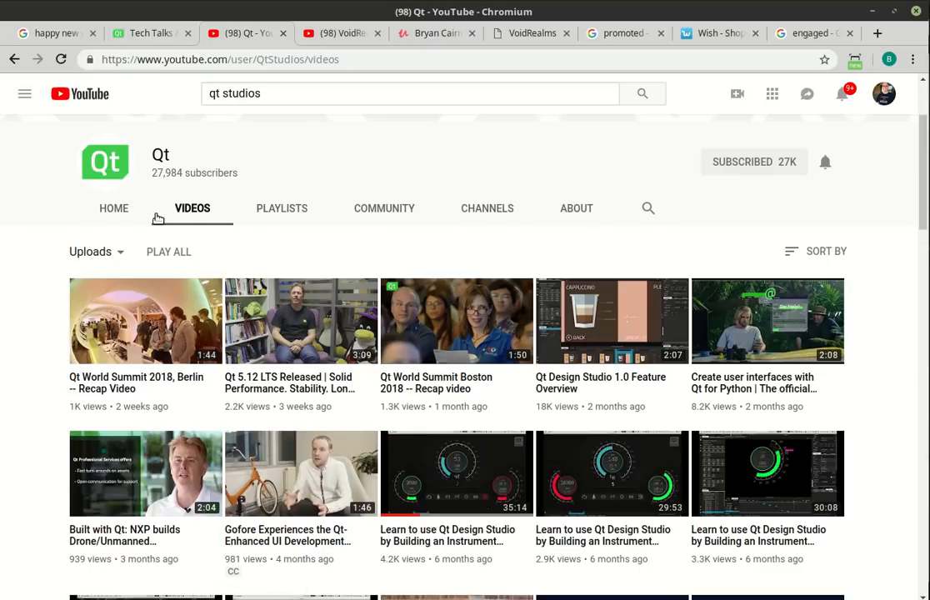
pyautogui.moveTo(190, 195)
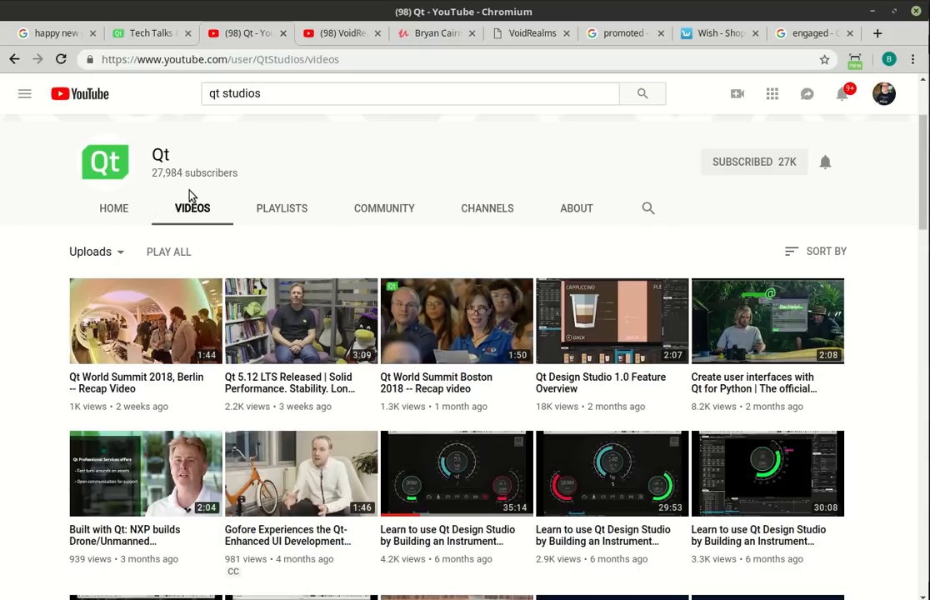
# - Highlight the Qt channel's subscriber count and look further through its uploads
pyautogui.doubleClick(167, 172)
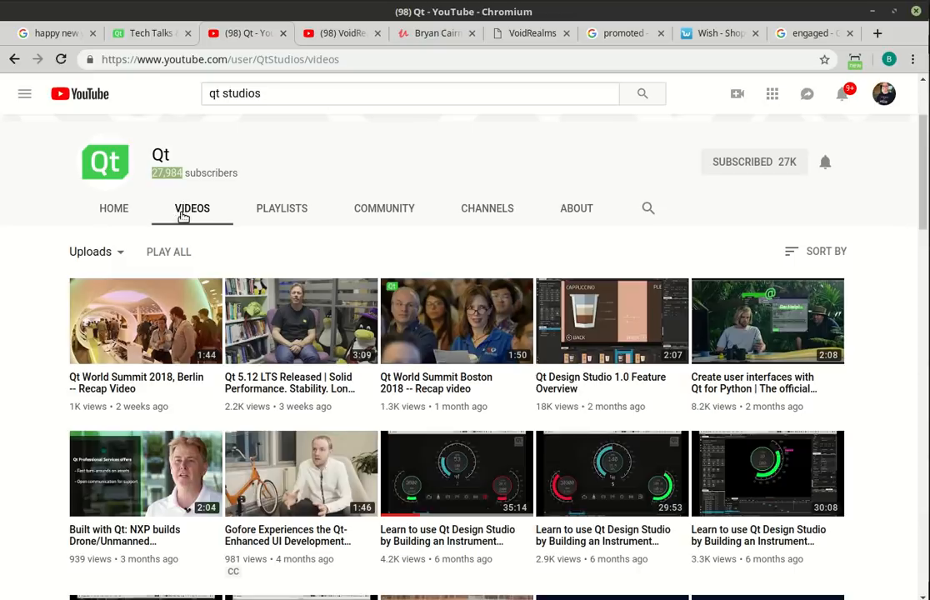
pyautogui.moveTo(157, 207)
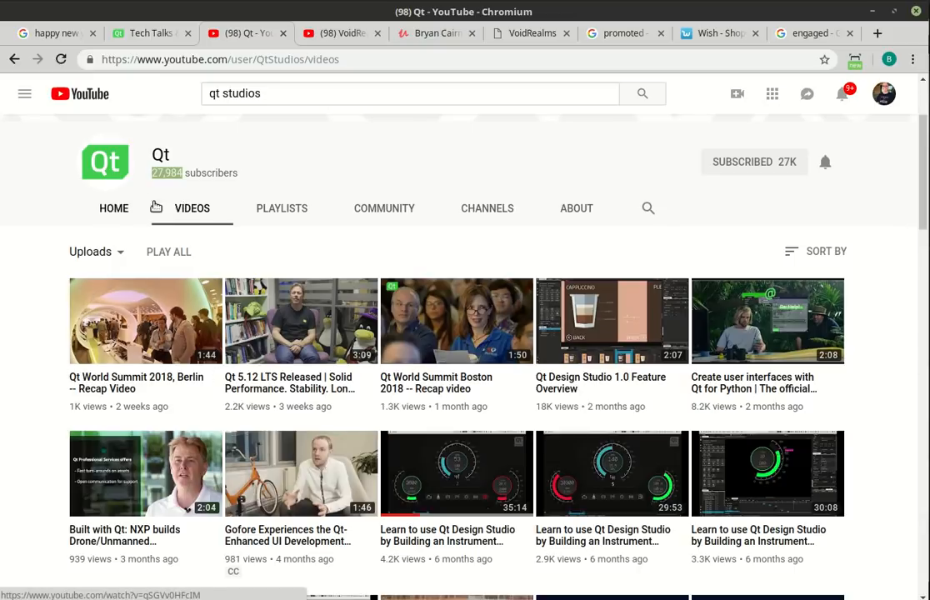
pyautogui.moveTo(84, 370)
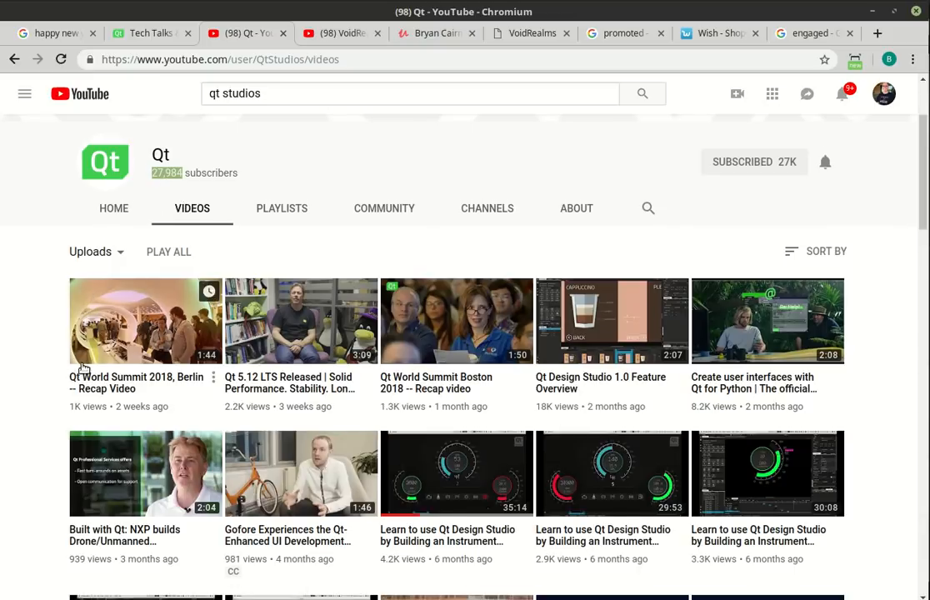
pyautogui.scroll(-3)
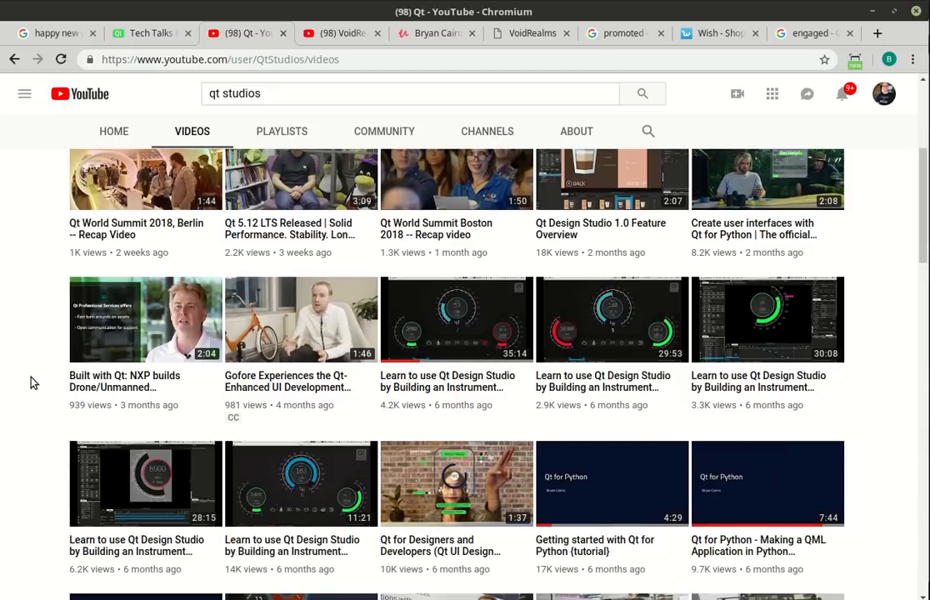
pyautogui.scroll(-3)
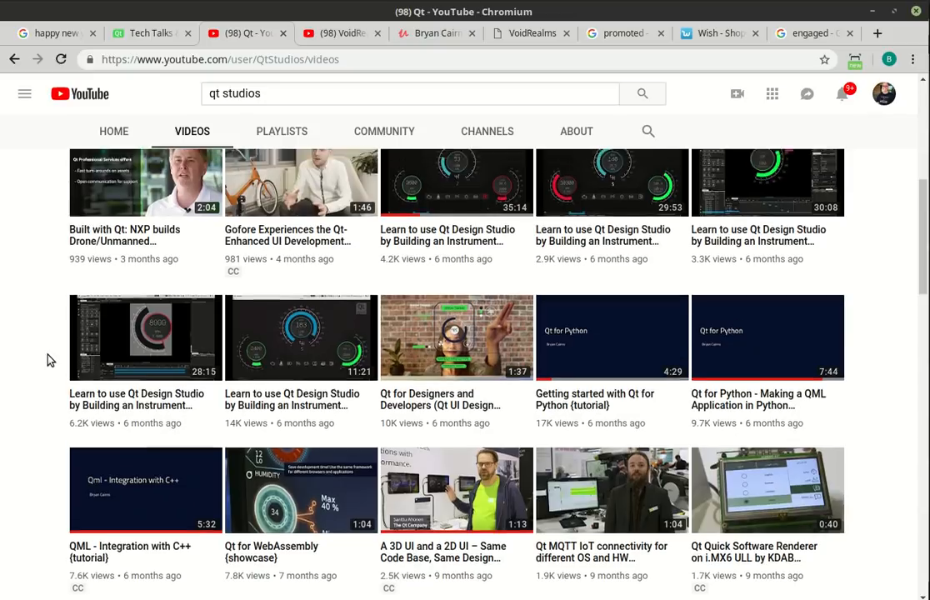
pyautogui.scroll(3)
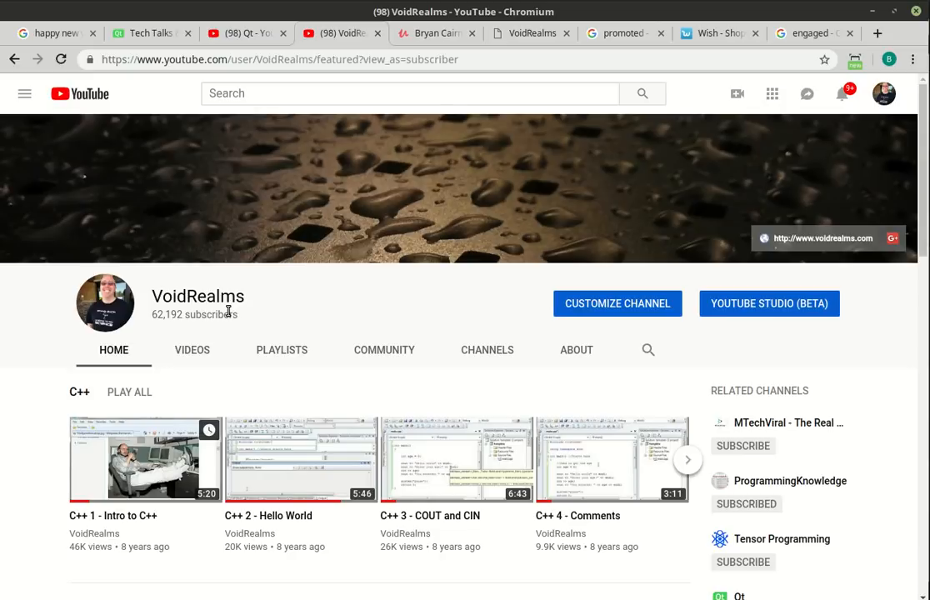
# - List the VoidRealms channel's uploads, then switch to the voidrealms.com website
pyautogui.click(192, 350)
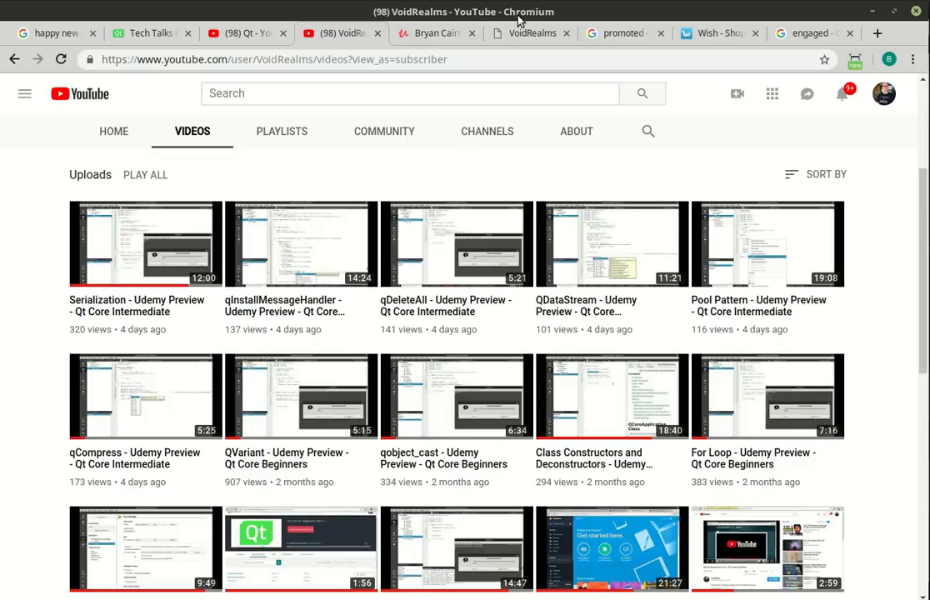
pyautogui.click(532, 33)
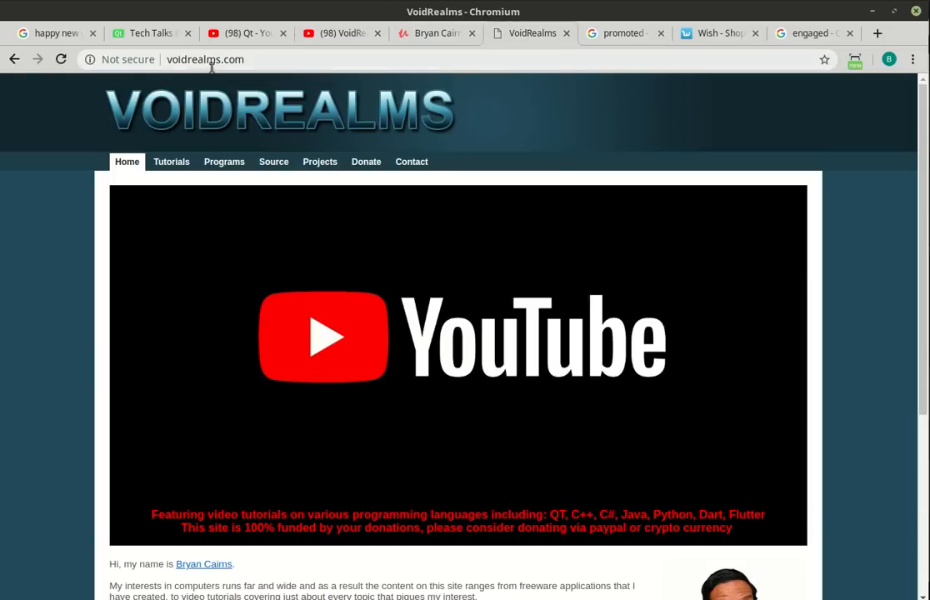
# - View the VoidRealms website's Contact page, then return to the VoidRealms YouTube channel
pyautogui.click(411, 162)
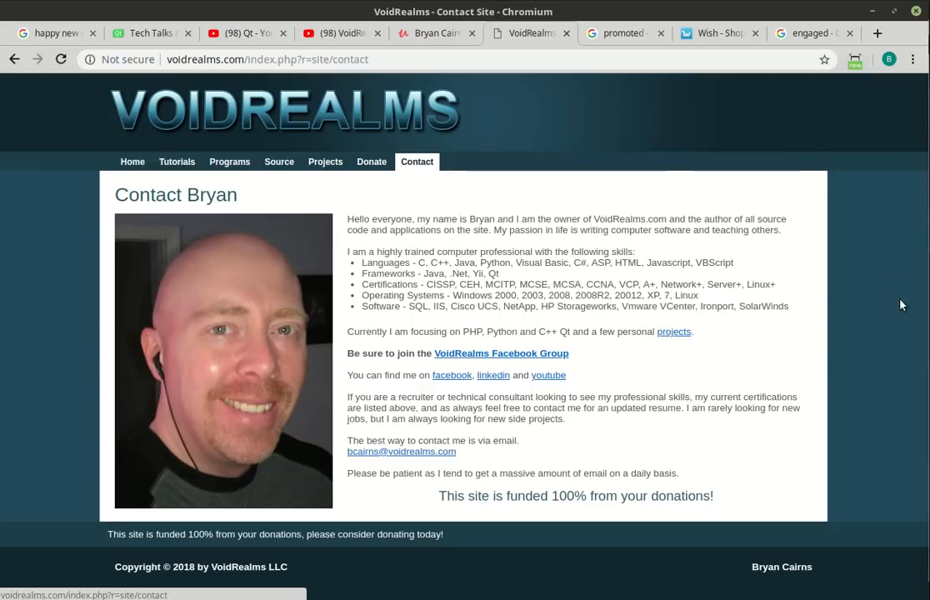
pyautogui.moveTo(491, 354)
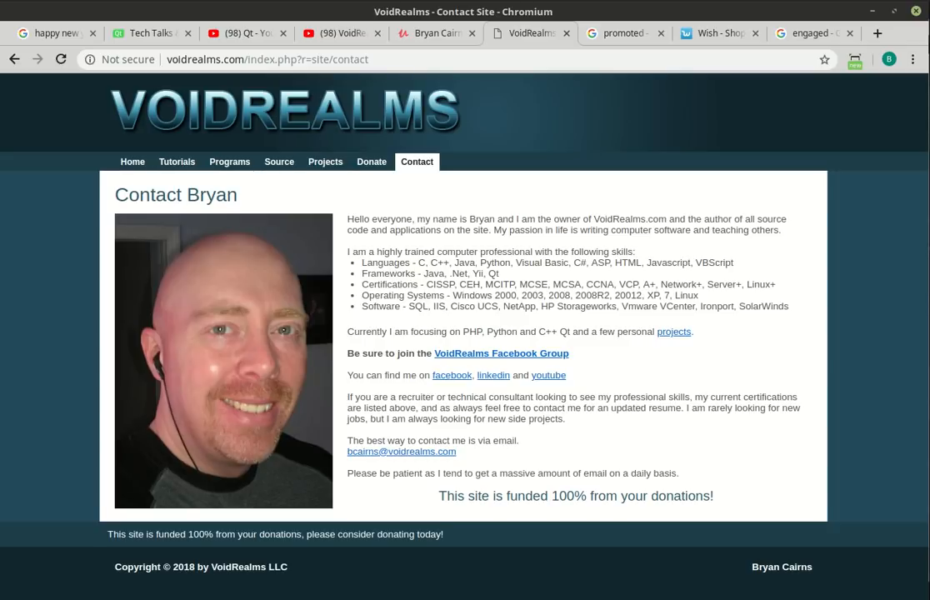
pyautogui.moveTo(562, 357)
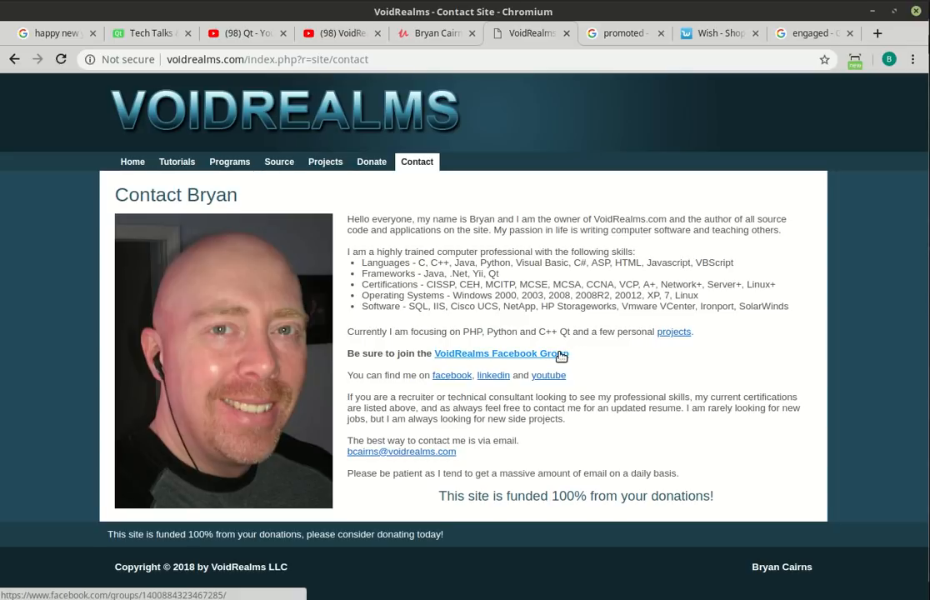
pyautogui.moveTo(641, 376)
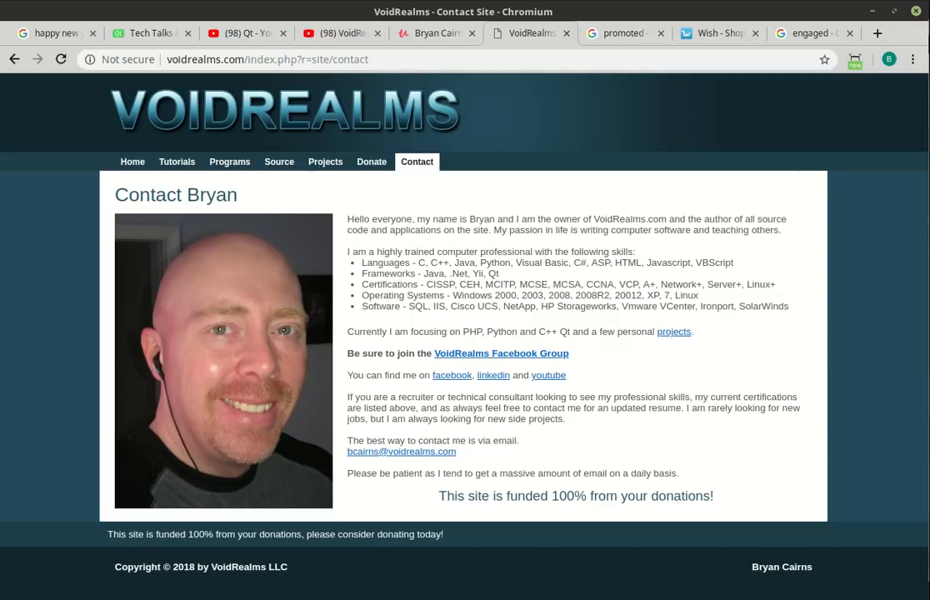
pyautogui.moveTo(246, 33)
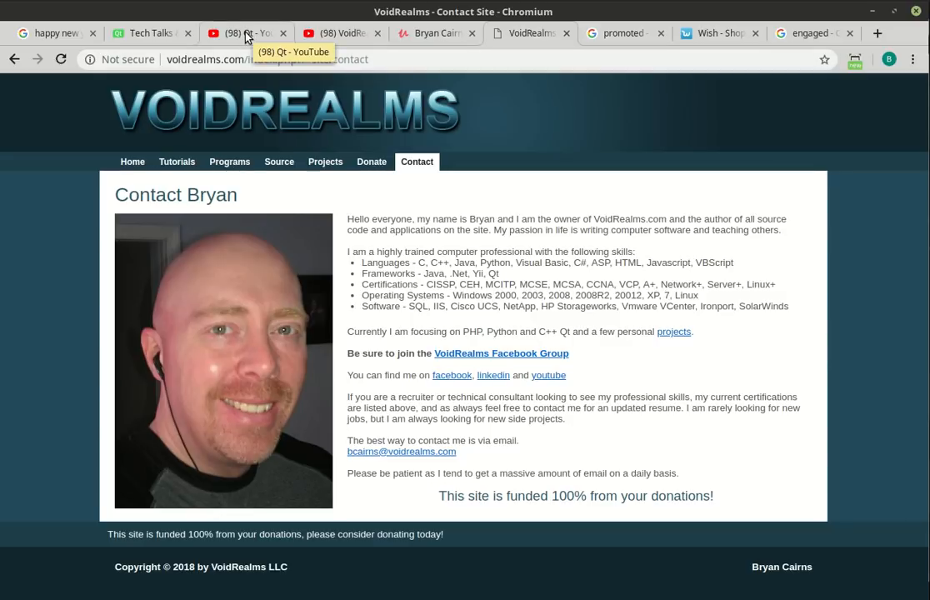
pyautogui.click(342, 33)
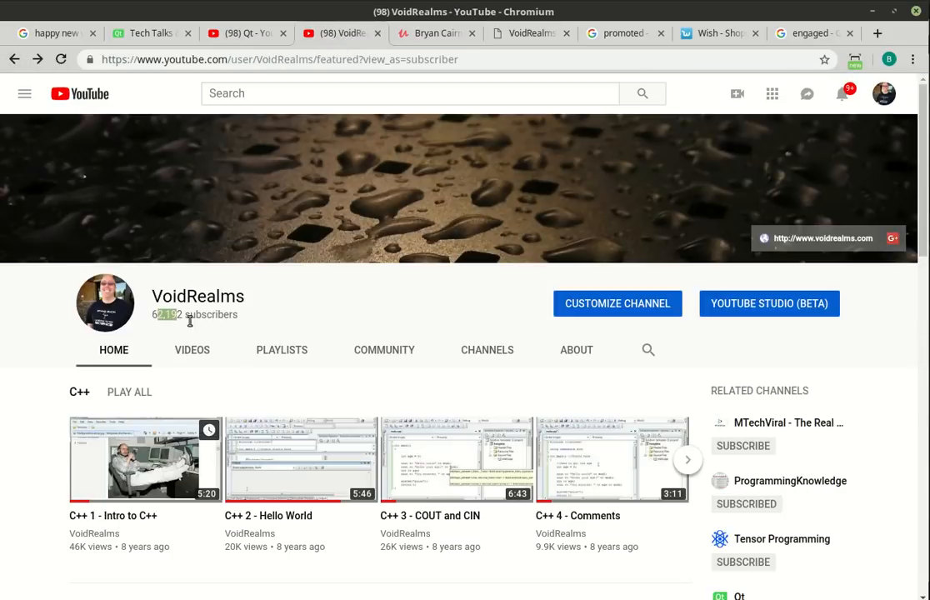
pyautogui.moveTo(217, 325)
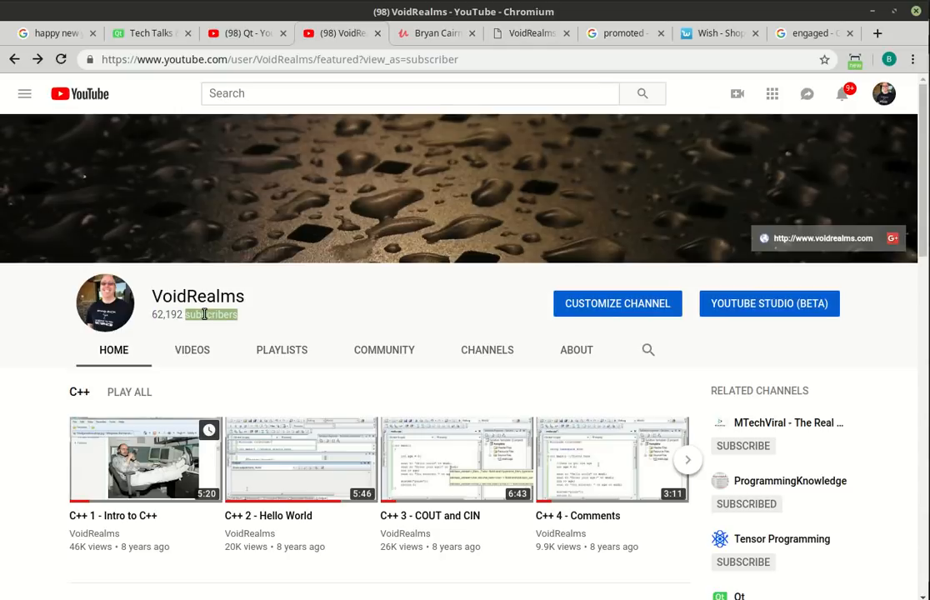
pyautogui.moveTo(197, 340)
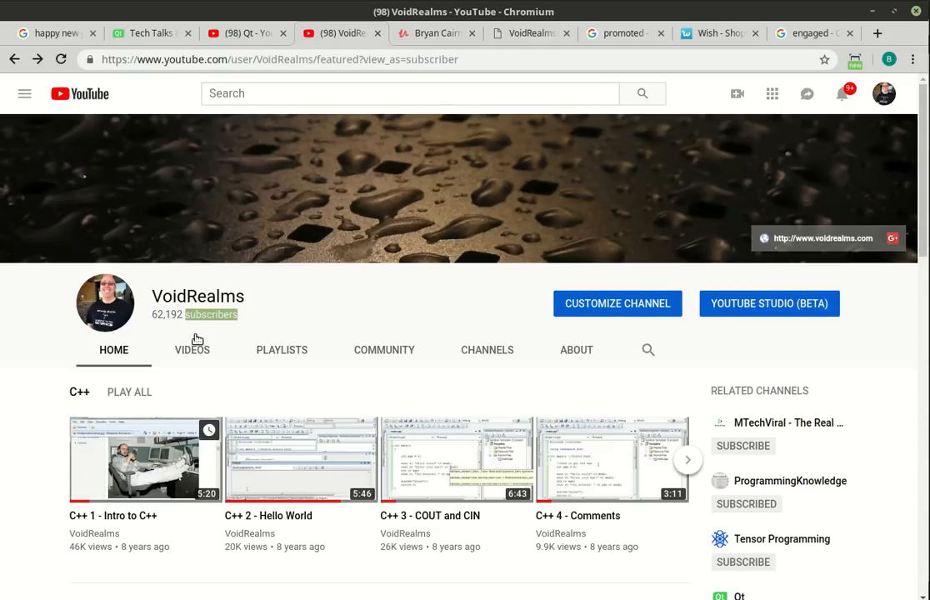
# - List the VoidRealms uploads and scroll through them down to older Flutter videos
pyautogui.click(191, 350)
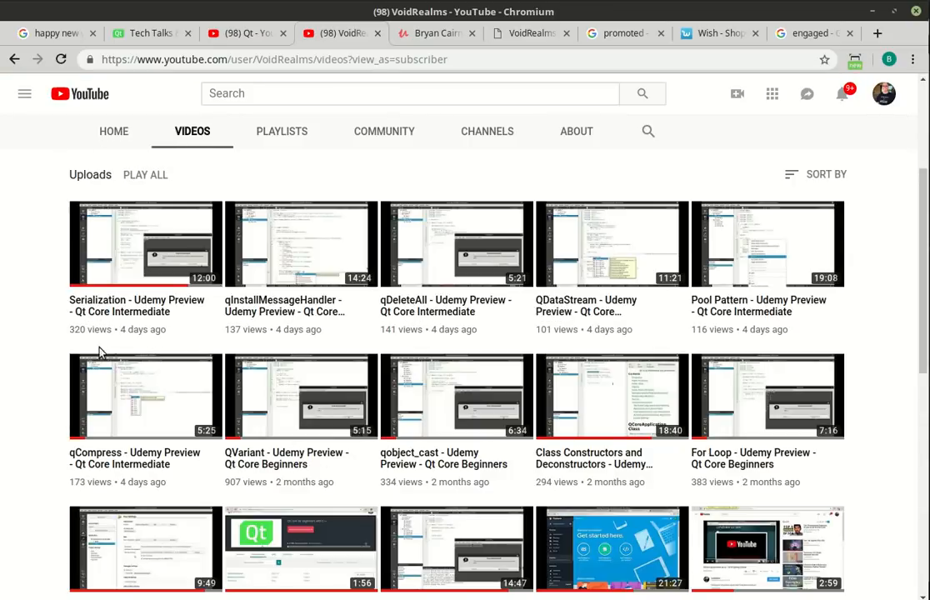
pyautogui.scroll(-3)
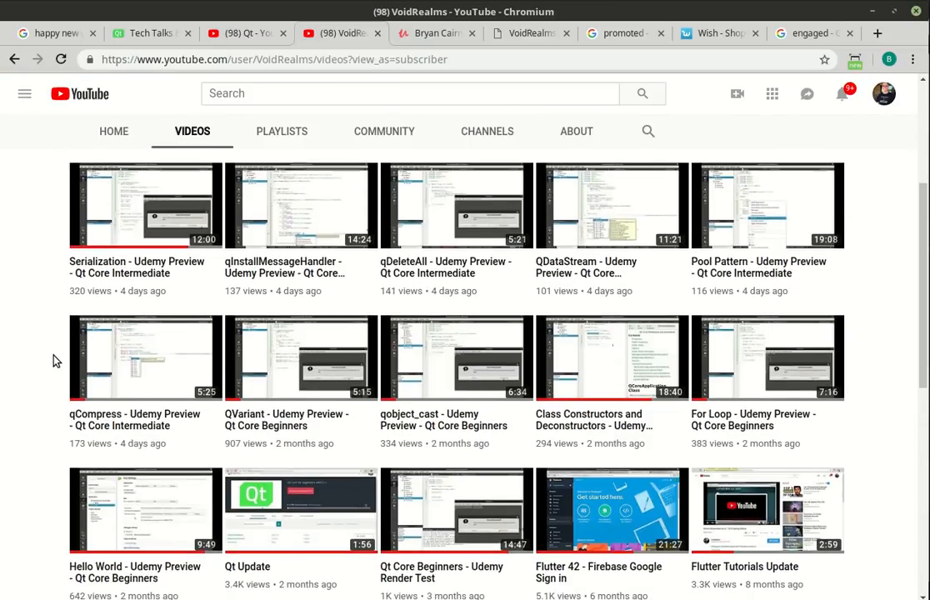
pyautogui.scroll(-3)
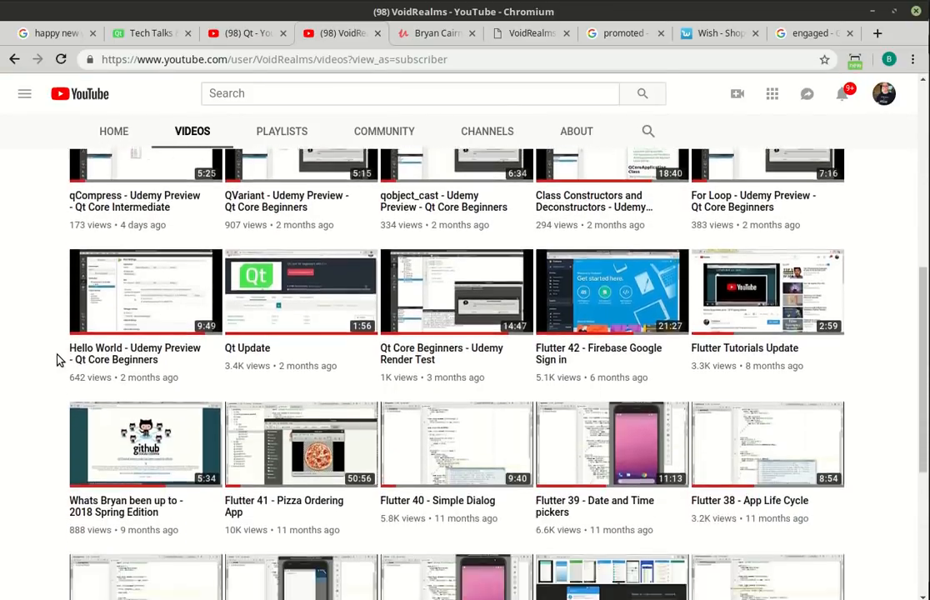
pyautogui.scroll(-3)
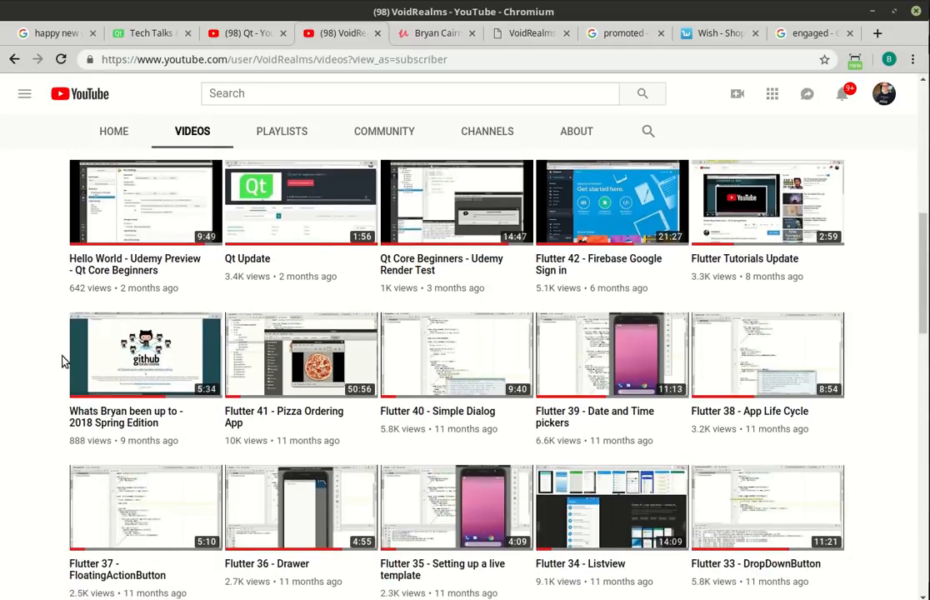
pyautogui.scroll(3)
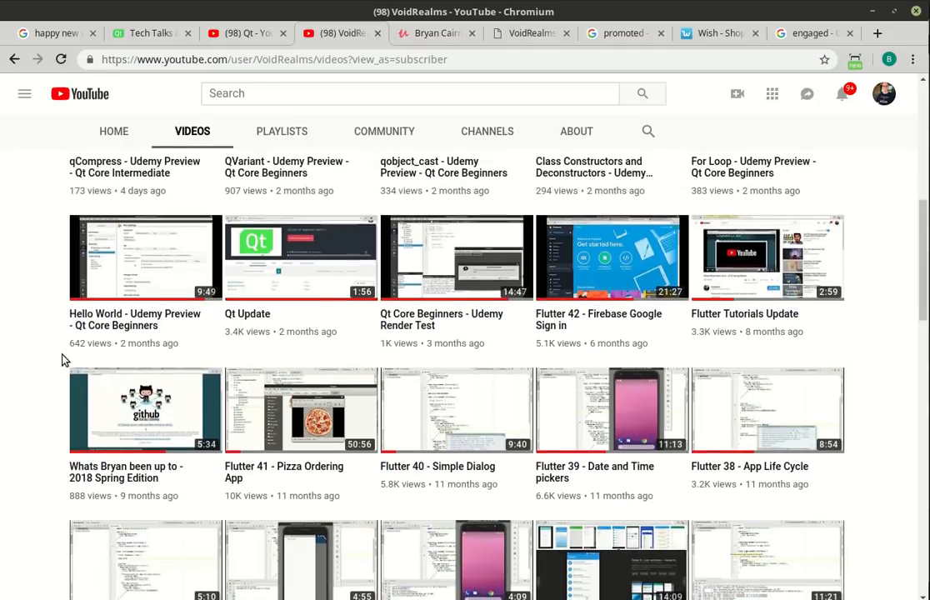
pyautogui.scroll(3)
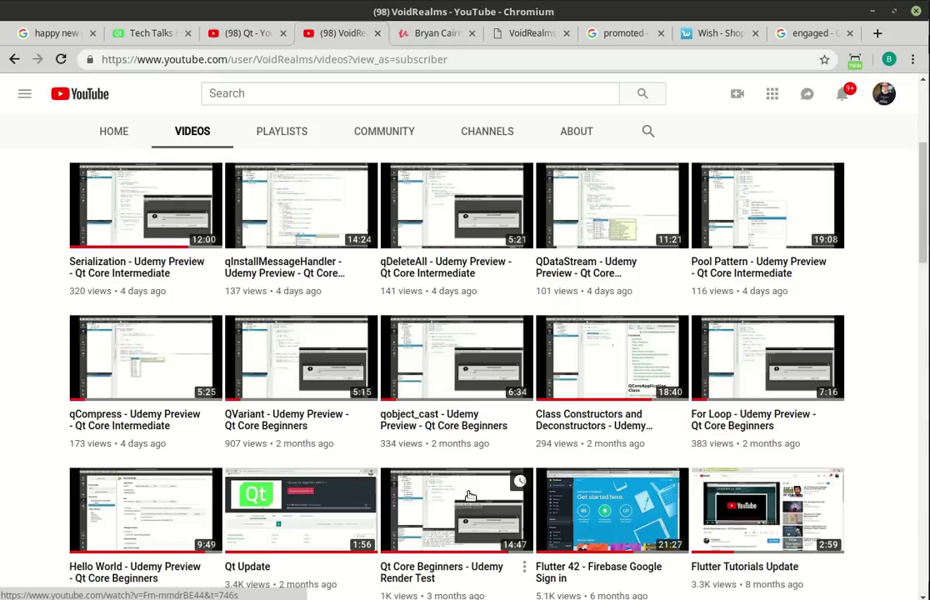
pyautogui.scroll(-3)
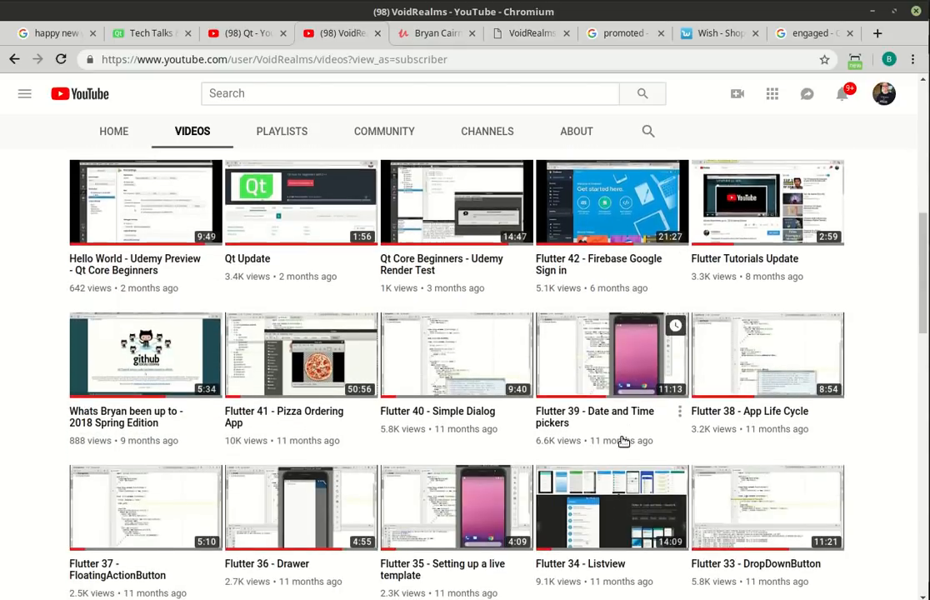
pyautogui.moveTo(482, 397)
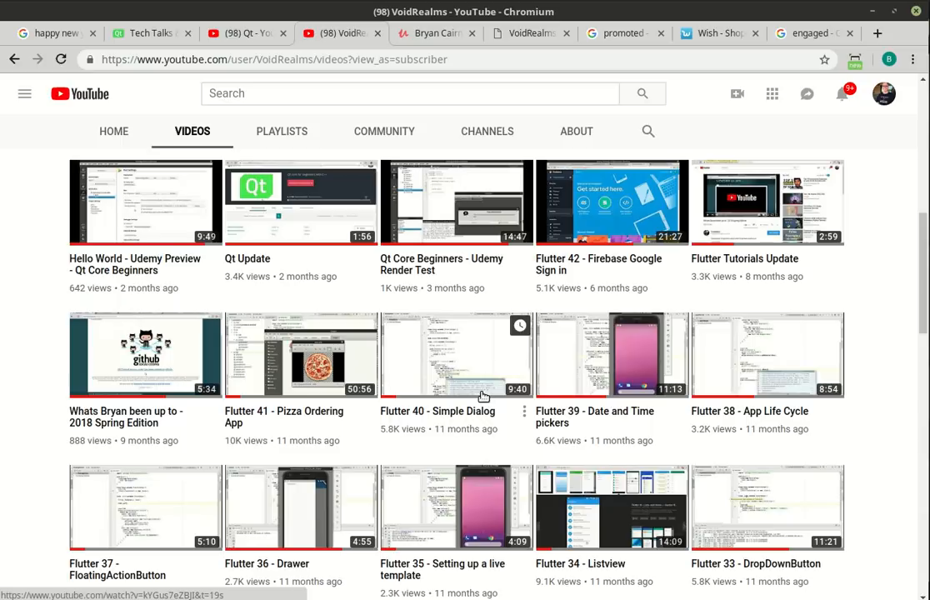
pyautogui.moveTo(601, 383)
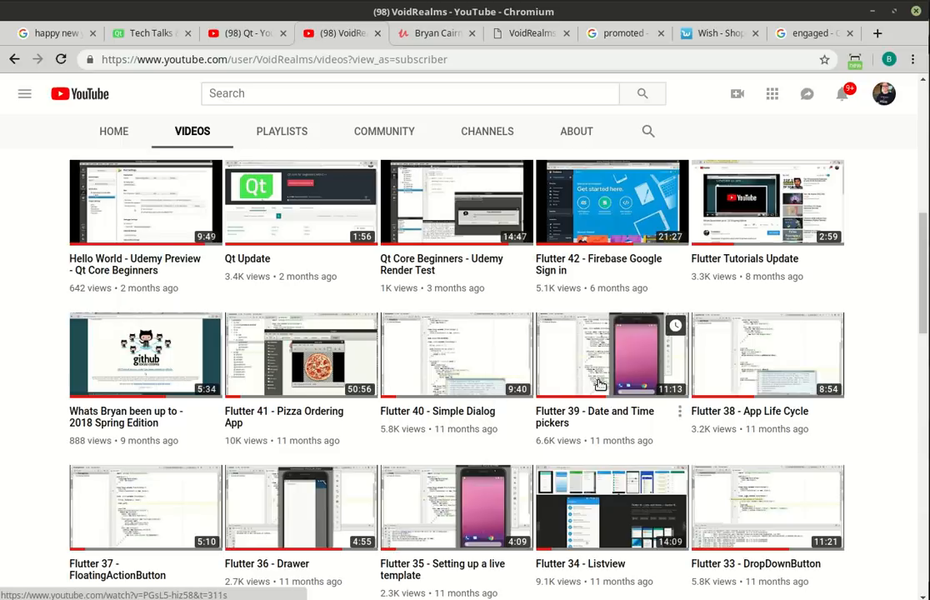
pyautogui.moveTo(603, 369)
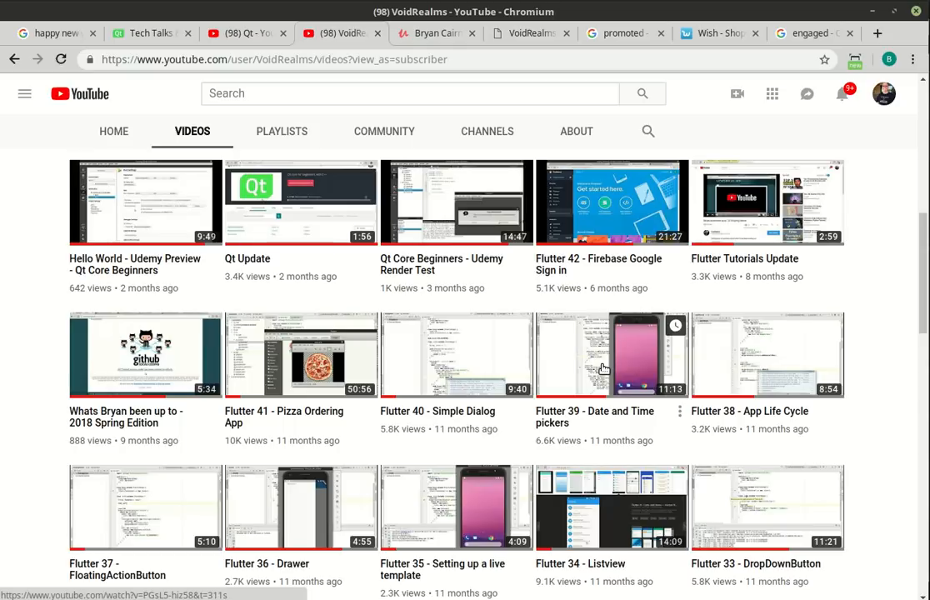
pyautogui.moveTo(679, 570)
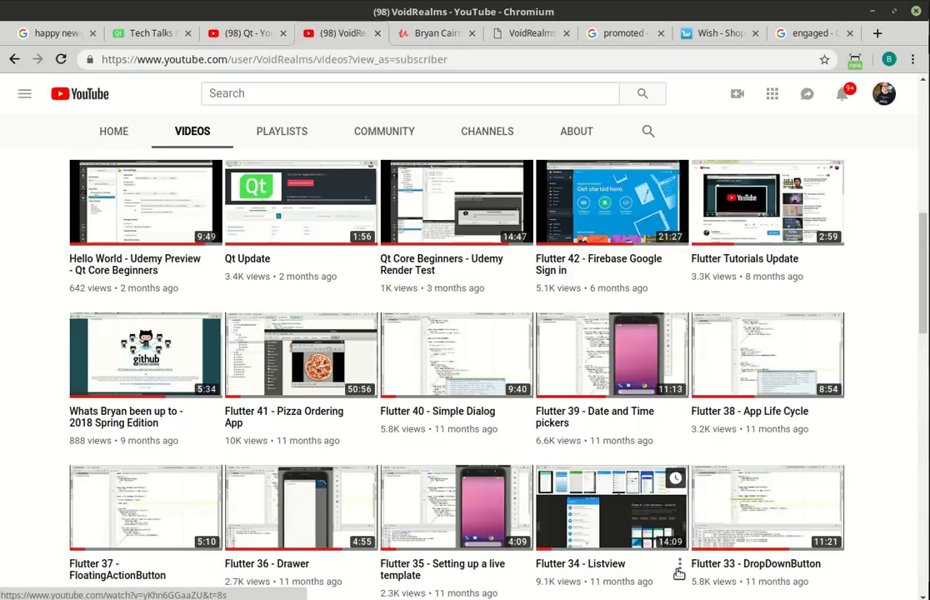
pyautogui.scroll(-3)
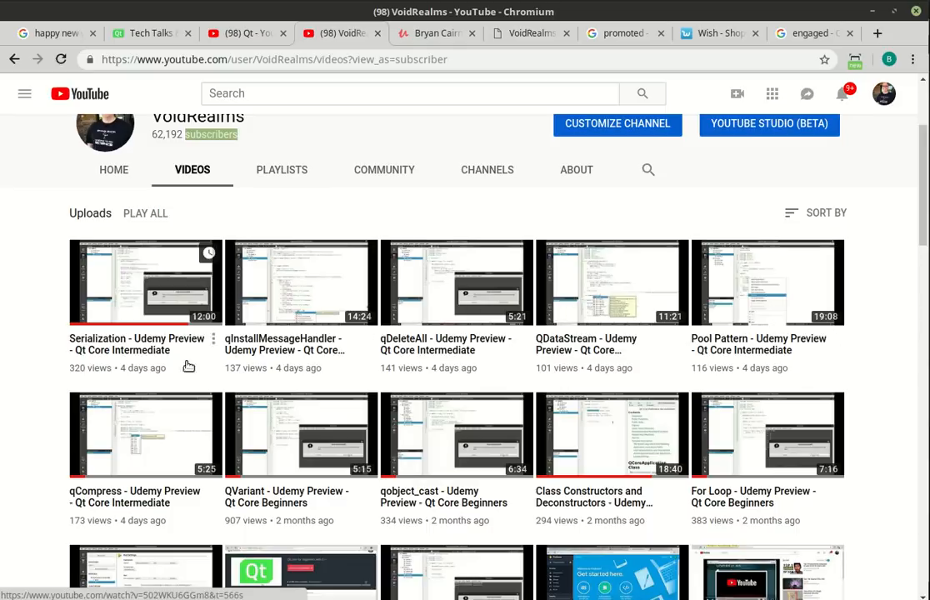
pyautogui.moveTo(830, 448)
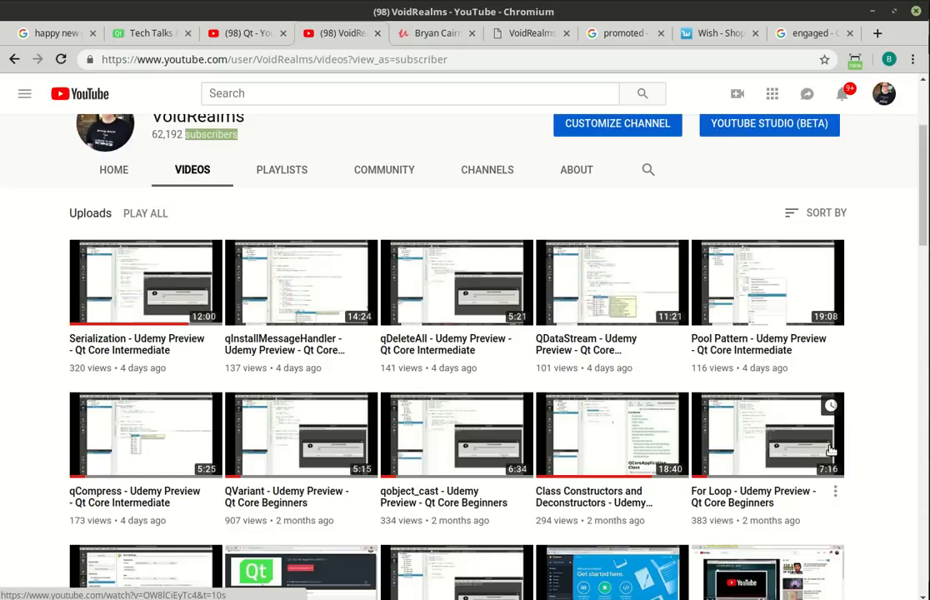
pyautogui.moveTo(777, 430)
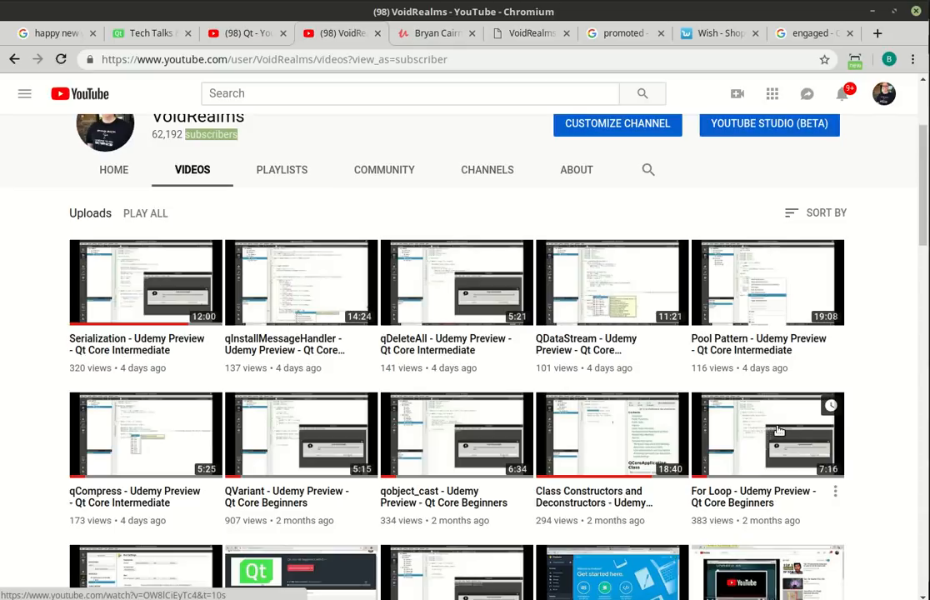
pyautogui.moveTo(163, 397)
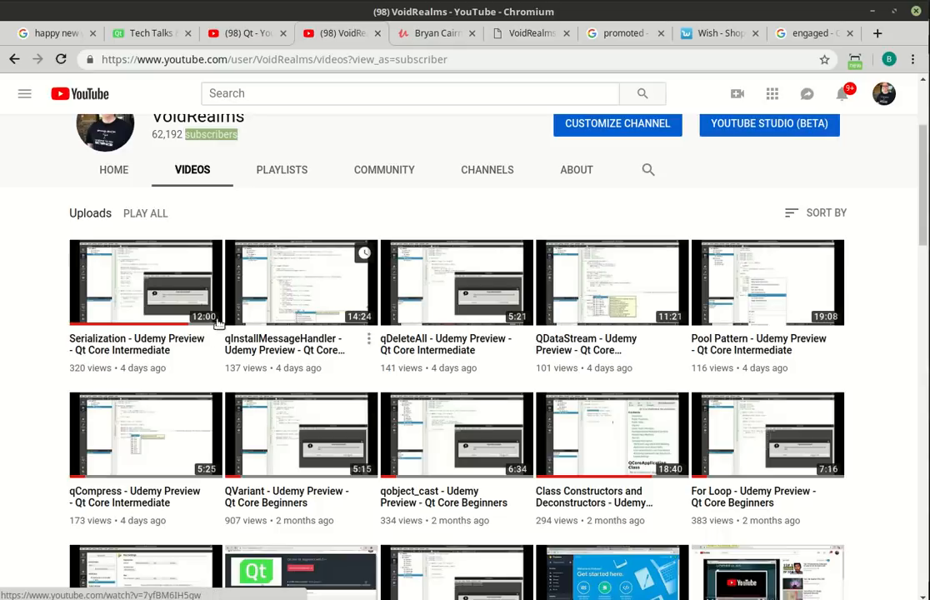
pyautogui.moveTo(287, 303)
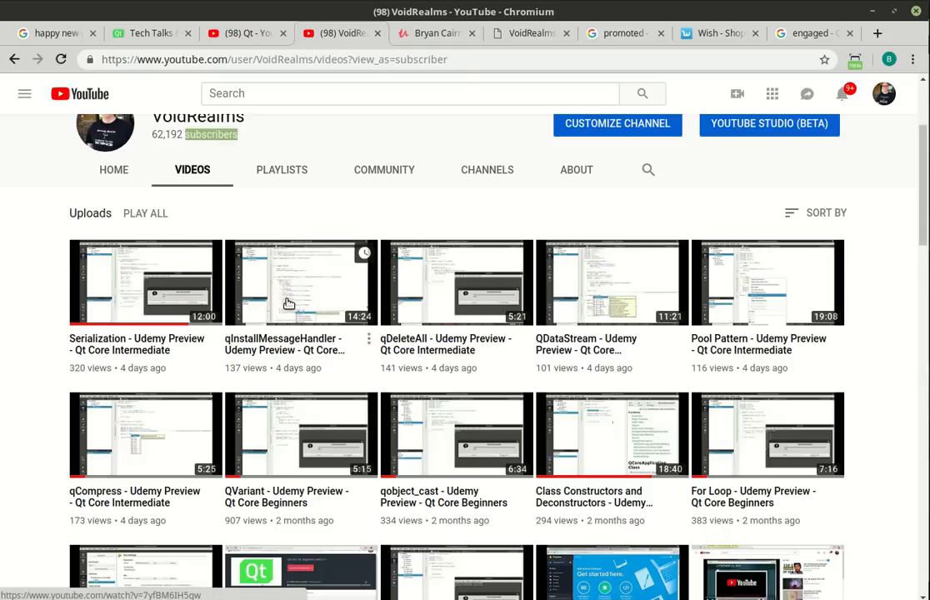
# - Switch to Bryan Cairns' Udemy instructor profile listing his Qt, Flutter and Dart courses
pyautogui.click(434, 33)
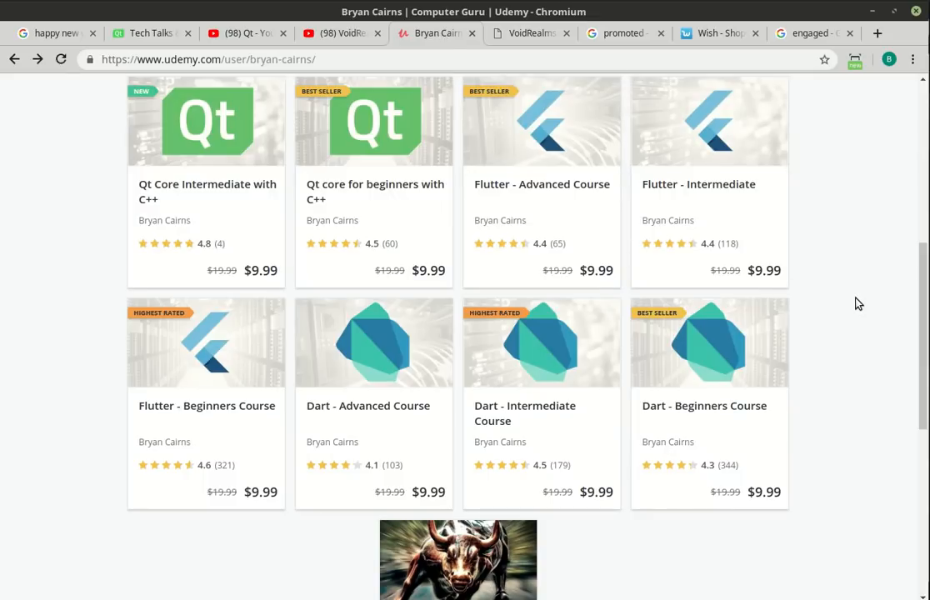
# - Scroll through the Udemy 'Courses you're teaching' list and return to the VoidRealms uploads
pyautogui.scroll(3)
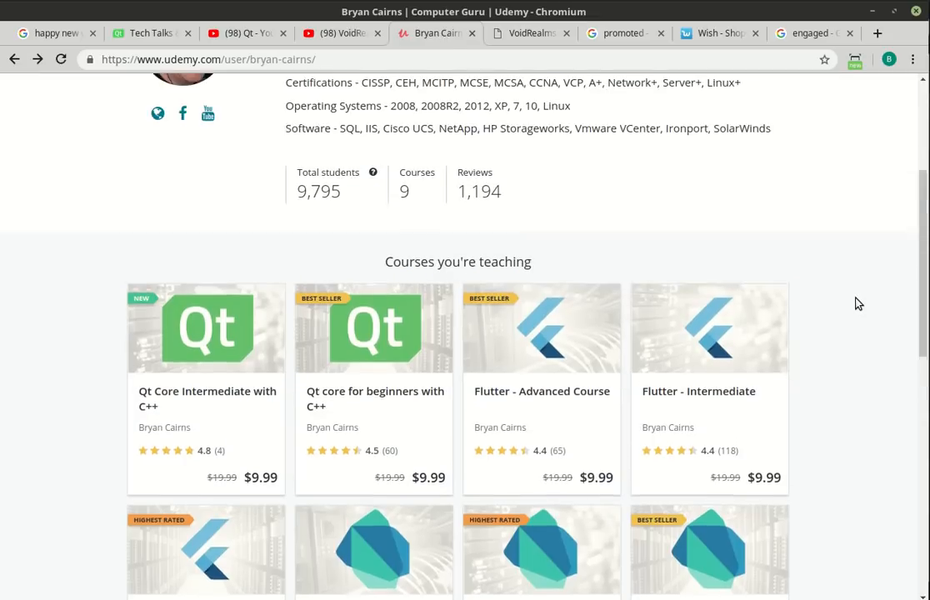
pyautogui.scroll(3)
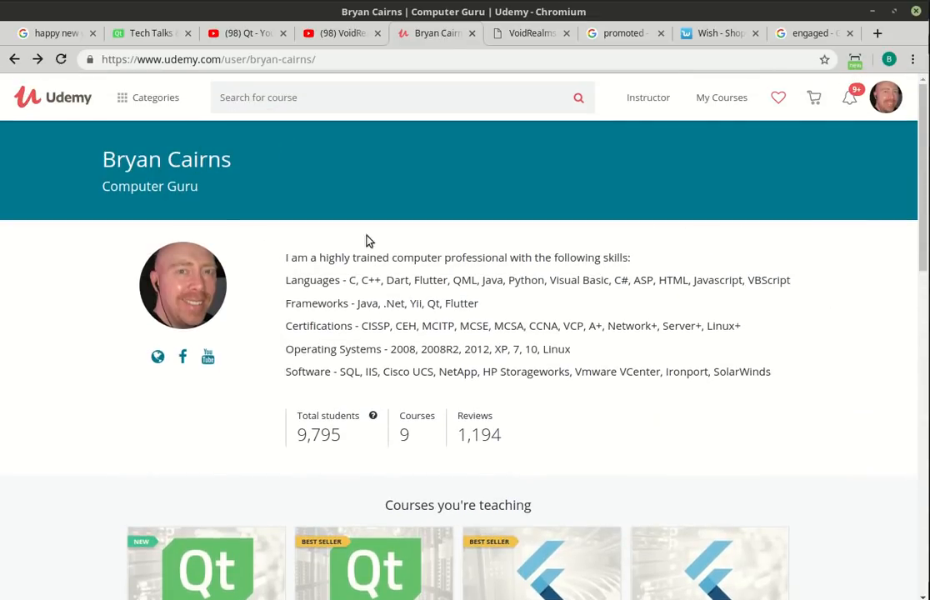
pyautogui.scroll(-3)
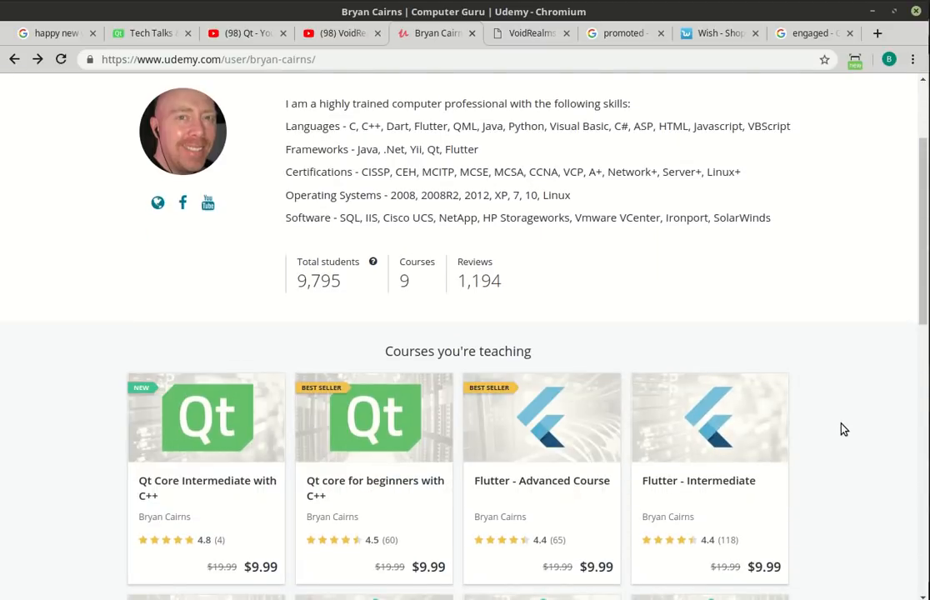
pyautogui.scroll(-3)
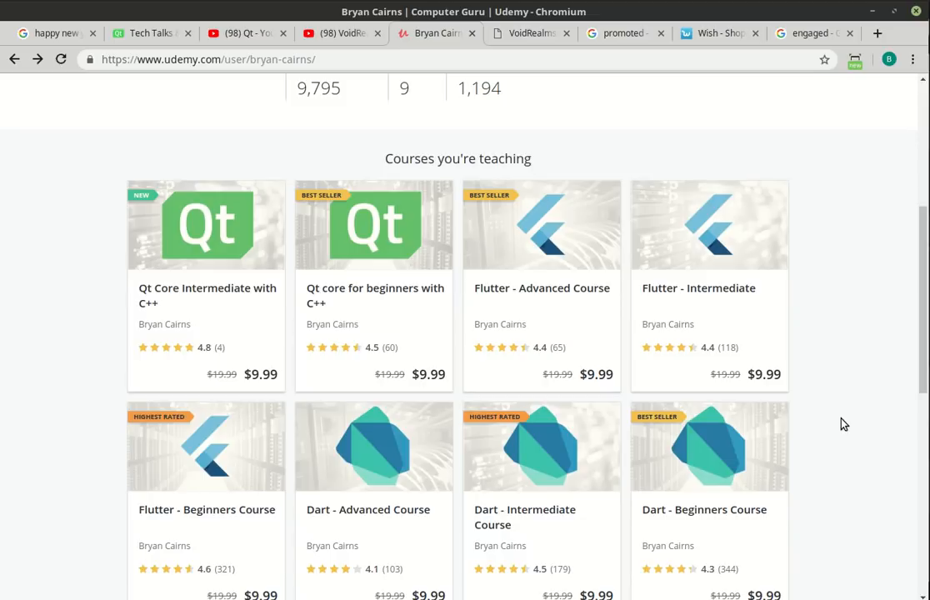
pyautogui.moveTo(413, 136)
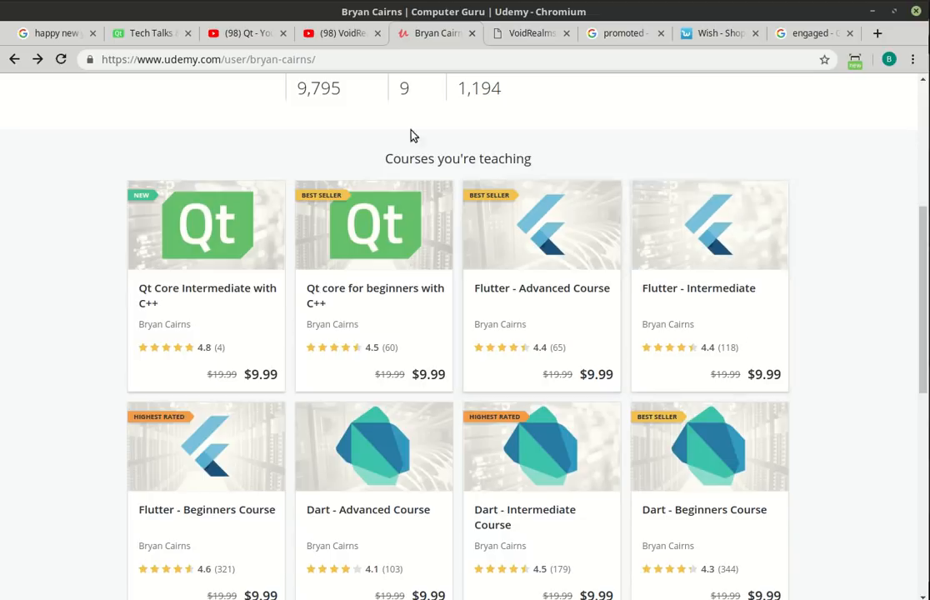
pyautogui.click(342, 33)
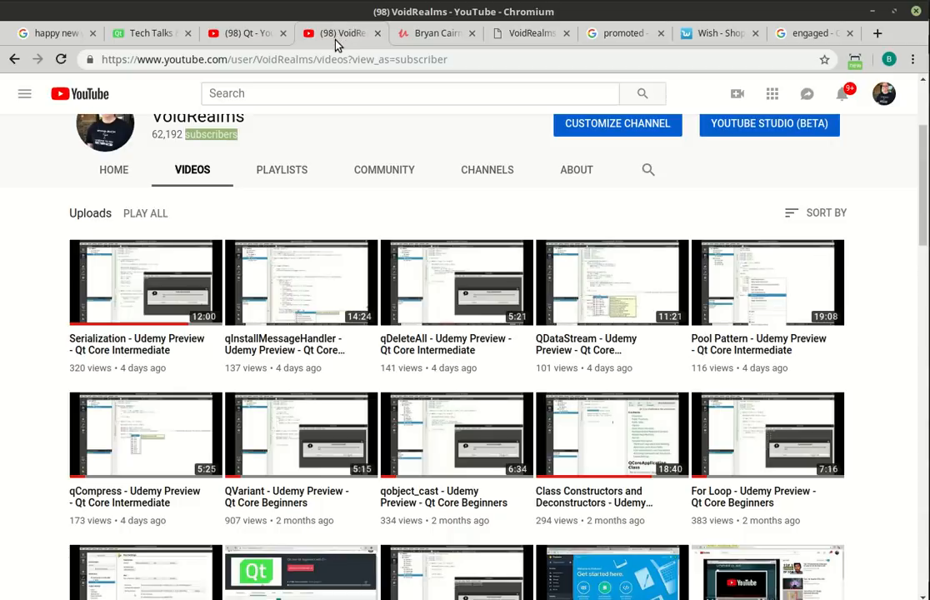
# - Glance at the Udemy profile again, then go back to the VoidRealms channel's uploads
pyautogui.click(433, 34)
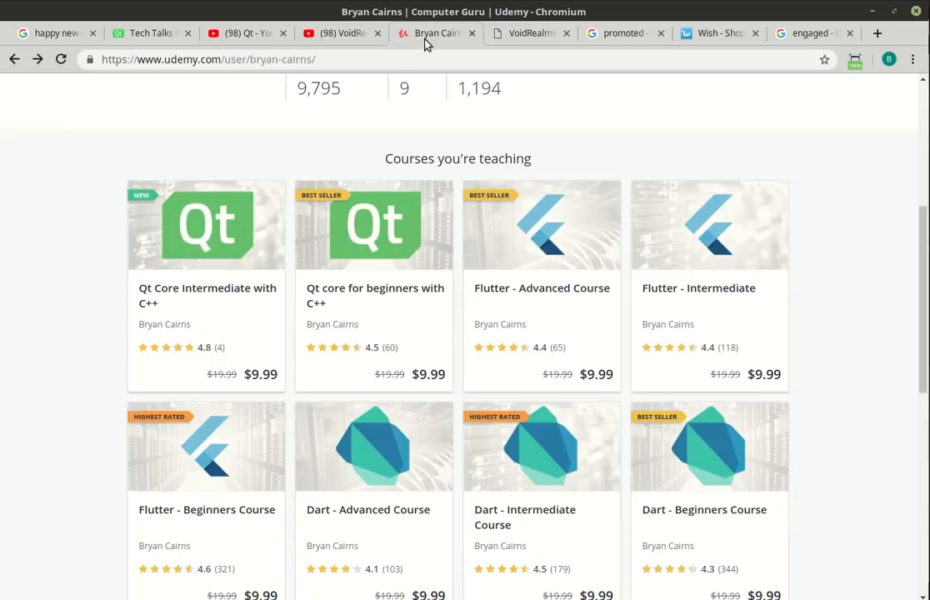
pyautogui.moveTo(76, 292)
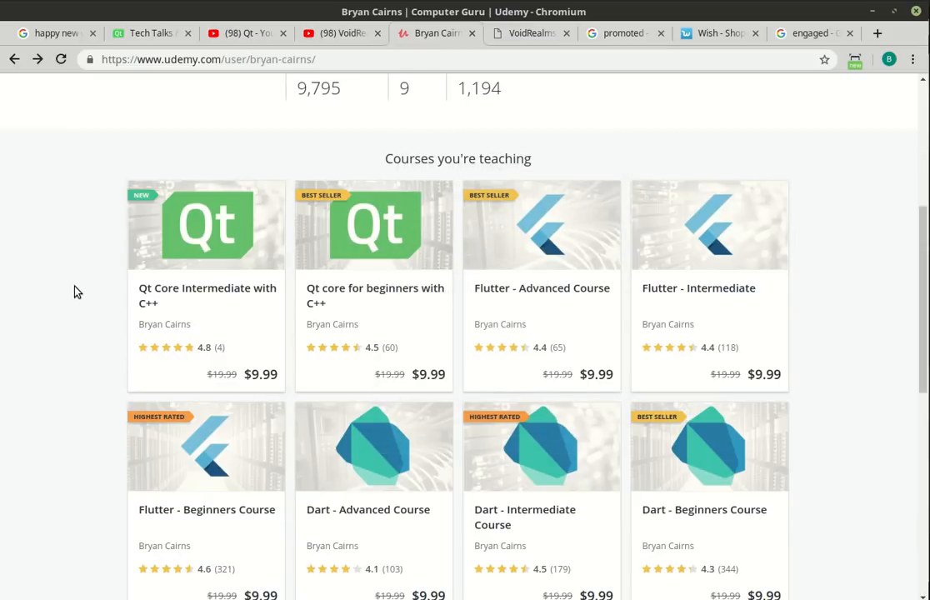
pyautogui.scroll(-3)
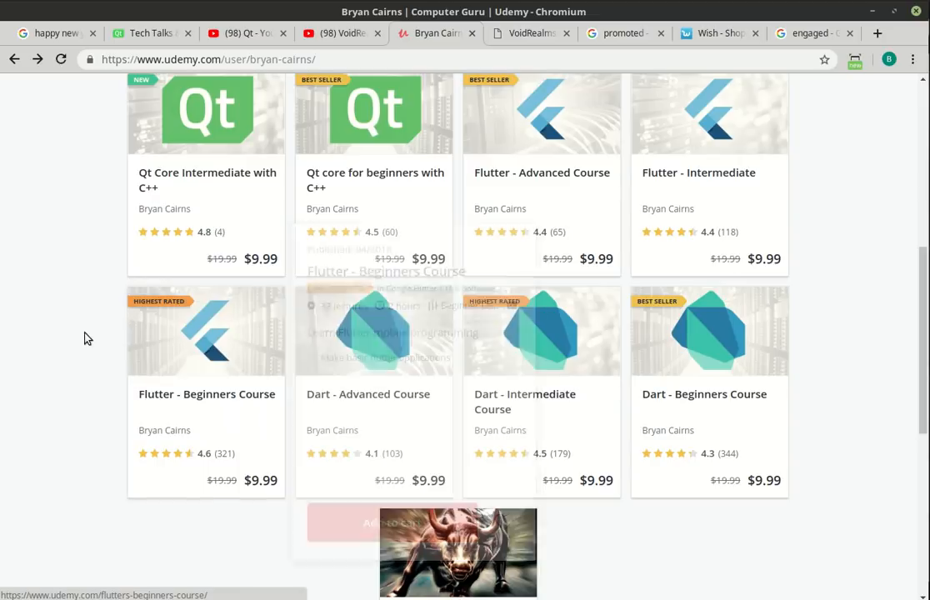
pyautogui.moveTo(240, 316)
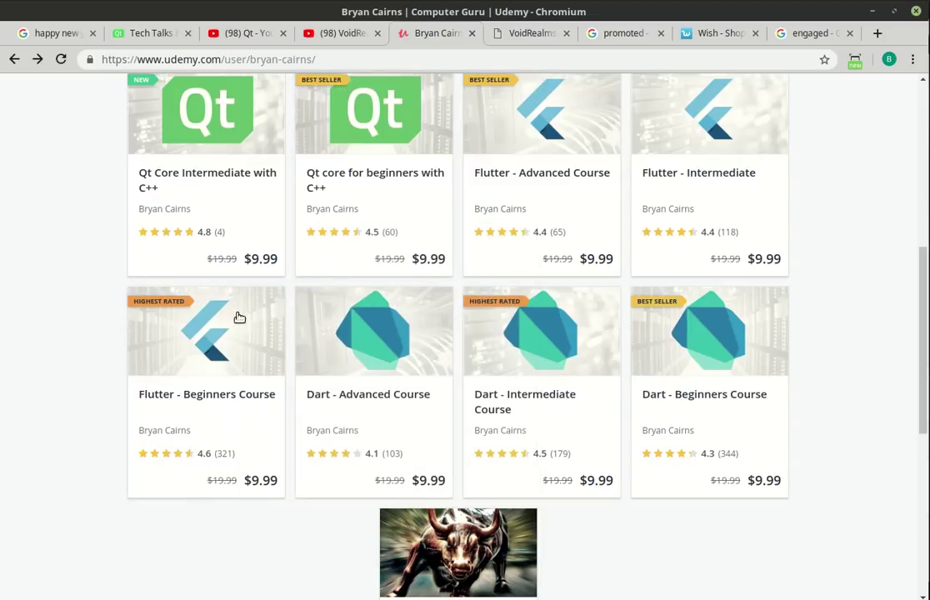
pyautogui.click(340, 33)
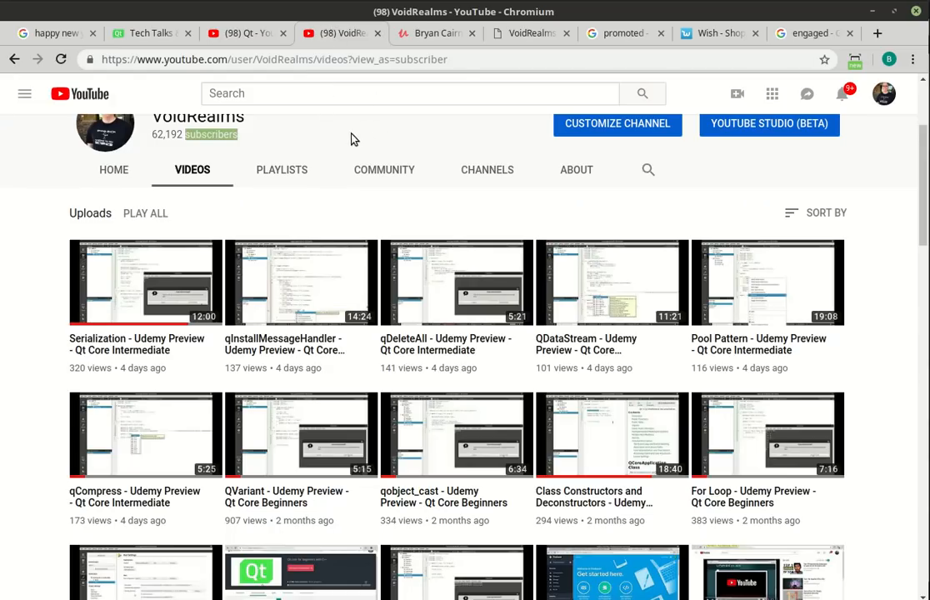
# - Show the VoidRealms website's Contact page again, then return to the Udemy profile
pyautogui.click(531, 33)
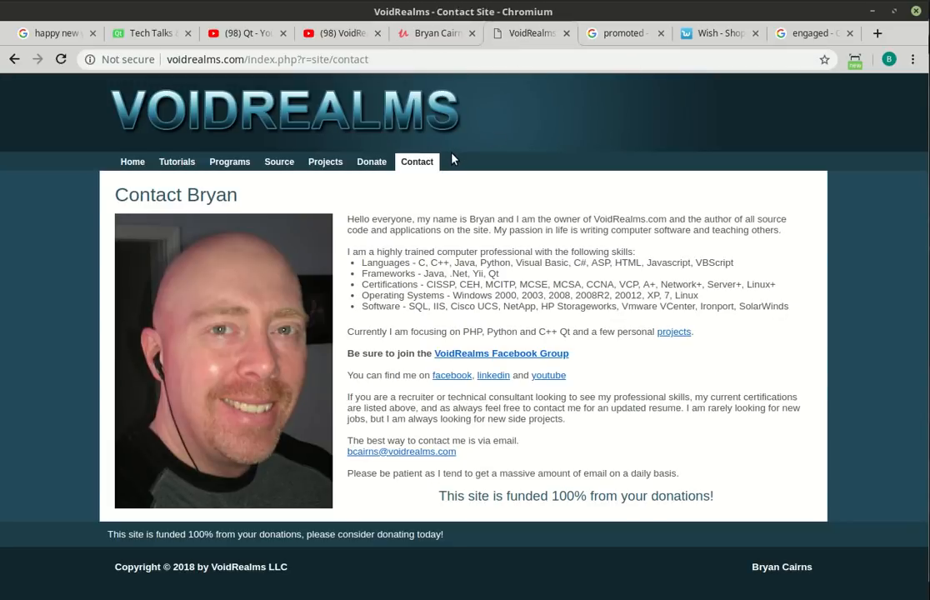
pyautogui.moveTo(142, 534)
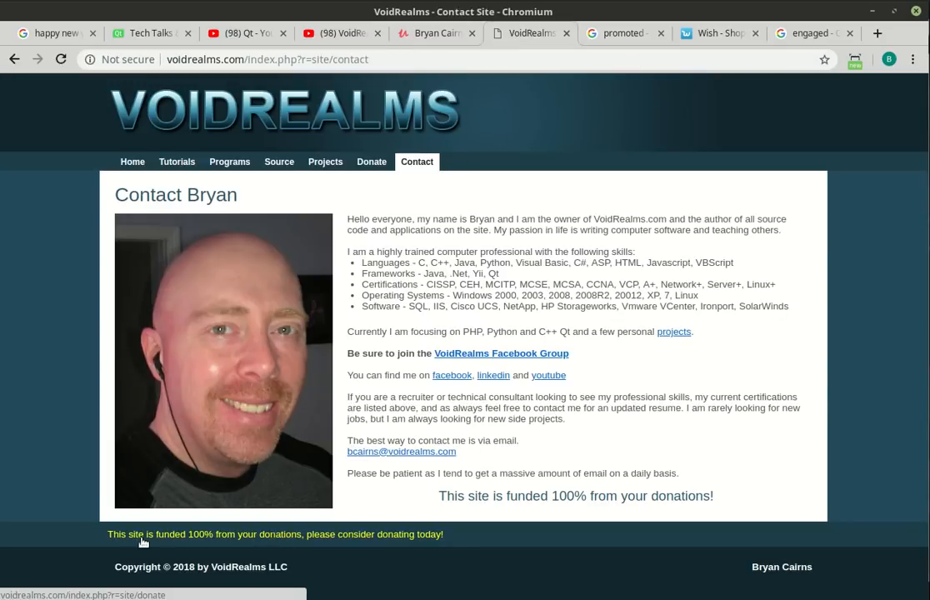
pyautogui.moveTo(393, 534)
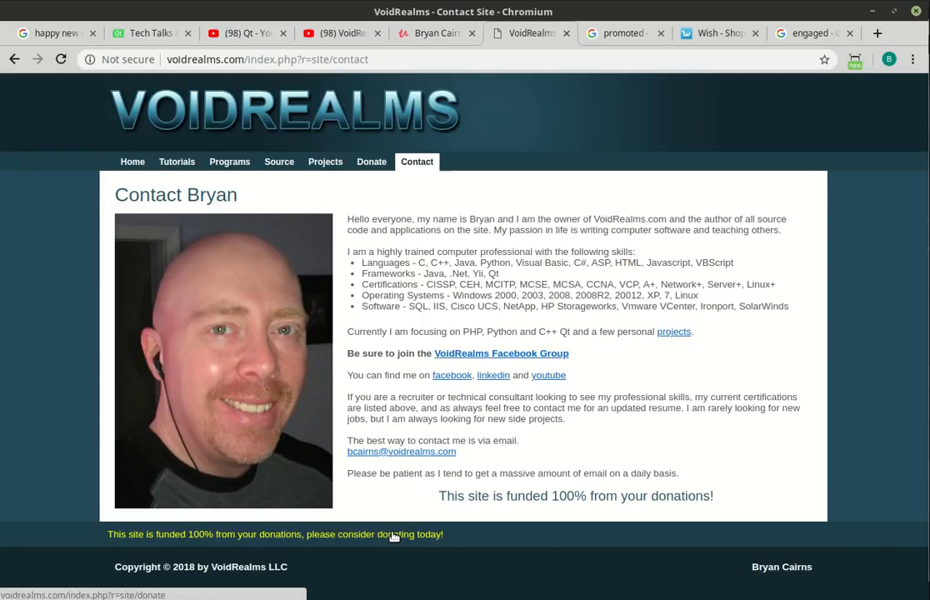
pyautogui.moveTo(430, 37)
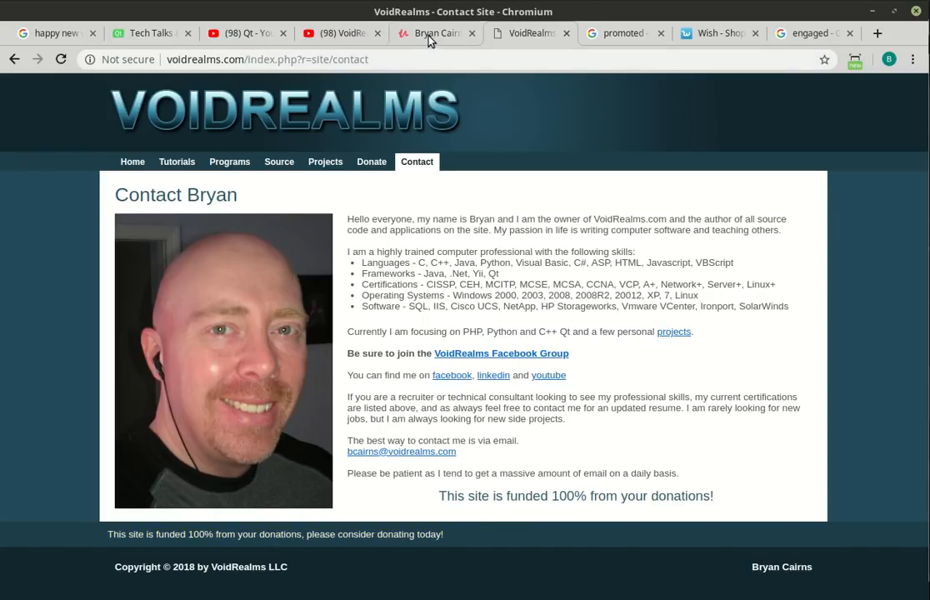
pyautogui.click(433, 34)
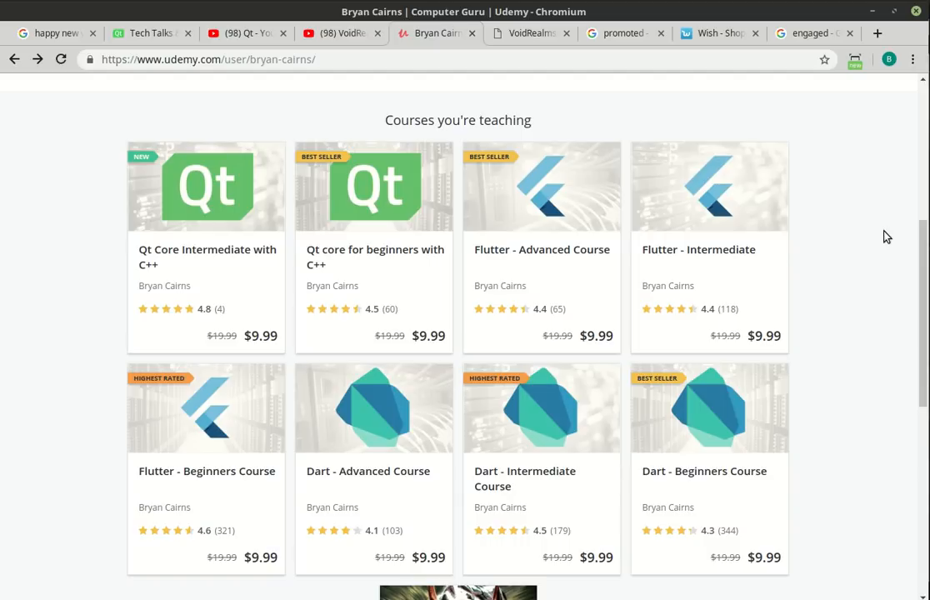
pyautogui.moveTo(852, 265)
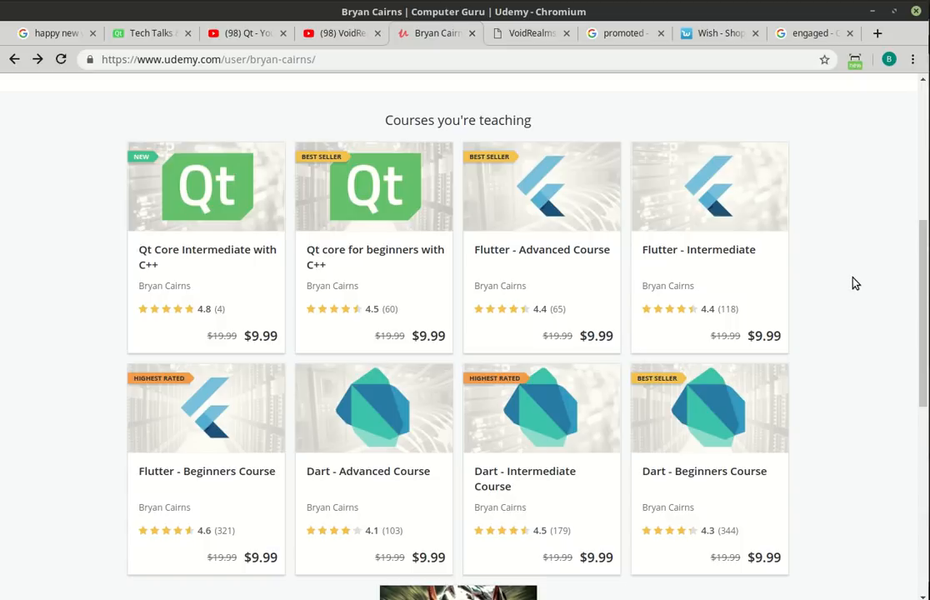
pyautogui.scroll(-3)
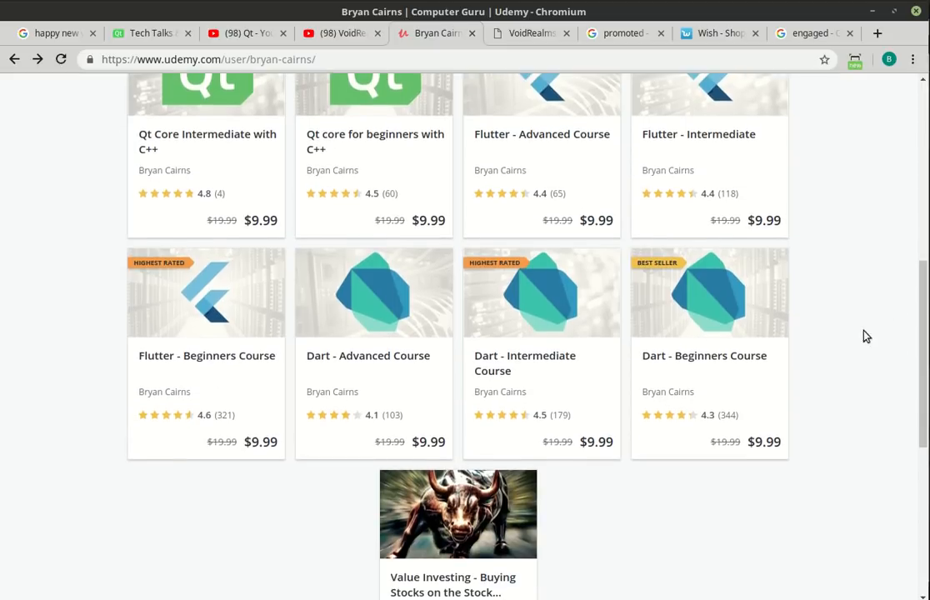
pyautogui.scroll(3)
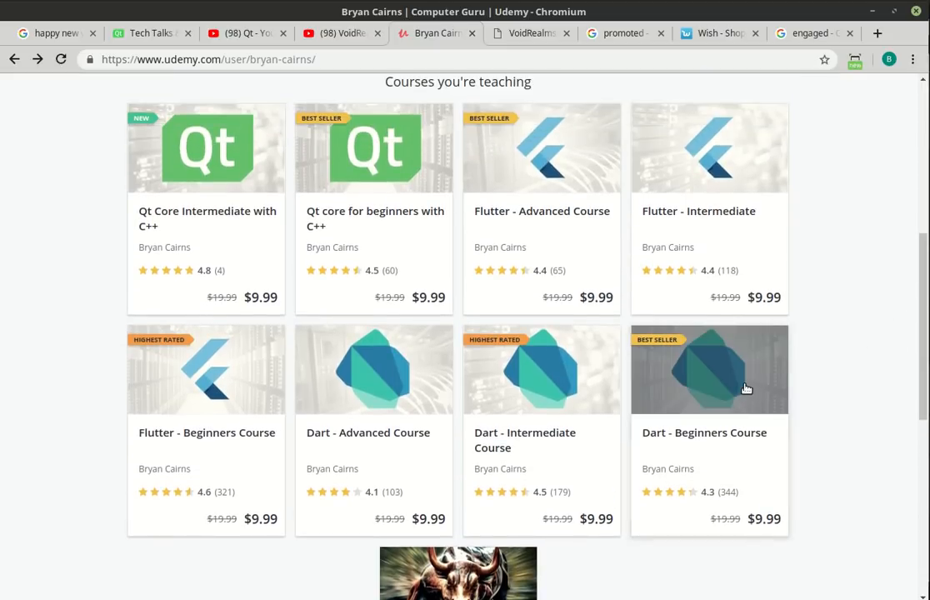
pyautogui.moveTo(207, 370)
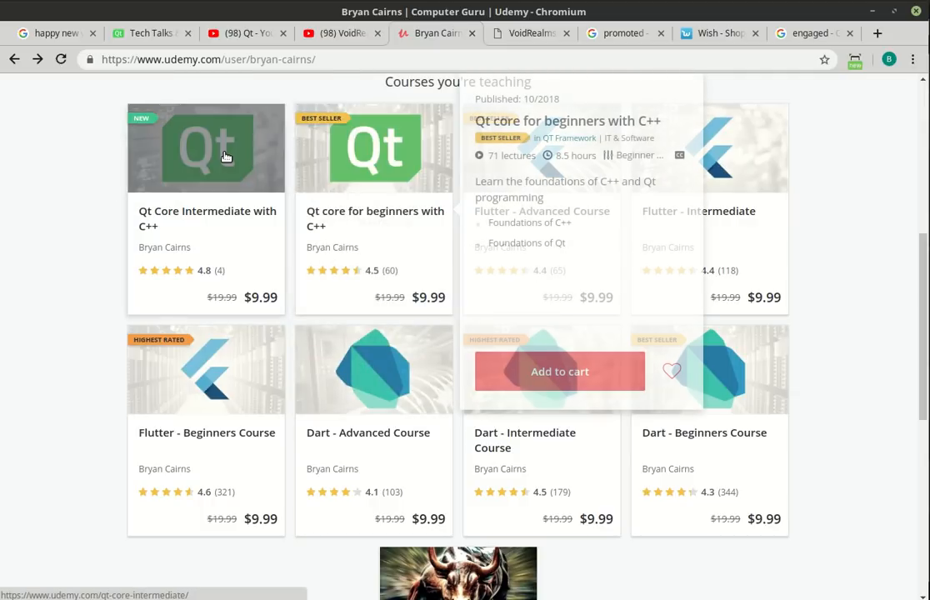
pyautogui.moveTo(225, 157)
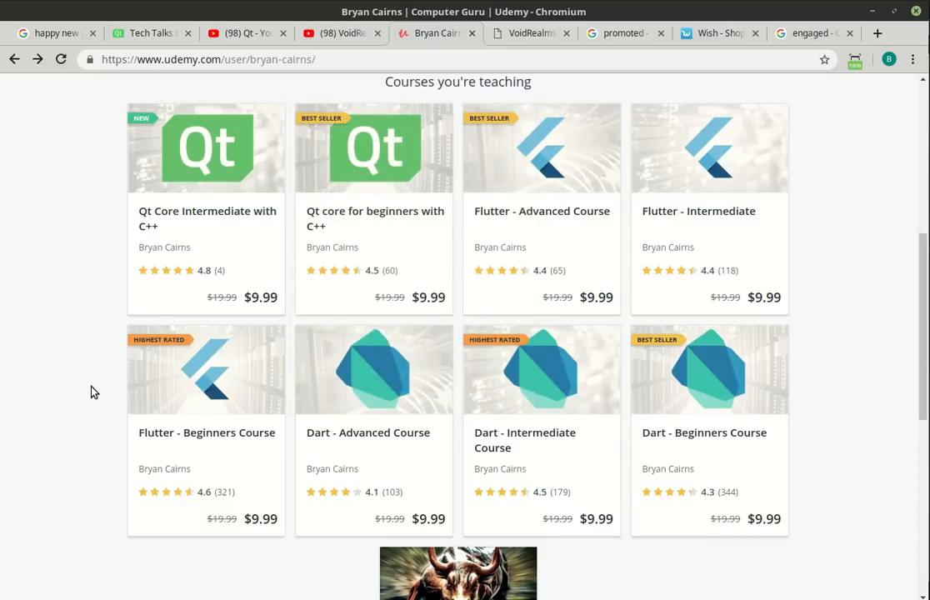
# - In the Udemy bio, highlight the programming languages line and then the MCSE certification
pyautogui.scroll(3)
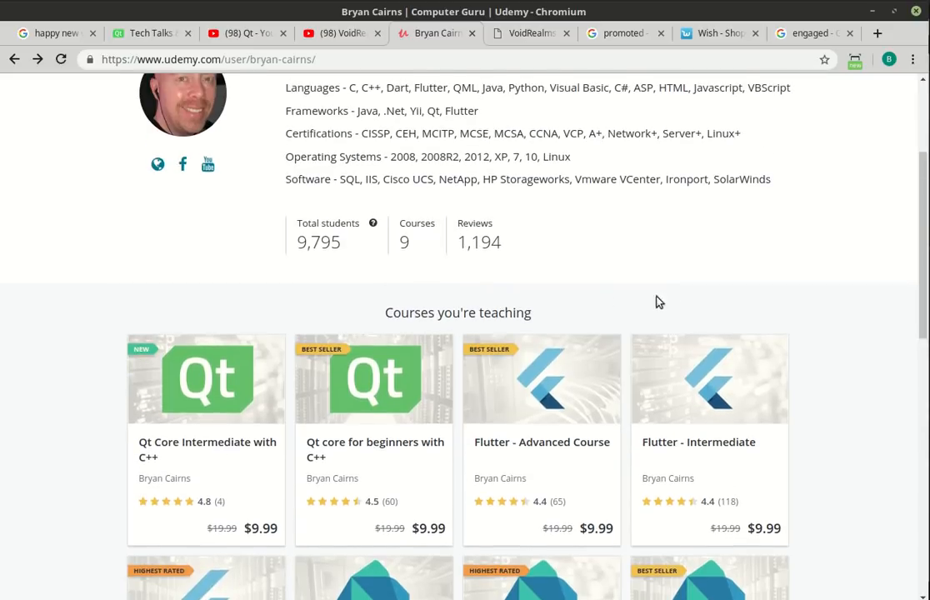
pyautogui.scroll(3)
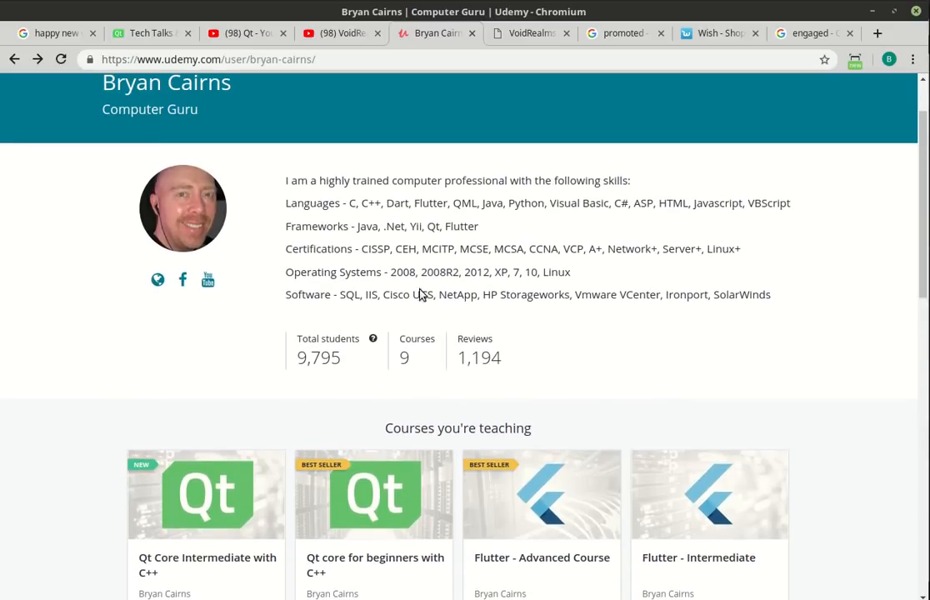
pyautogui.moveTo(600, 267)
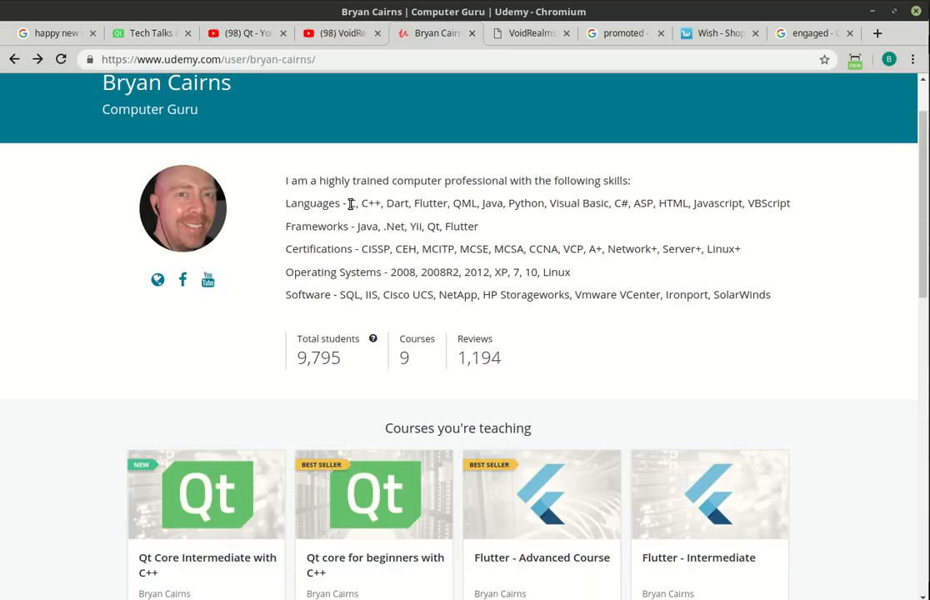
pyautogui.moveTo(350, 203); pyautogui.dragTo(791, 203)
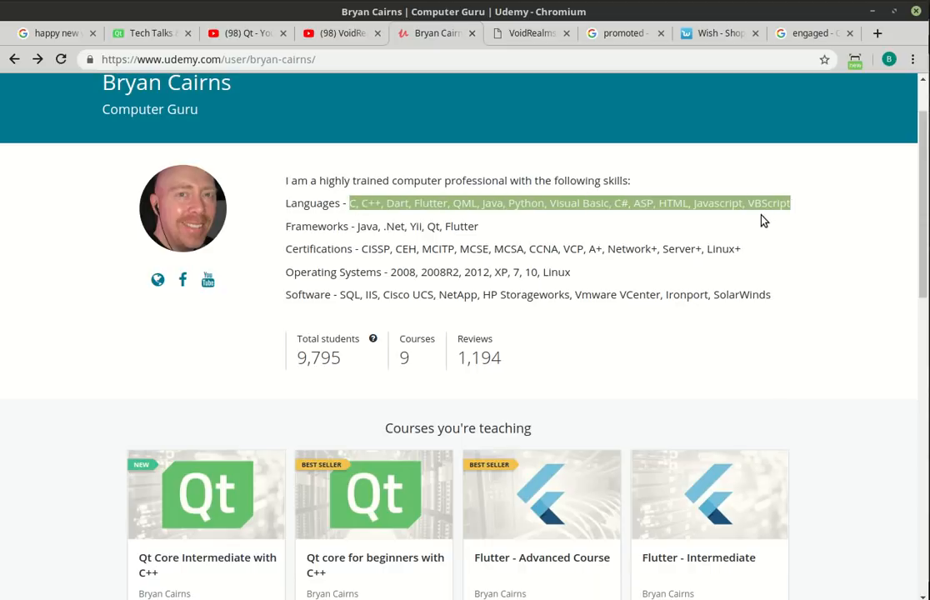
pyautogui.moveTo(748, 254)
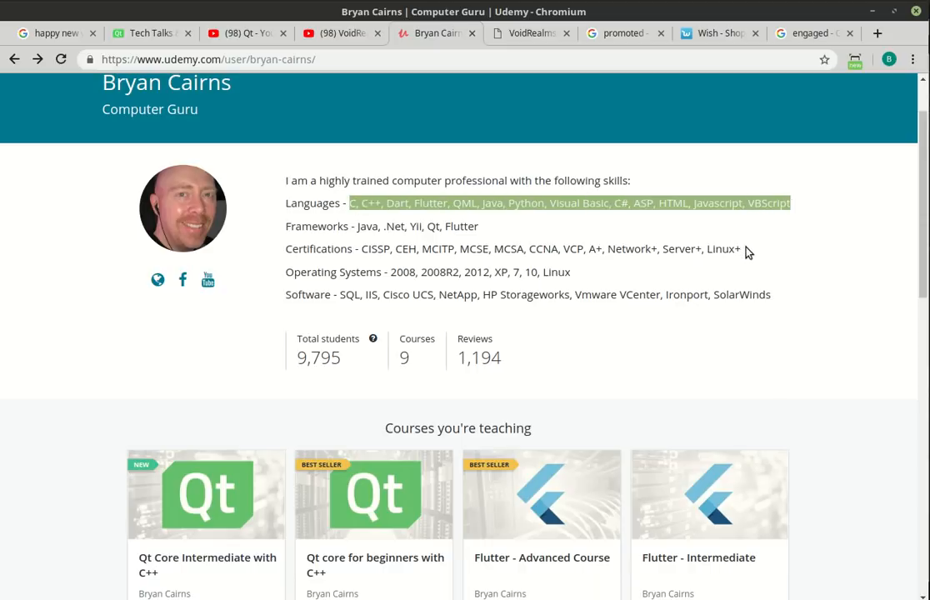
pyautogui.moveTo(357, 240)
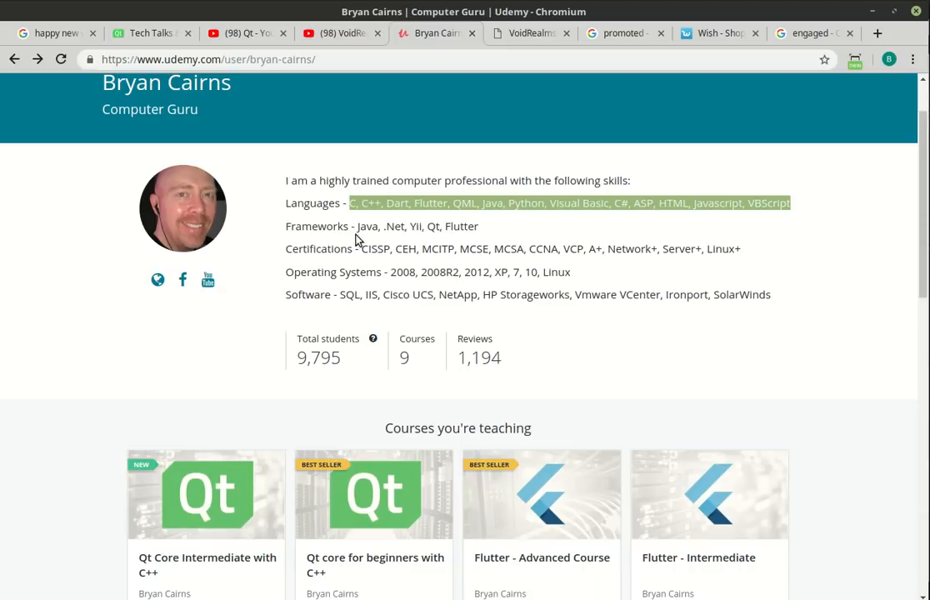
pyautogui.click(366, 248)
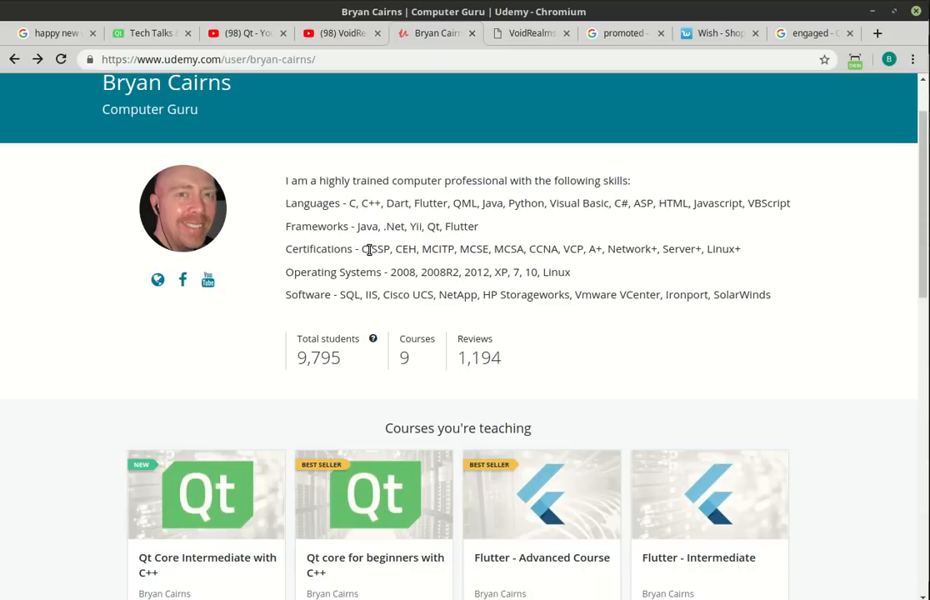
pyautogui.doubleClick(474, 249)
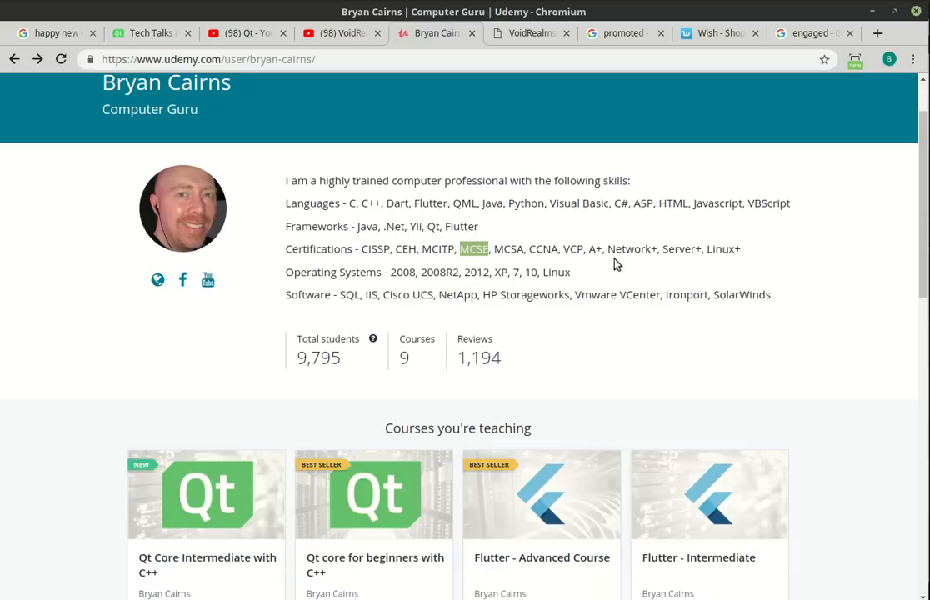
# - Scroll down through the profile and return to the VoidRealms channel's uploads
pyautogui.scroll(-3)
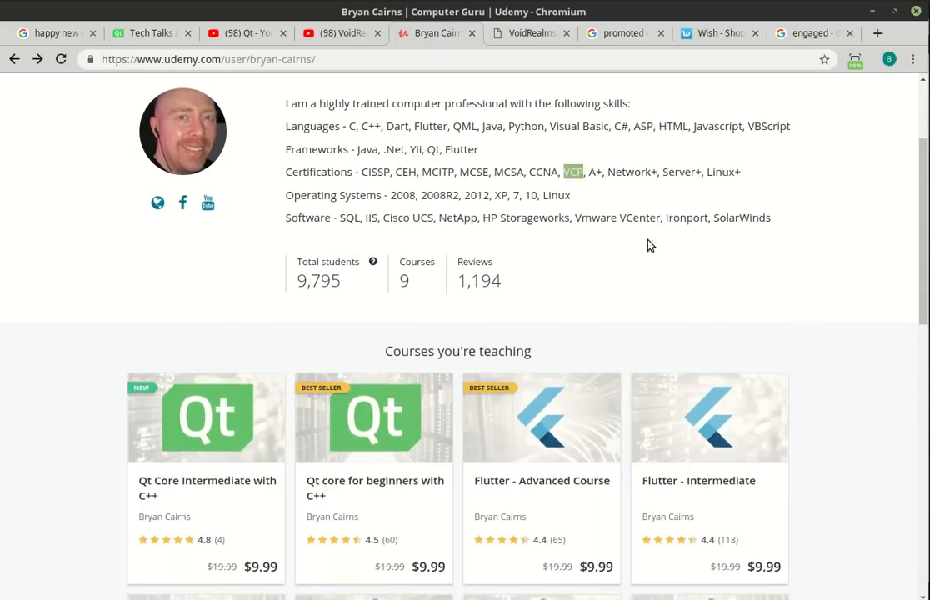
pyautogui.scroll(-3)
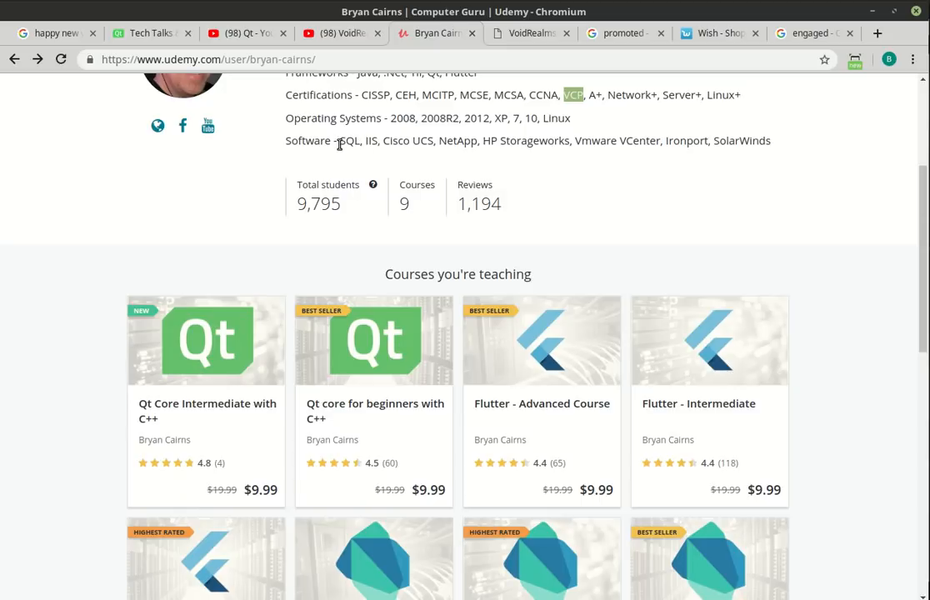
pyautogui.moveTo(747, 173)
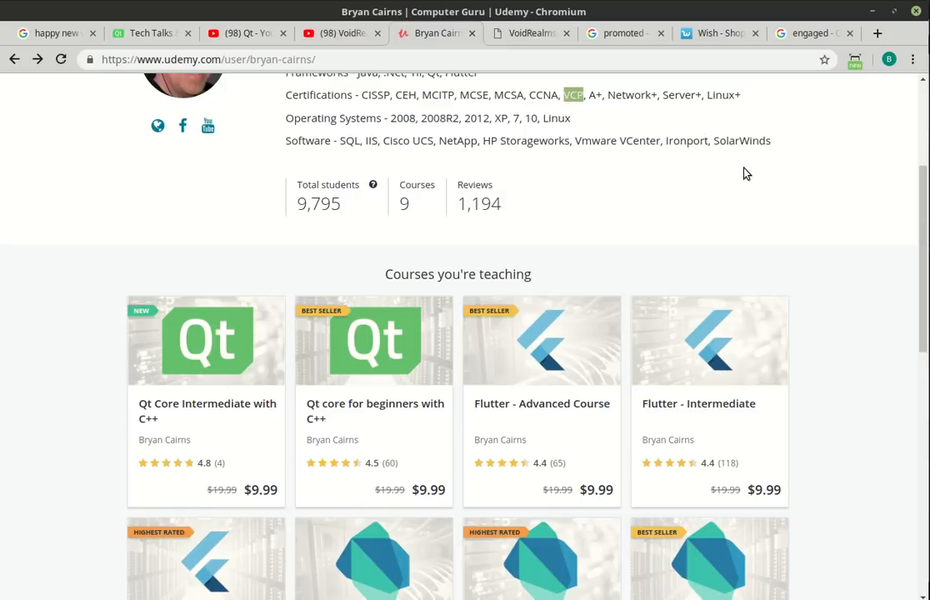
pyautogui.moveTo(887, 405)
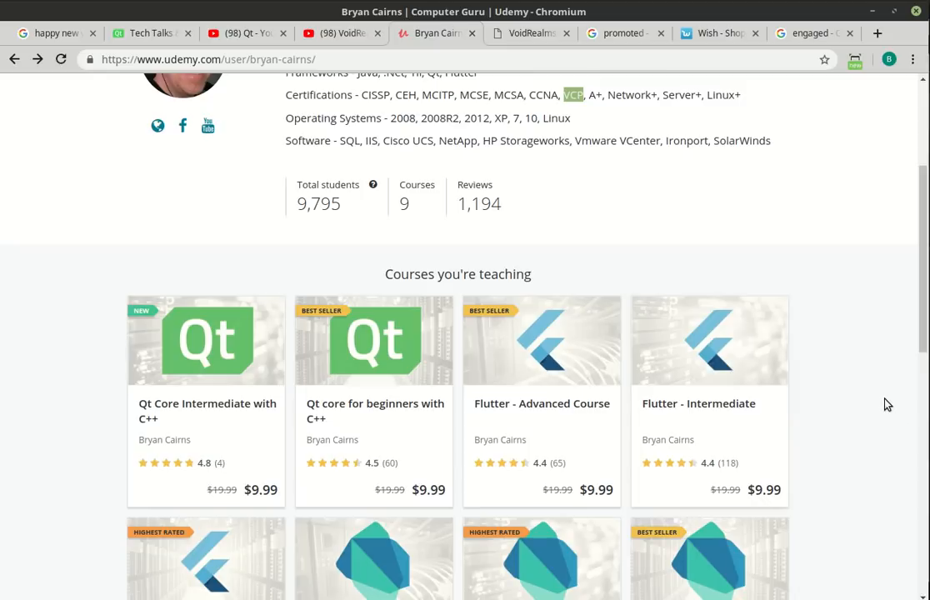
pyautogui.moveTo(342, 337)
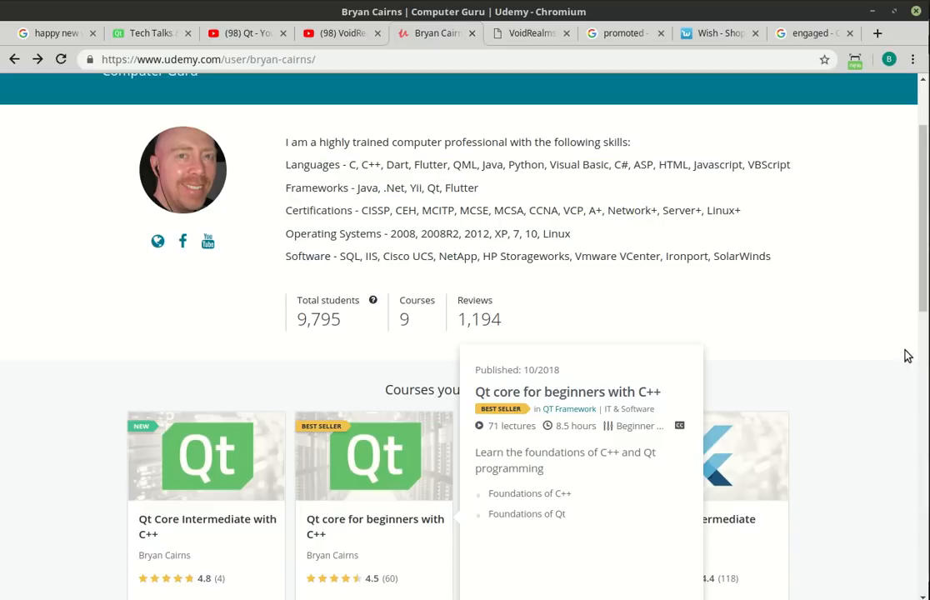
pyautogui.scroll(-3)
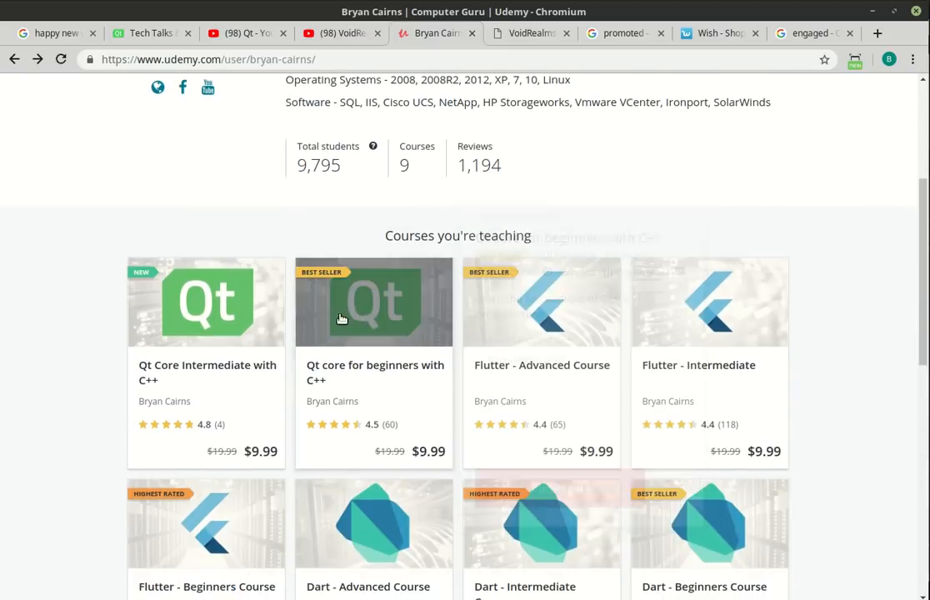
pyautogui.moveTo(73, 340)
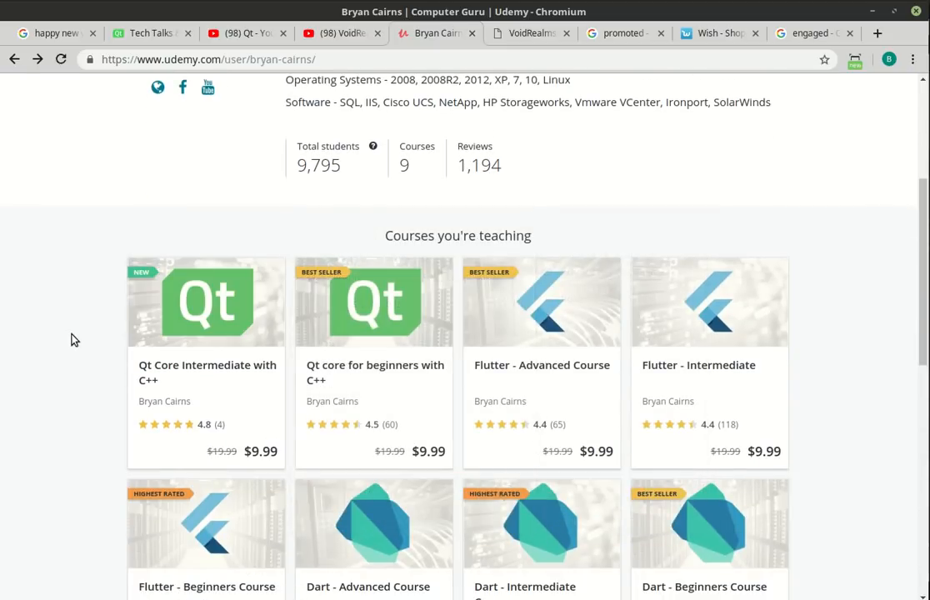
pyautogui.click(334, 34)
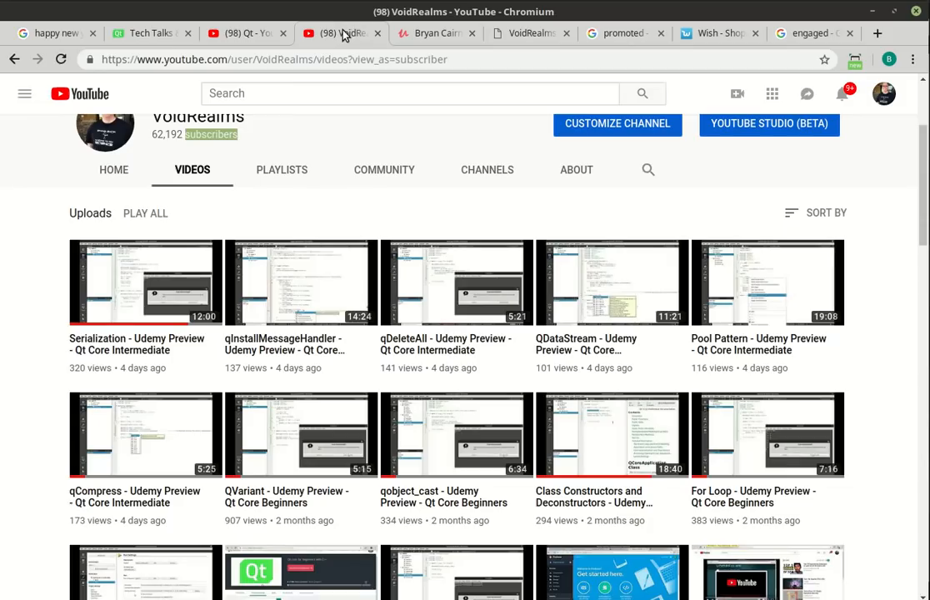
# - Look over the recent Qt course uploads, then switch to the Udemy instructor profile
pyautogui.scroll(3)
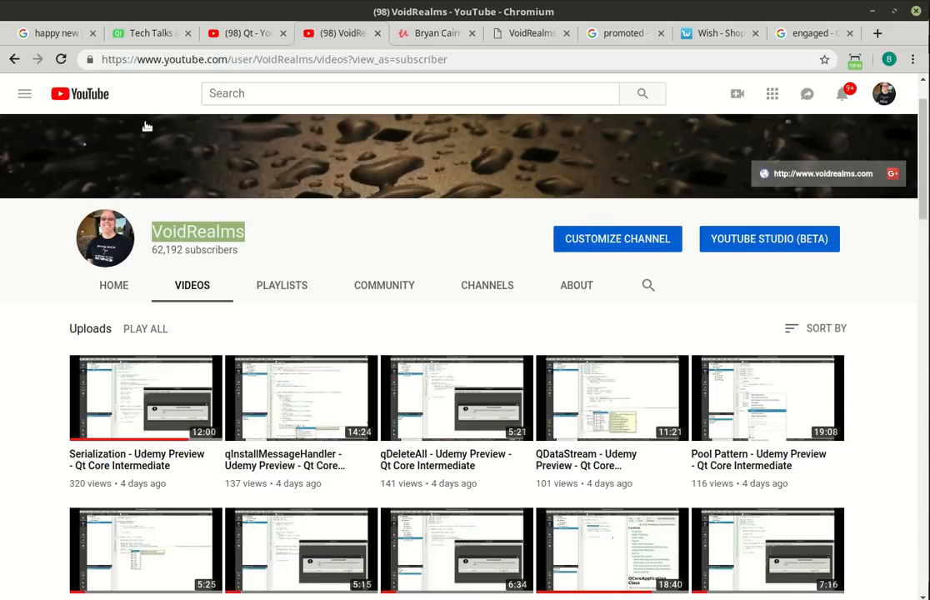
pyautogui.scroll(-3)
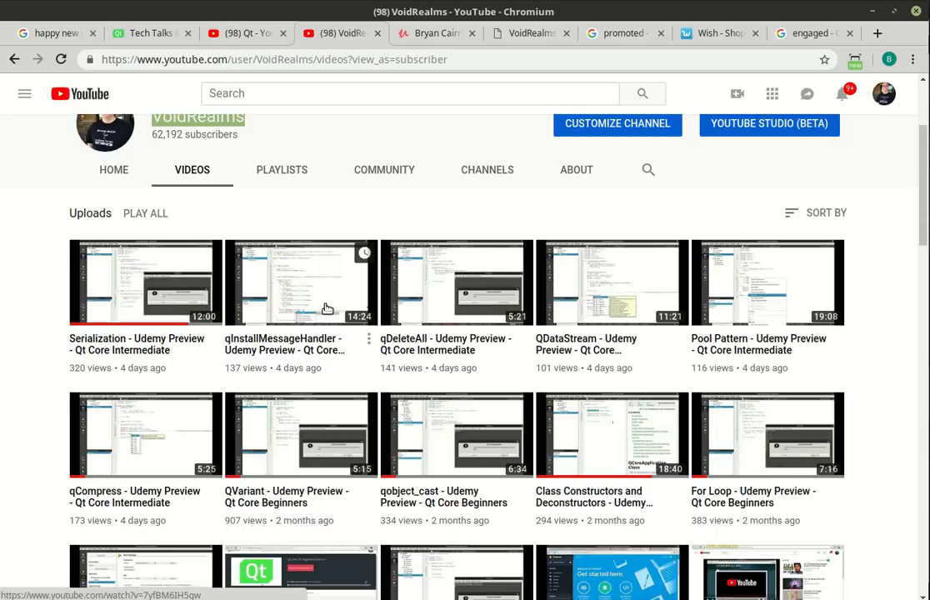
pyautogui.moveTo(450, 145)
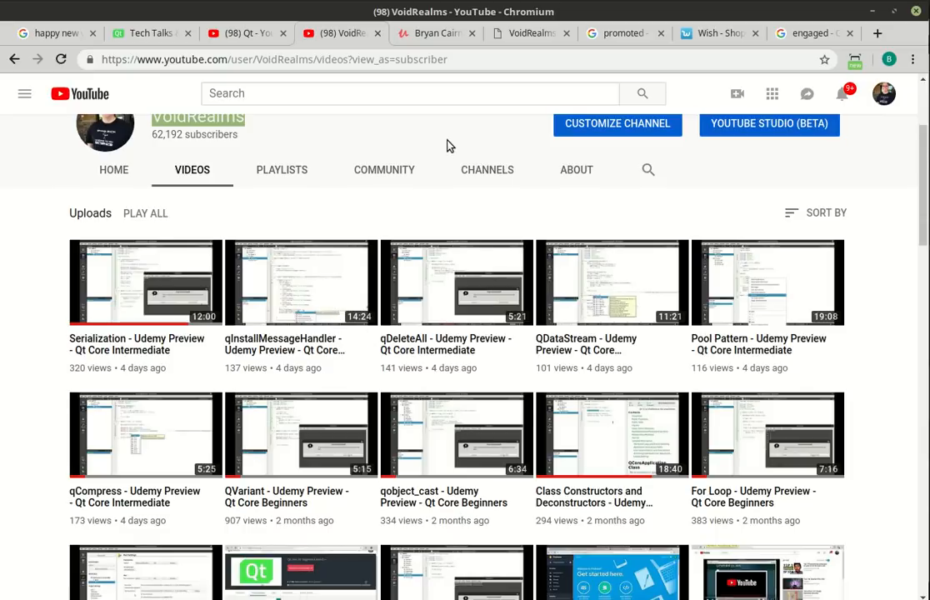
pyautogui.moveTo(408, 114)
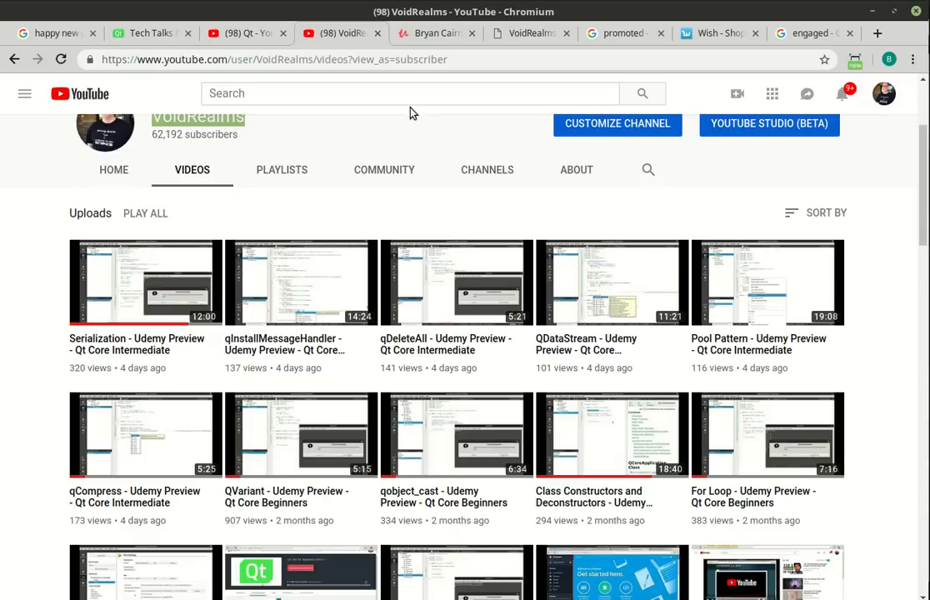
pyautogui.click(433, 34)
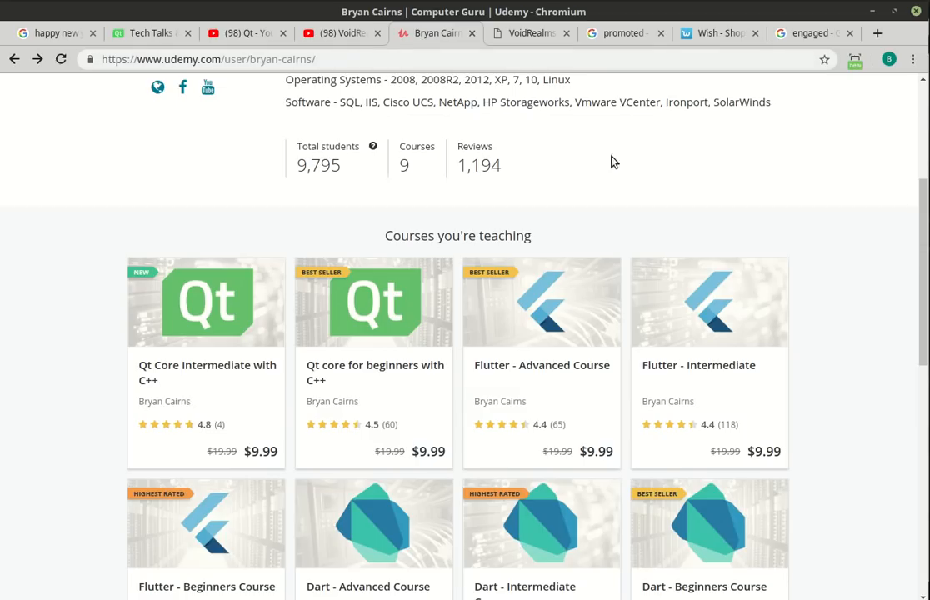
# - Browse the VoidRealms site's Programs list, then its Tutorials page noting source moved to GitHub
pyautogui.click(525, 34)
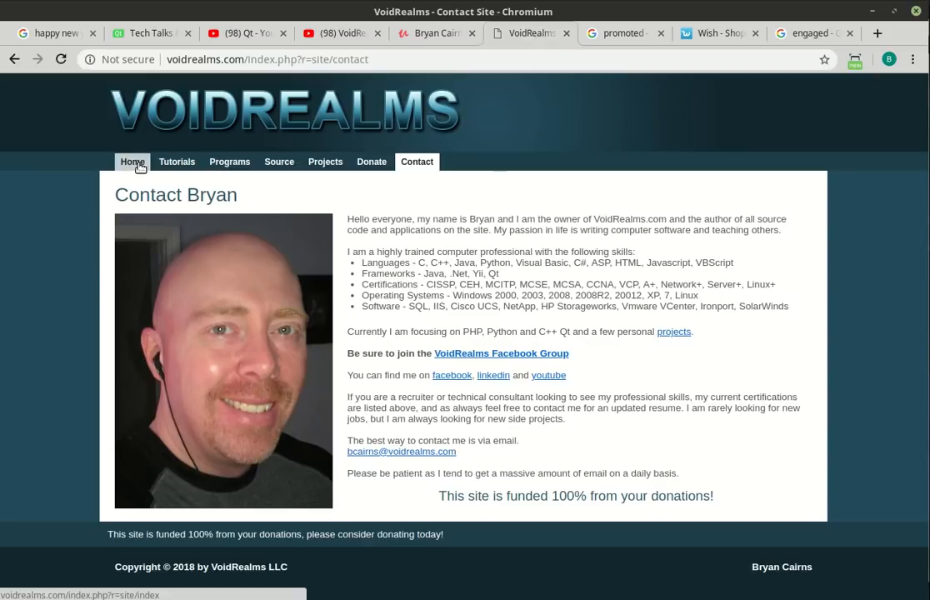
pyautogui.moveTo(177, 161)
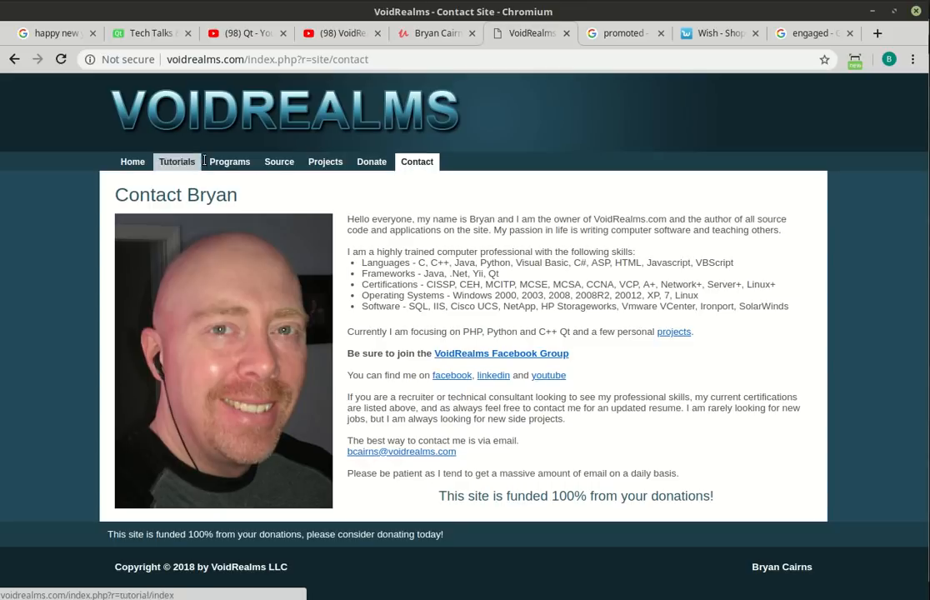
pyautogui.click(231, 162)
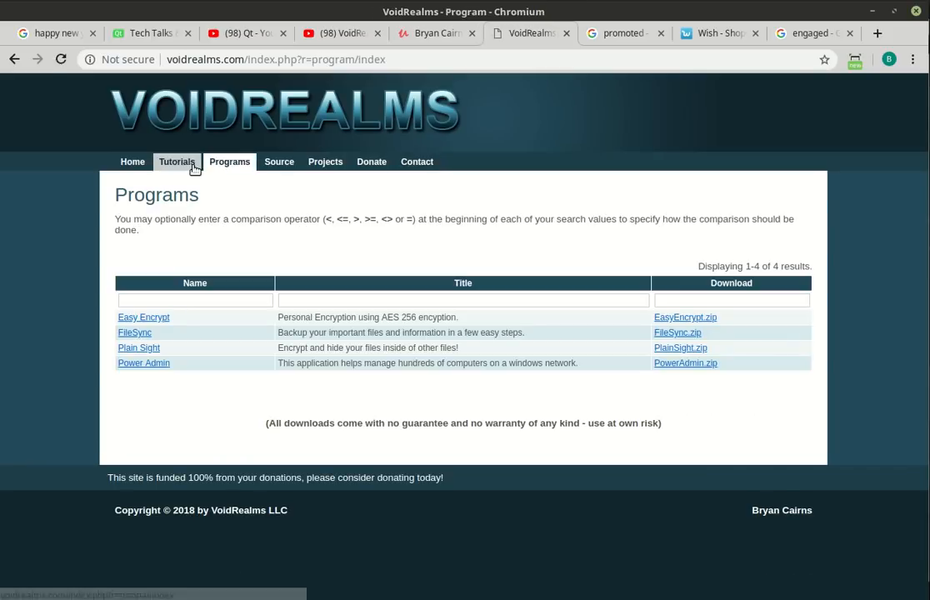
pyautogui.click(177, 160)
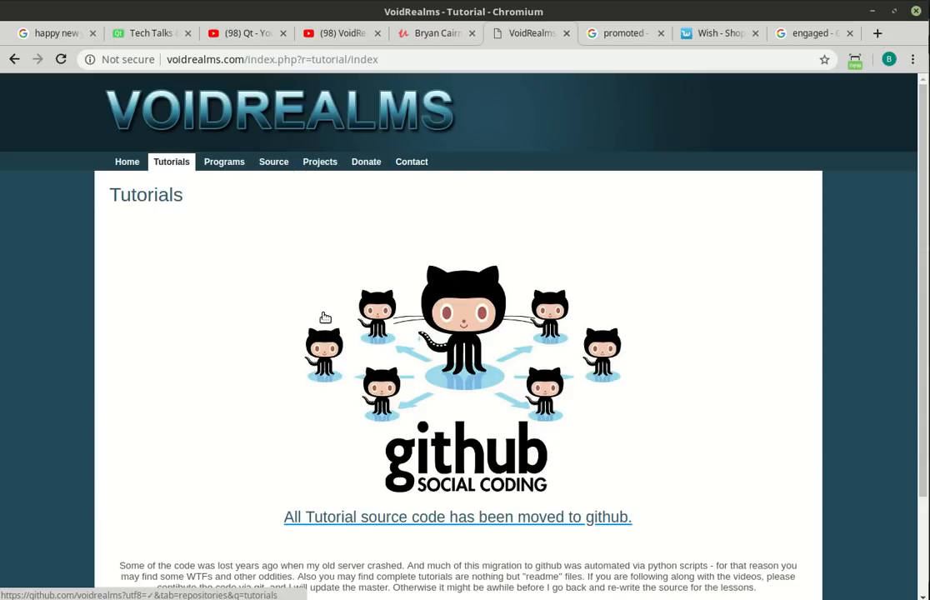
pyautogui.moveTo(412, 330)
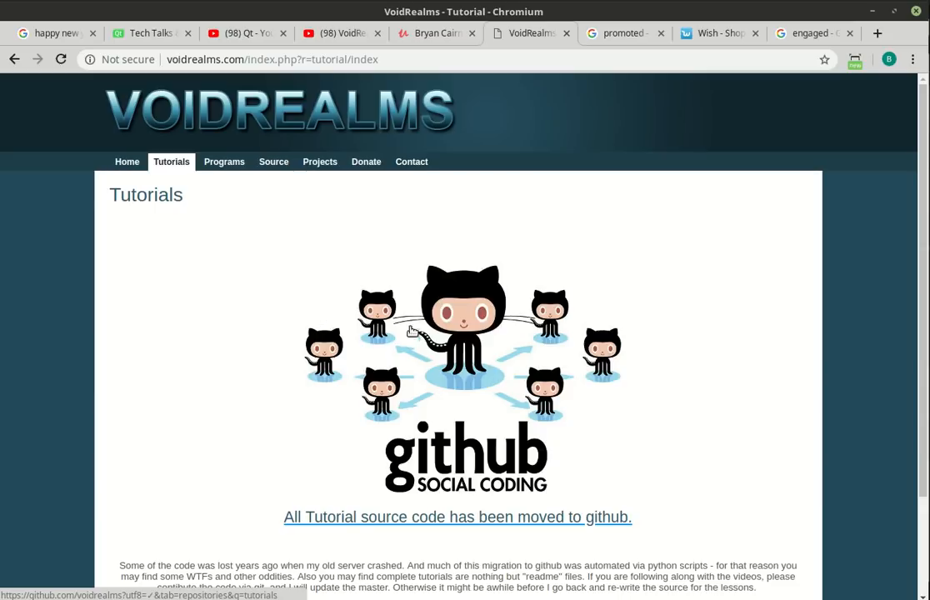
pyautogui.moveTo(267, 174)
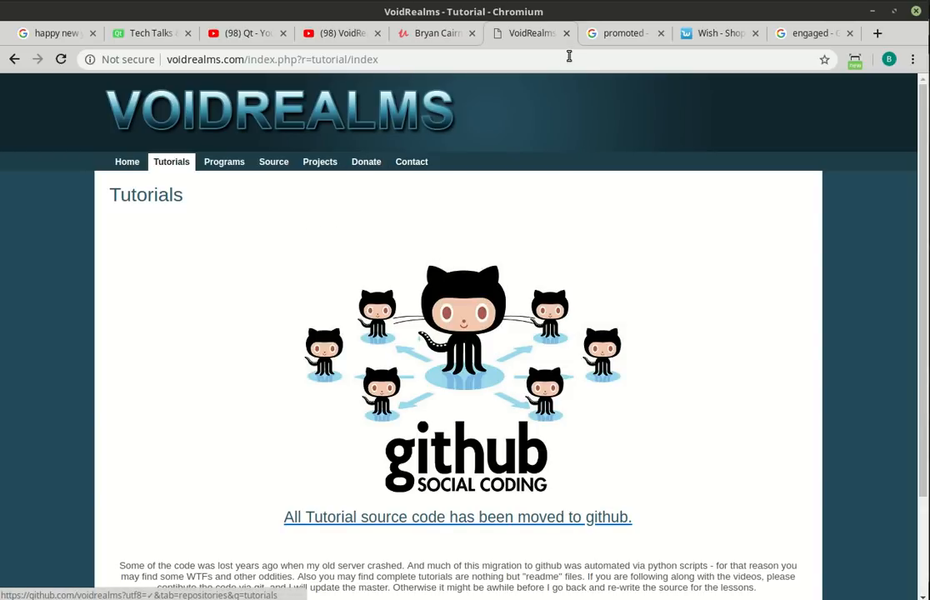
pyautogui.moveTo(624, 33)
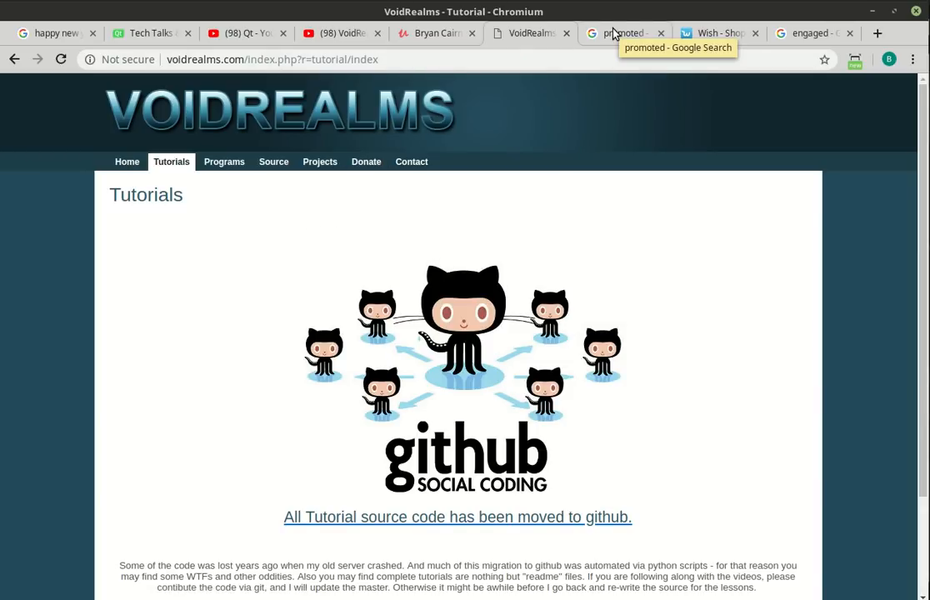
# - View the 'promoted' Google Images results with the success-staircase illustration enlarged
pyautogui.click(624, 33)
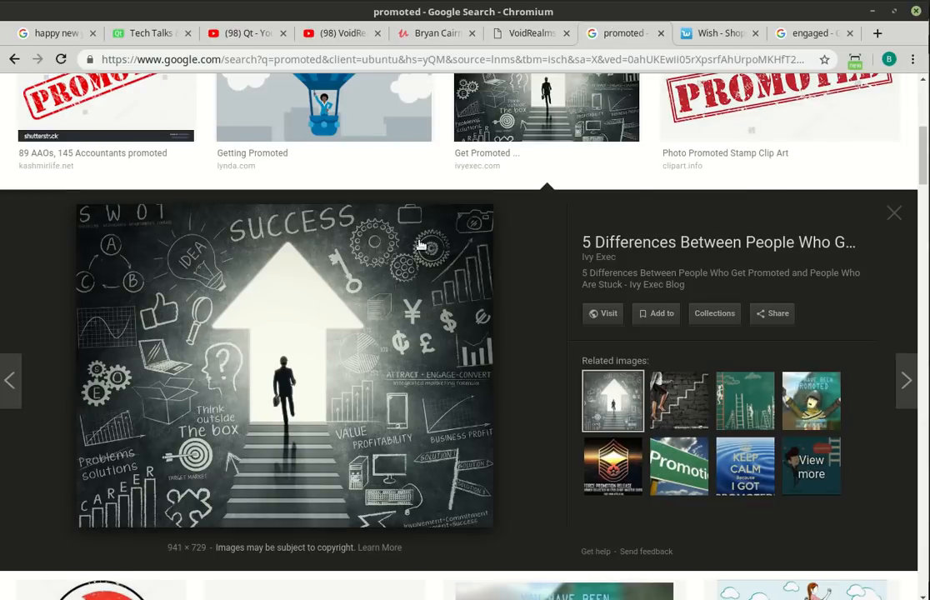
pyautogui.moveTo(350, 337)
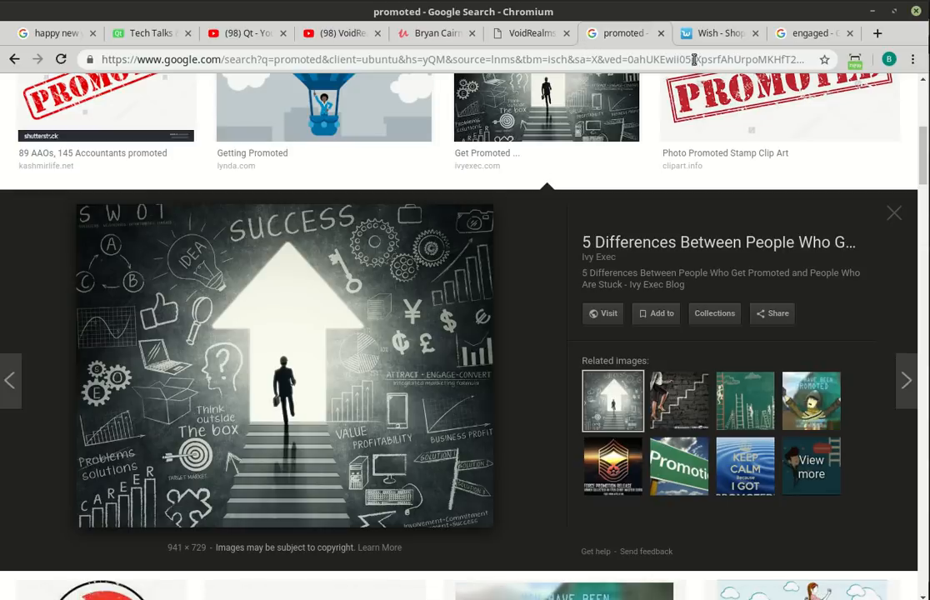
pyautogui.moveTo(719, 33)
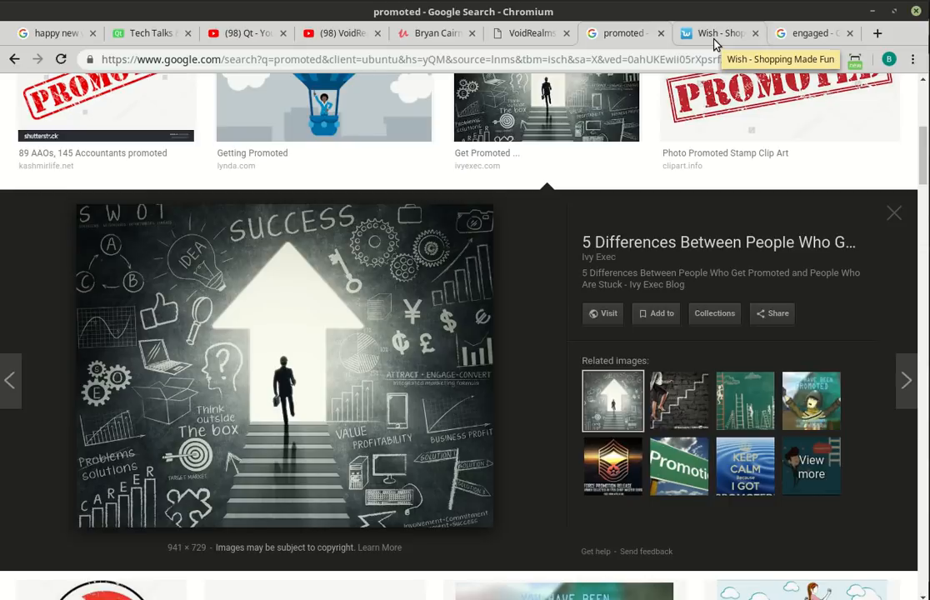
# - Browse the Wish home page and the happy new year 2019 images, ending on the Udemy profile
pyautogui.click(717, 33)
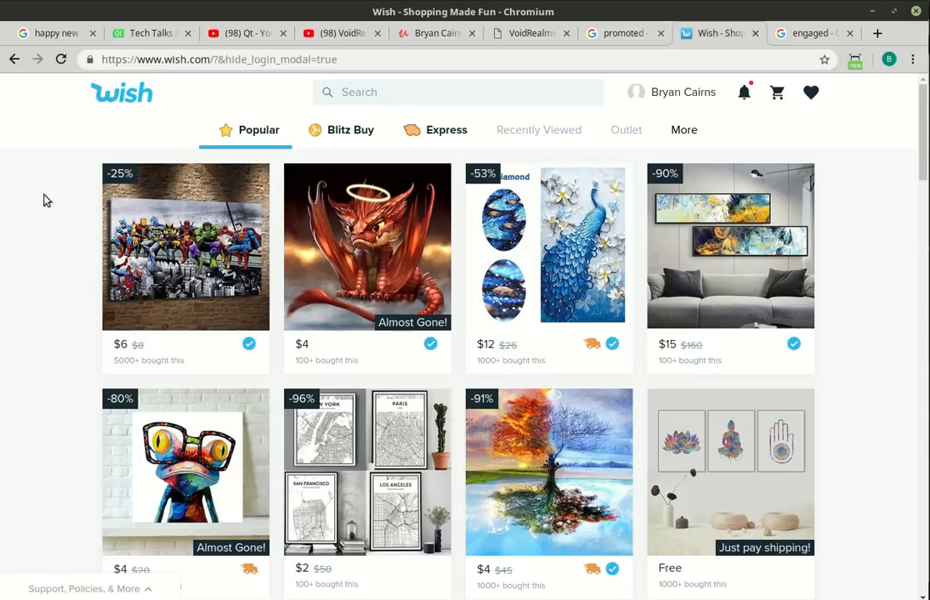
pyautogui.moveTo(130, 455)
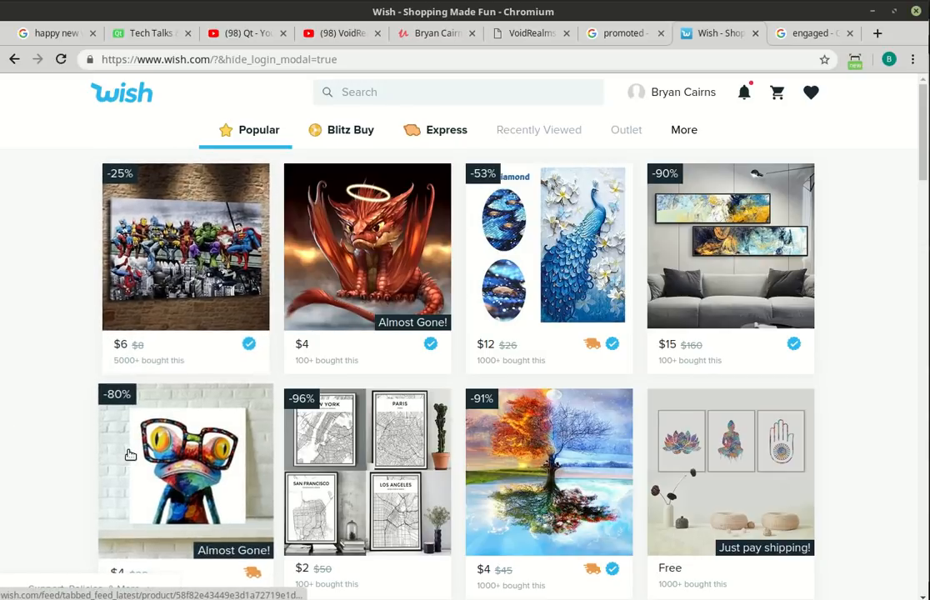
pyautogui.moveTo(64, 457)
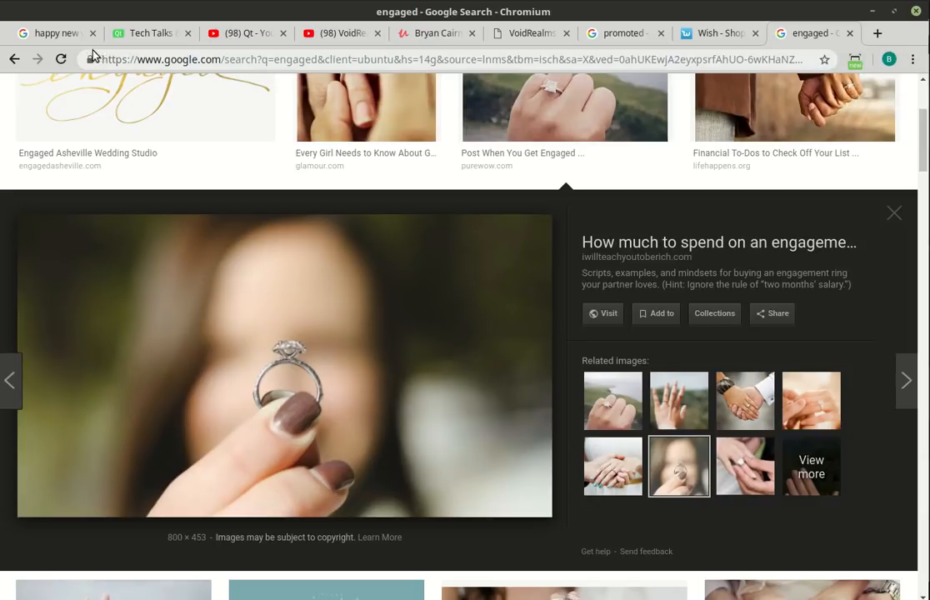
pyautogui.click(50, 34)
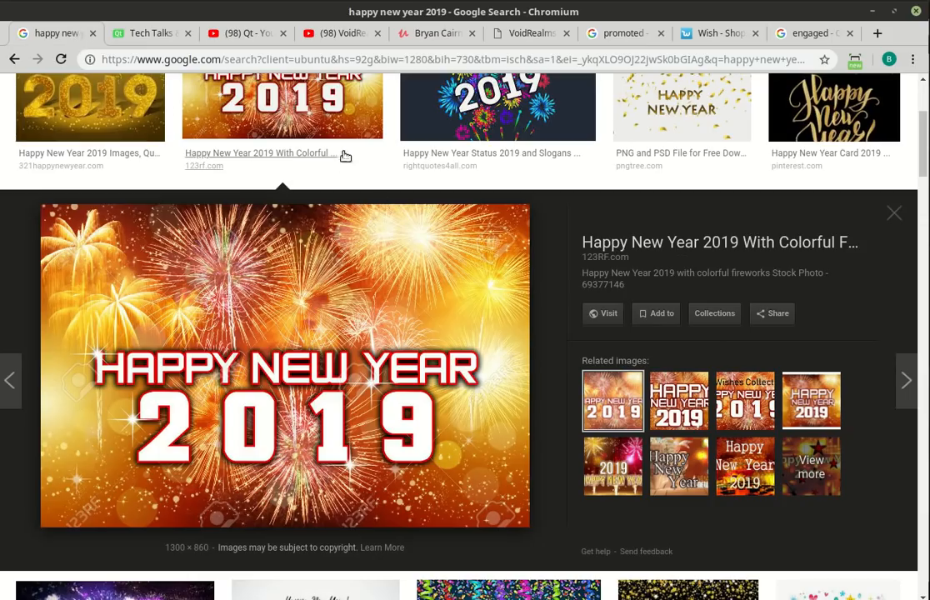
pyautogui.click(434, 33)
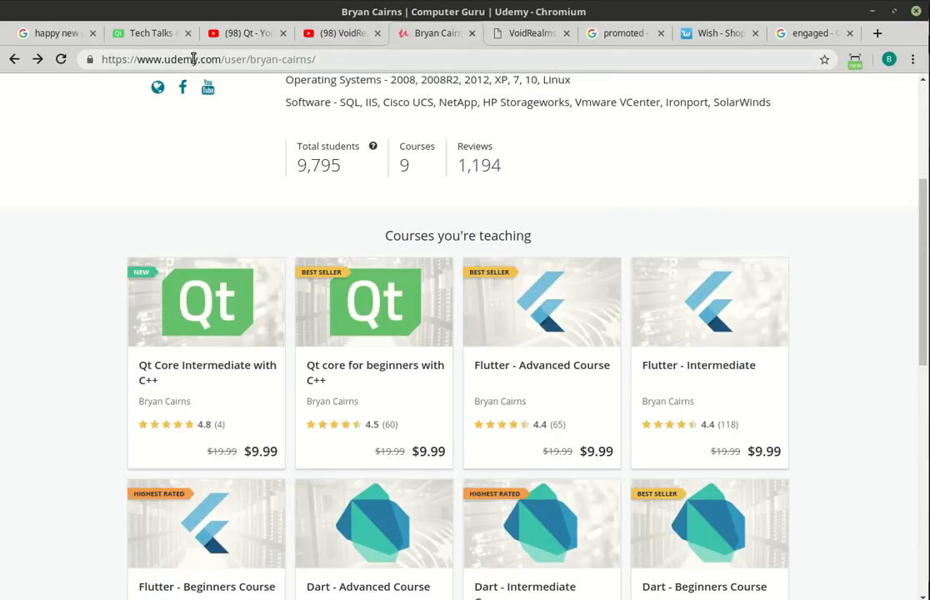
# - Revisit Qt Tech Talks, skim the Udemy course list, and return to the VoidRealms YouTube uploads
pyautogui.click(149, 34)
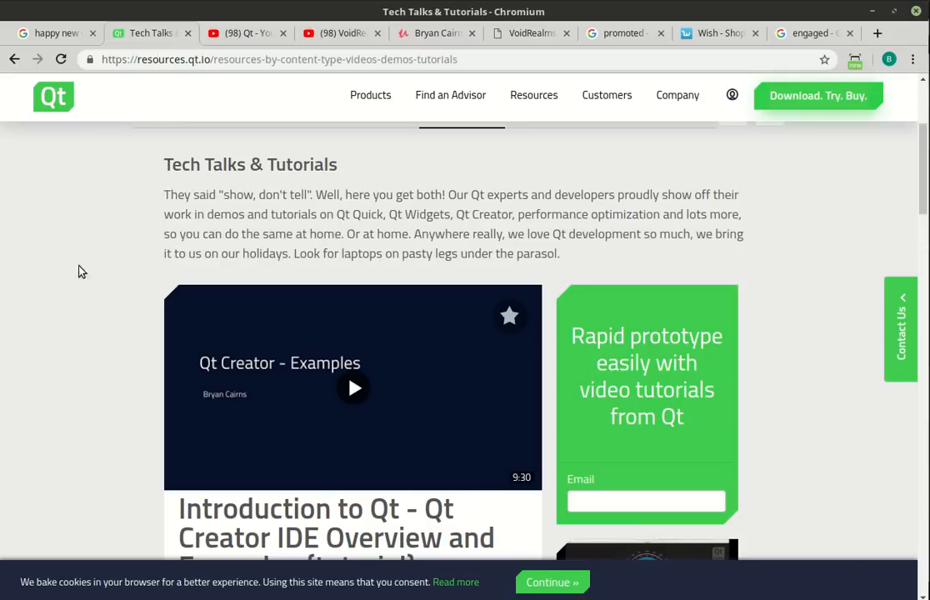
pyautogui.moveTo(97, 269)
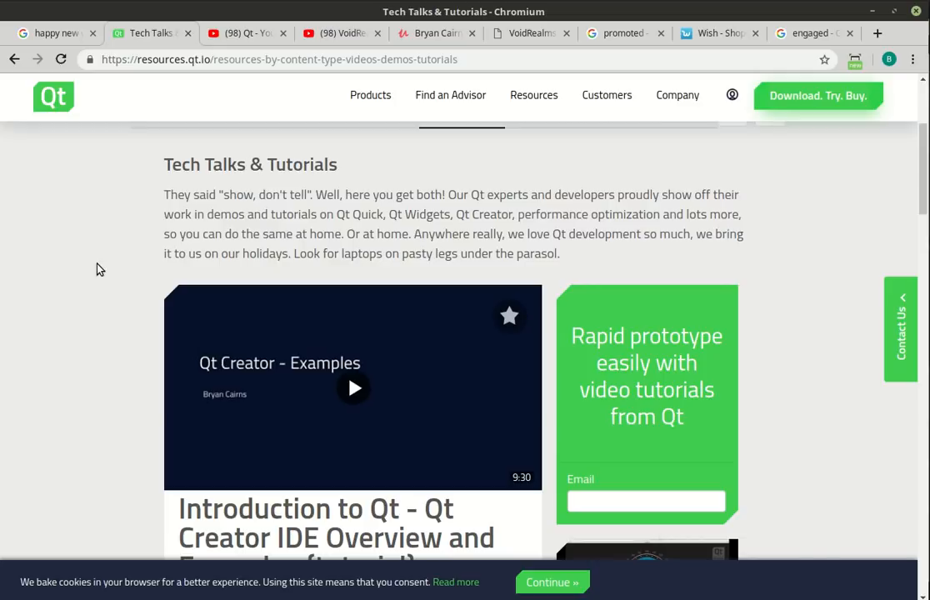
pyautogui.moveTo(108, 157)
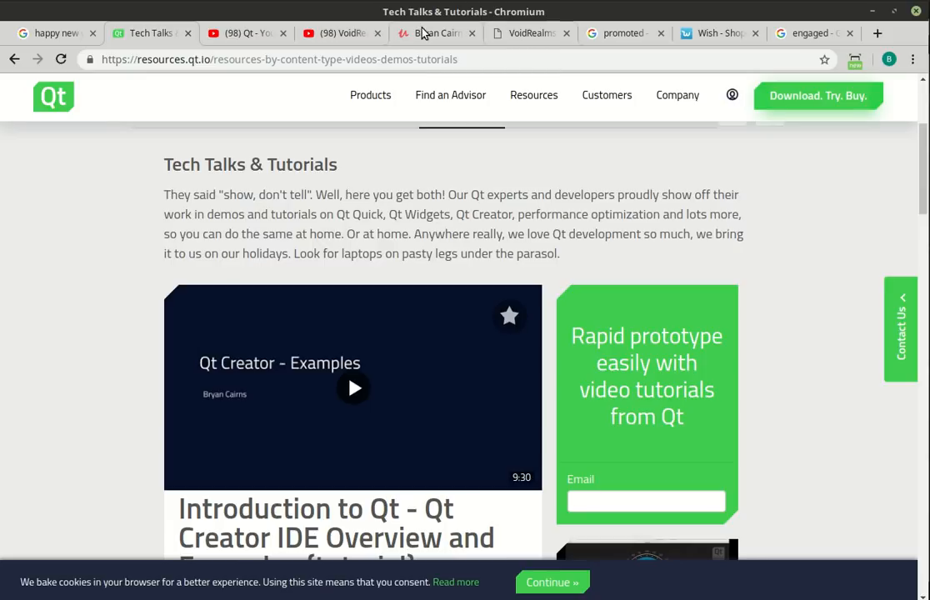
pyautogui.moveTo(342, 33)
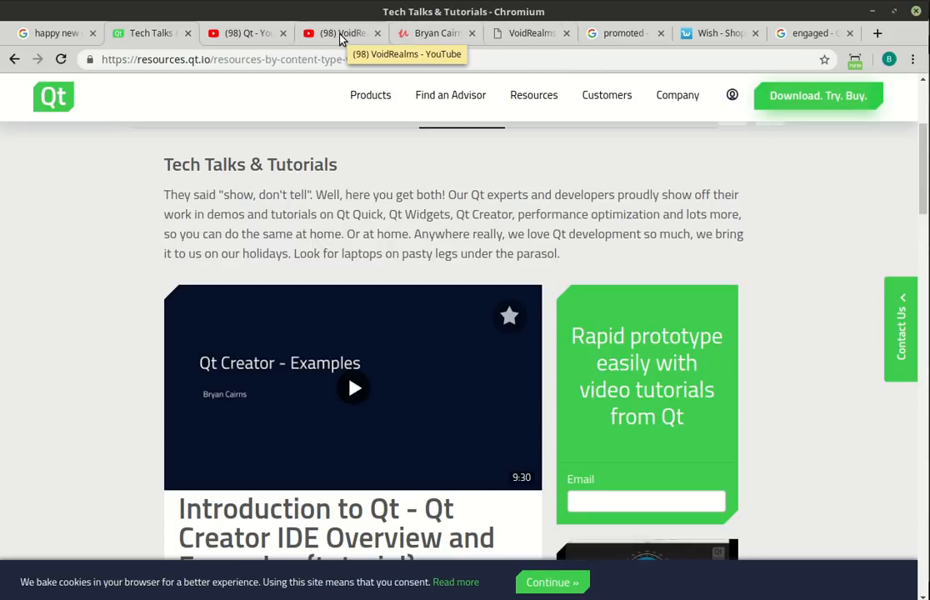
pyautogui.click(337, 33)
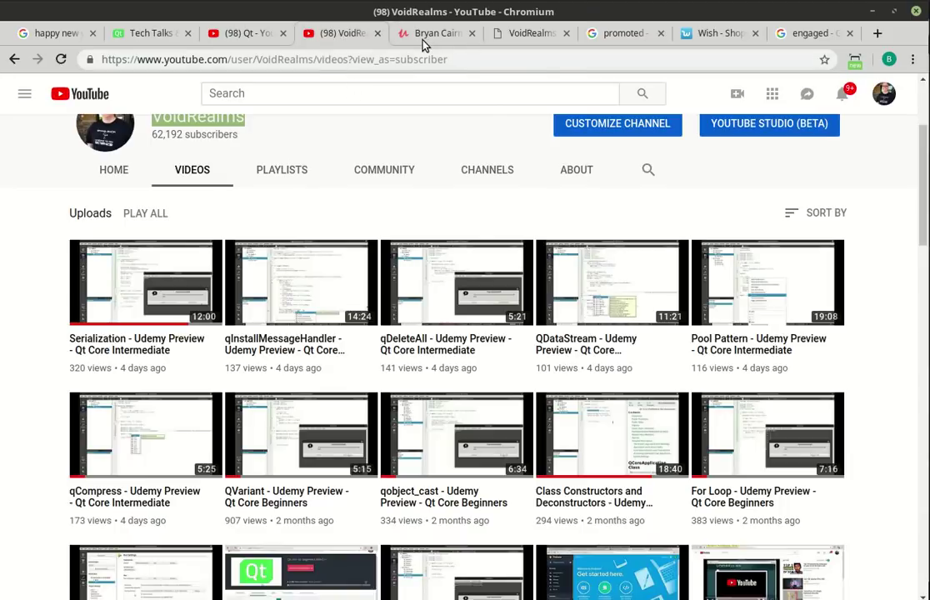
pyautogui.click(433, 33)
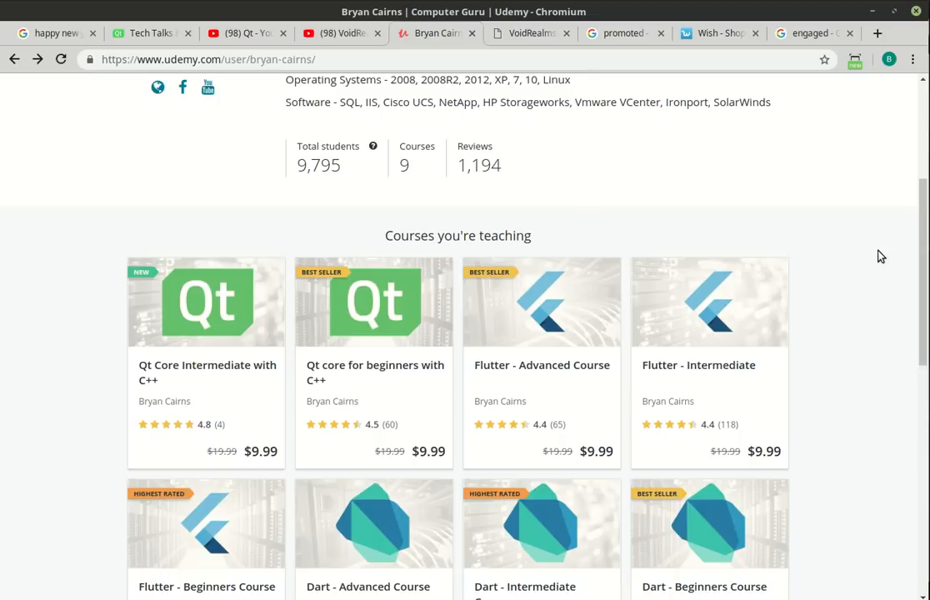
pyautogui.scroll(-3)
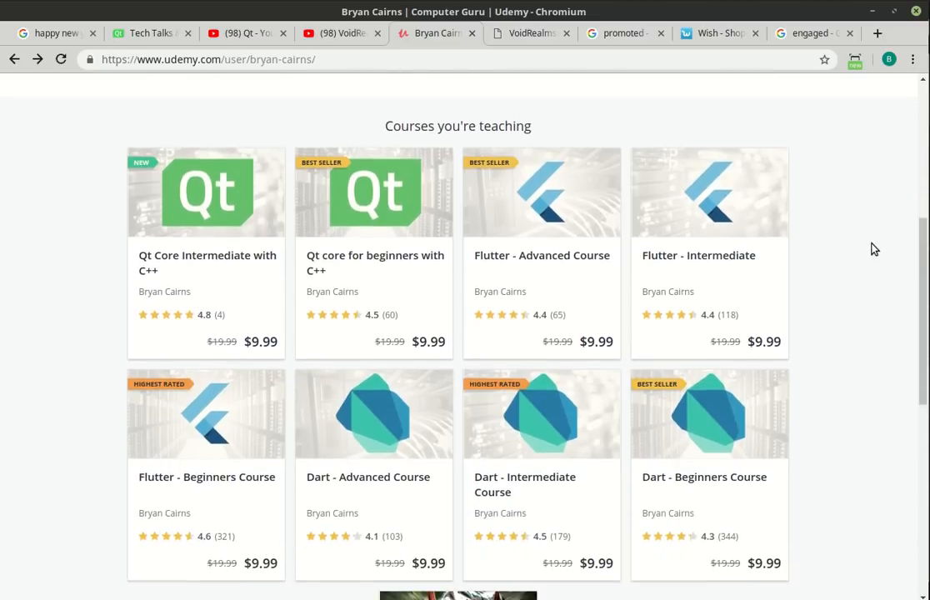
pyautogui.scroll(3)
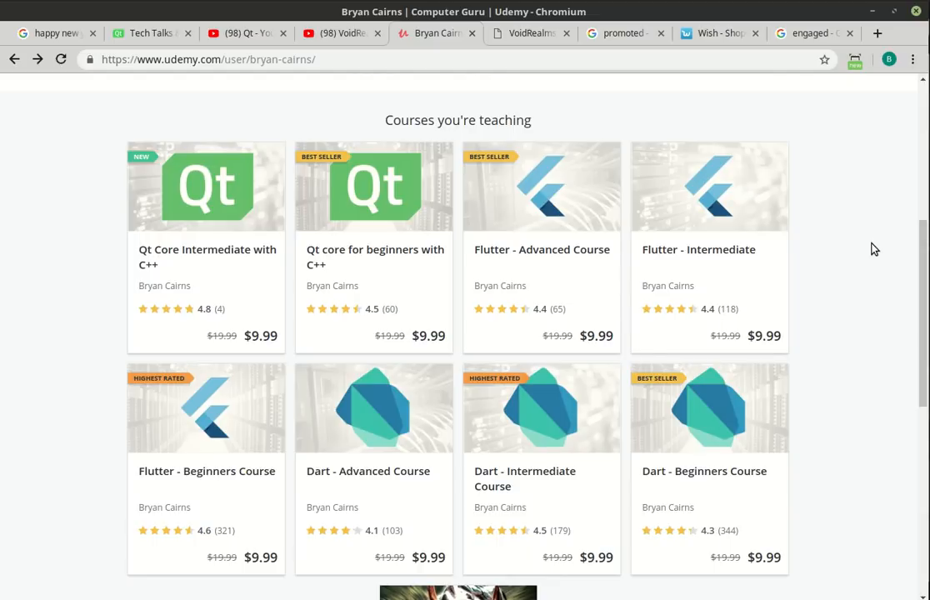
pyautogui.click(340, 33)
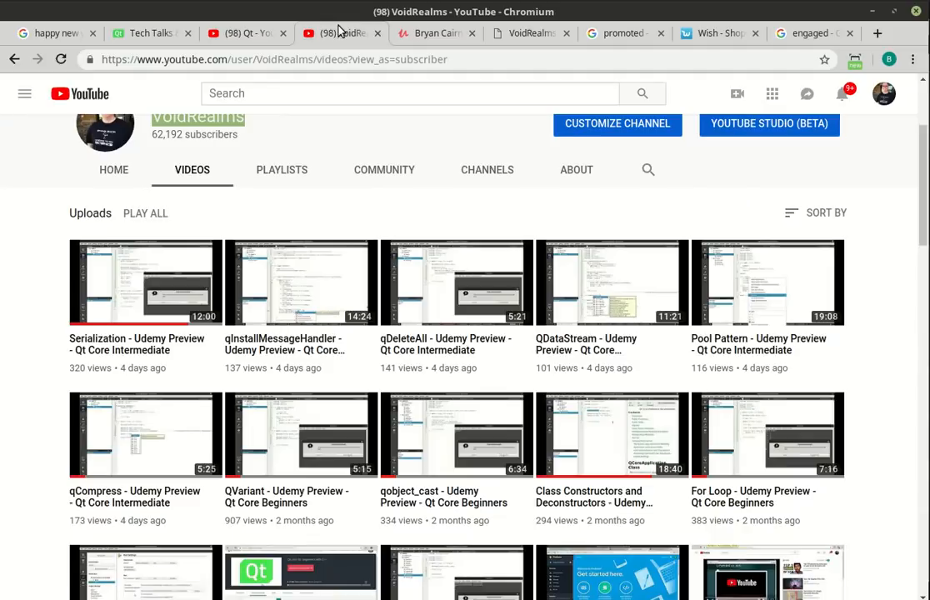
pyautogui.moveTo(880, 224)
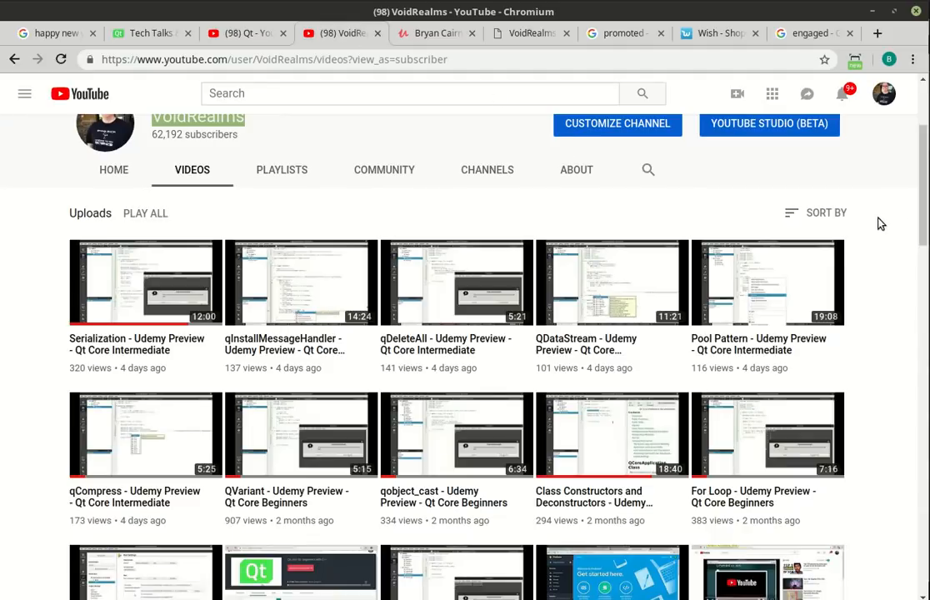